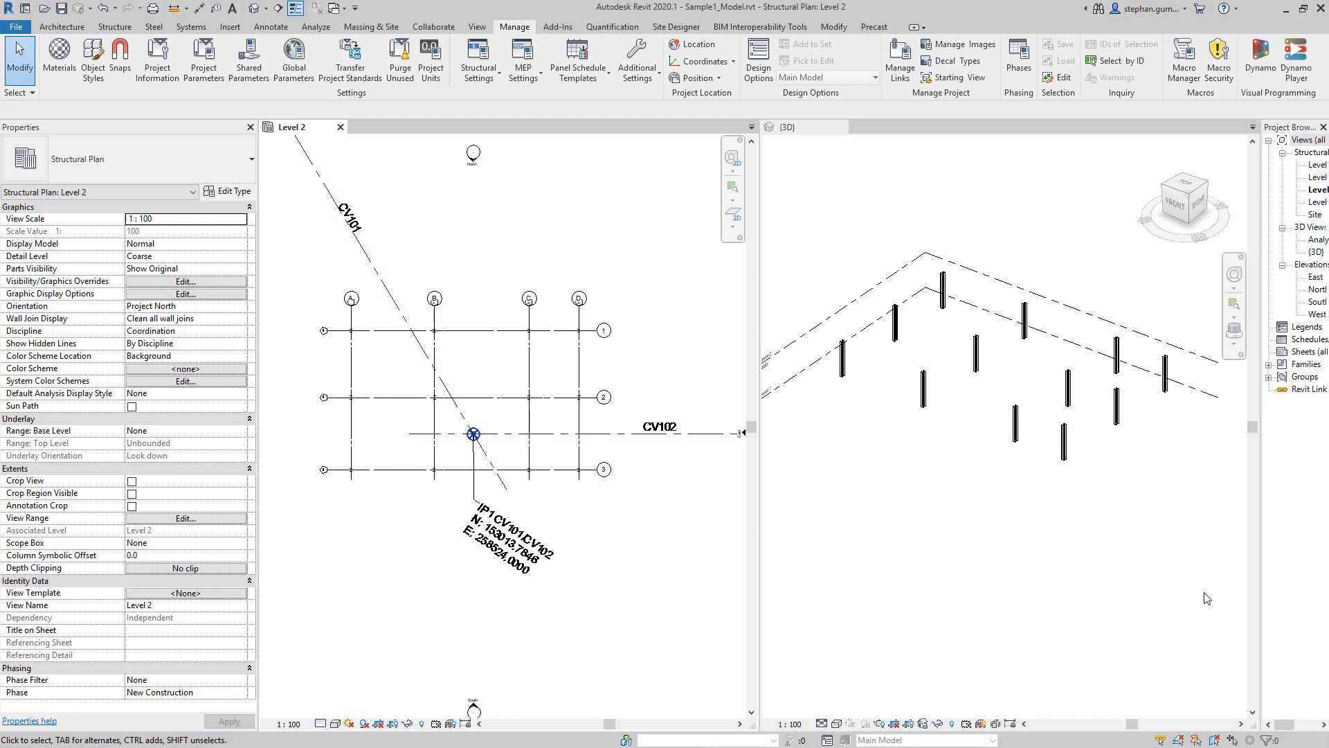
{"action": "mouse_move", "coordinate": [814, 539]}
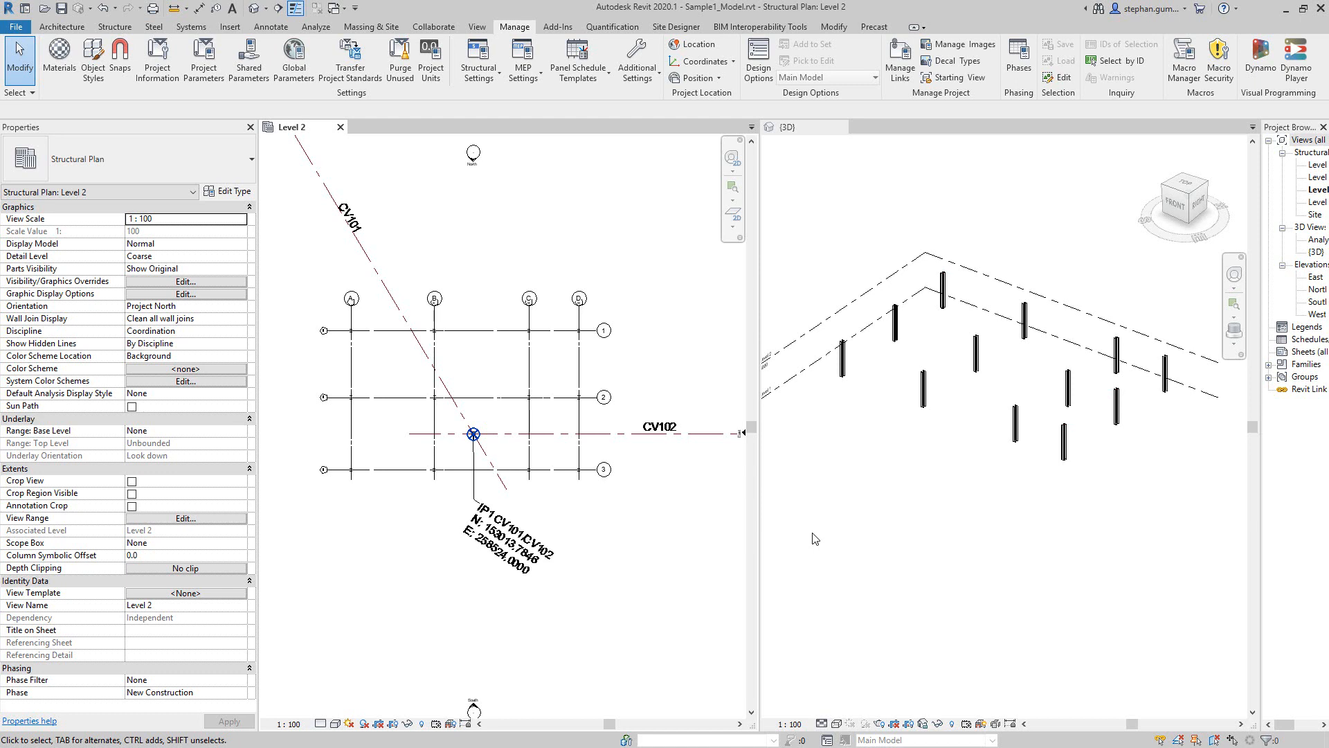
{"action": "mouse_move", "coordinate": [602, 559]}
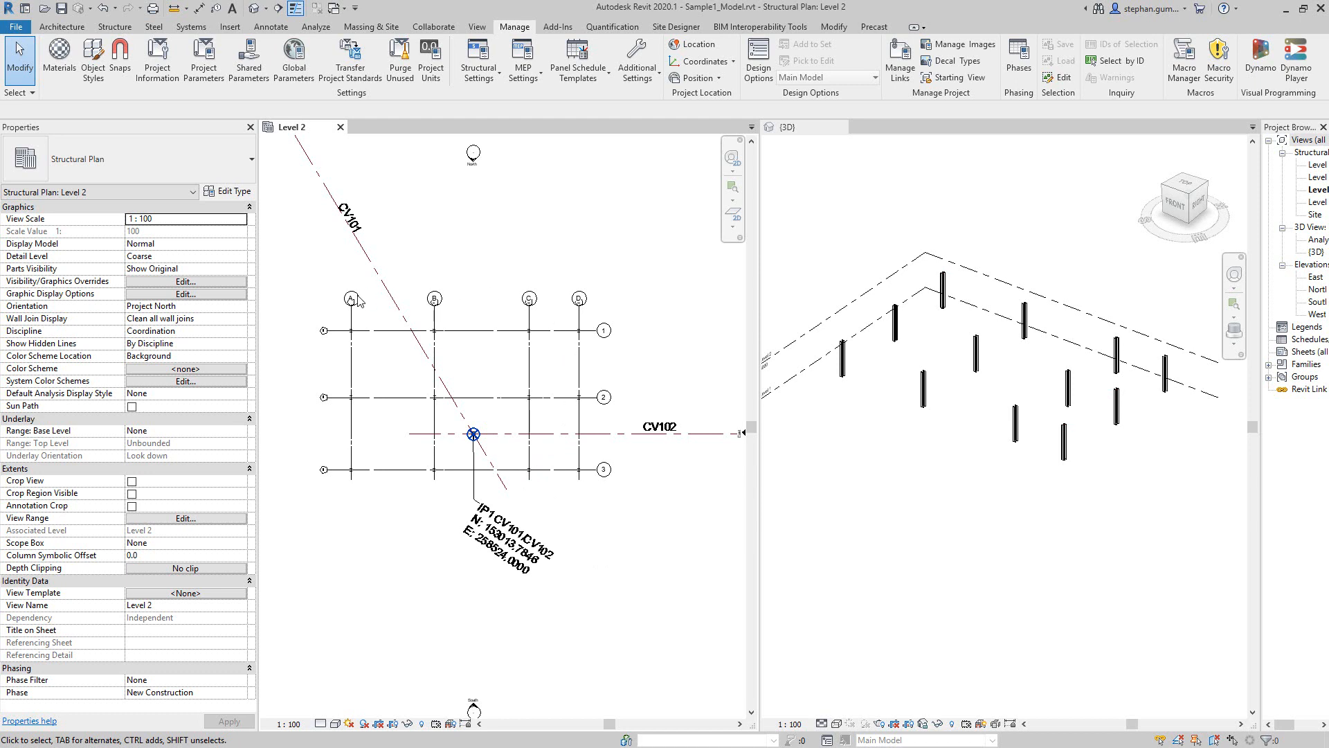
{"action": "mouse_move", "coordinate": [568, 506]}
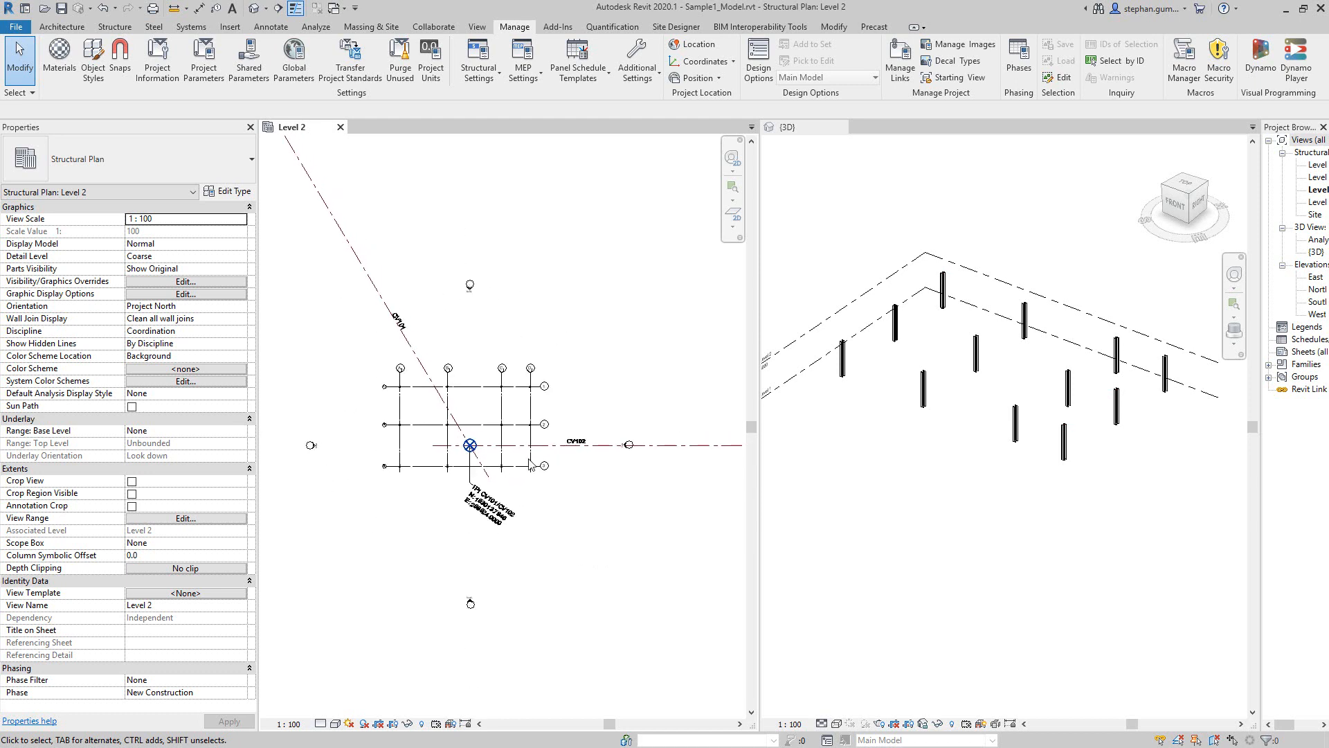
{"action": "mouse_move", "coordinate": [394, 369]}
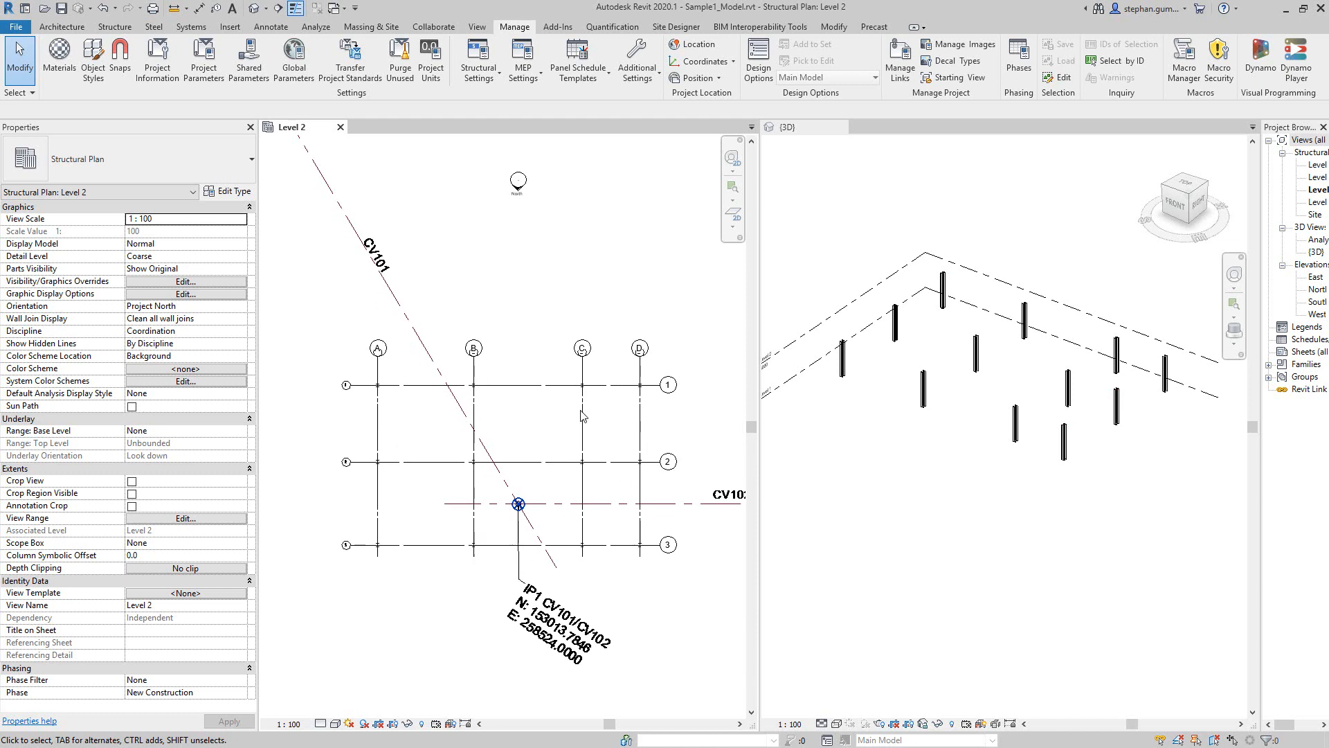
{"action": "mouse_move", "coordinate": [540, 186]}
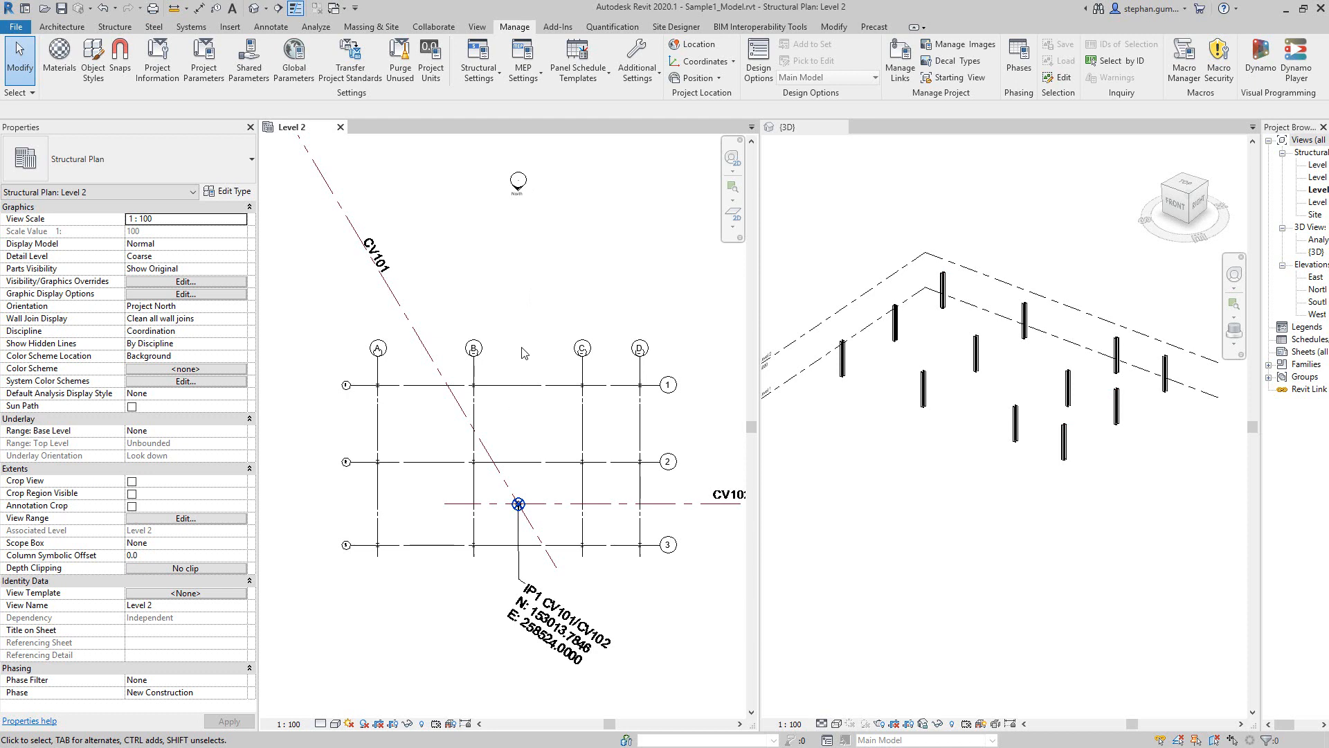
{"action": "mouse_move", "coordinate": [551, 468]}
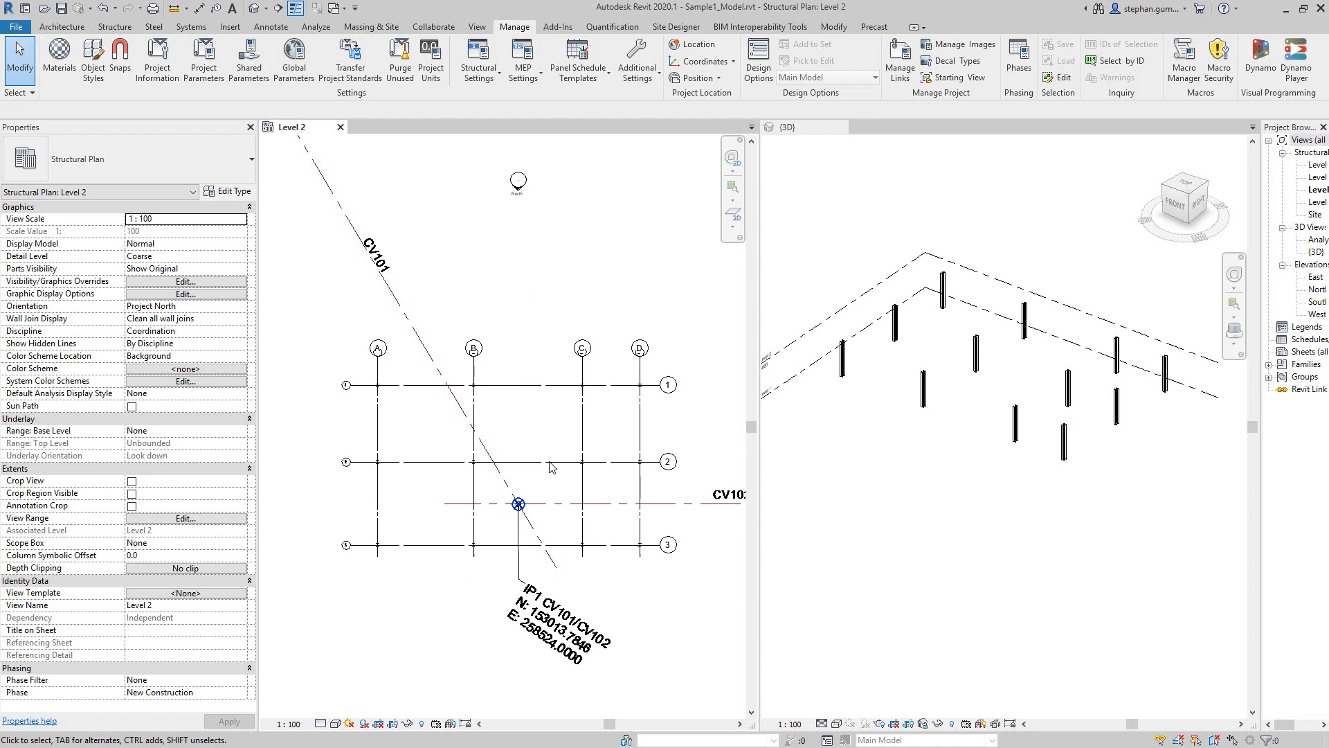
{"action": "mouse_move", "coordinate": [512, 581]}
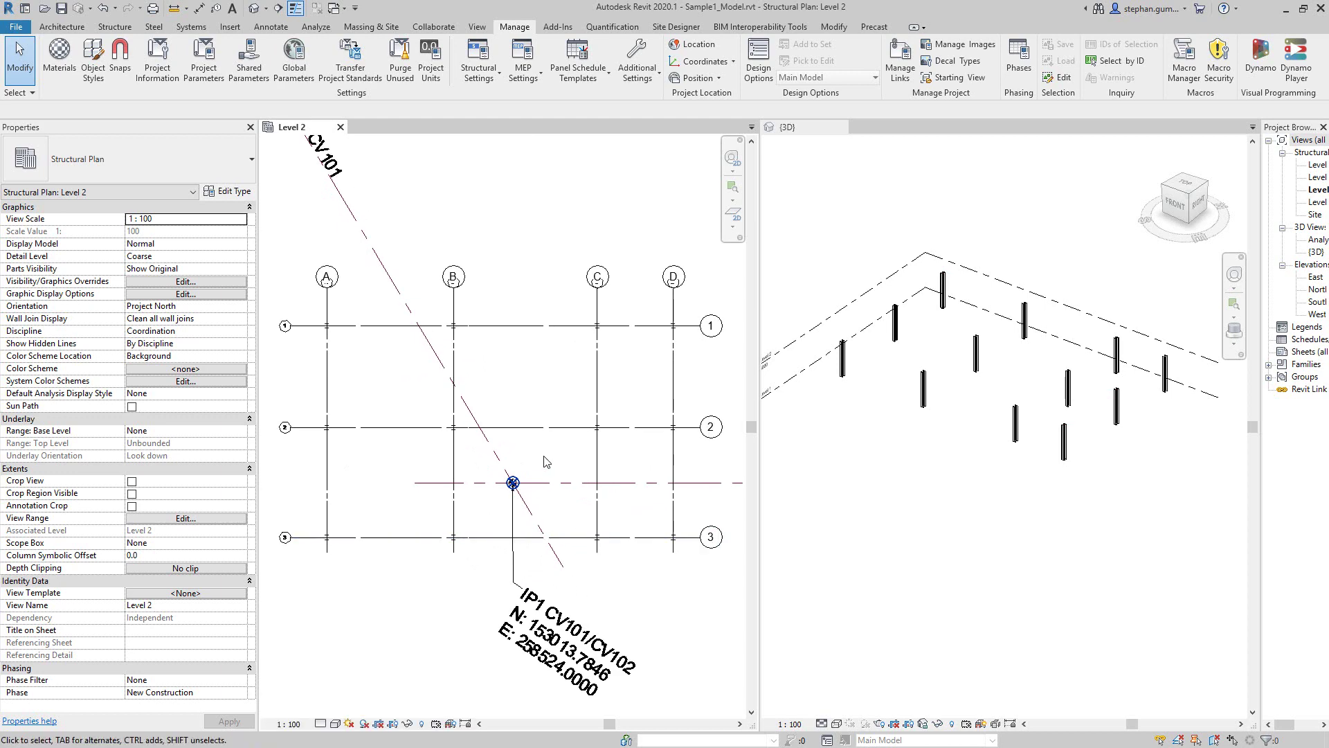
{"action": "mouse_move", "coordinate": [540, 160]}
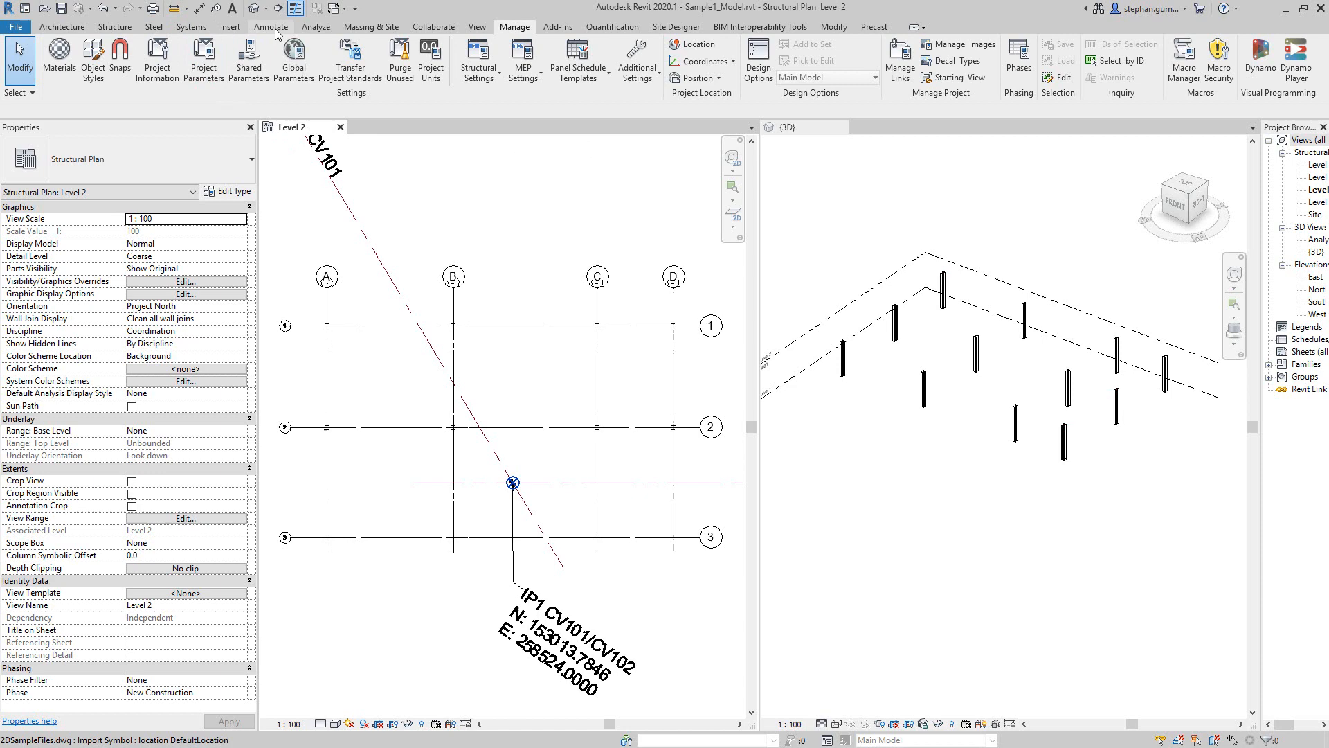
Switch to the Annotate tools and pick Spot Coordinate for the Level 2 plan.
{"action": "left_click", "coordinate": [272, 26]}
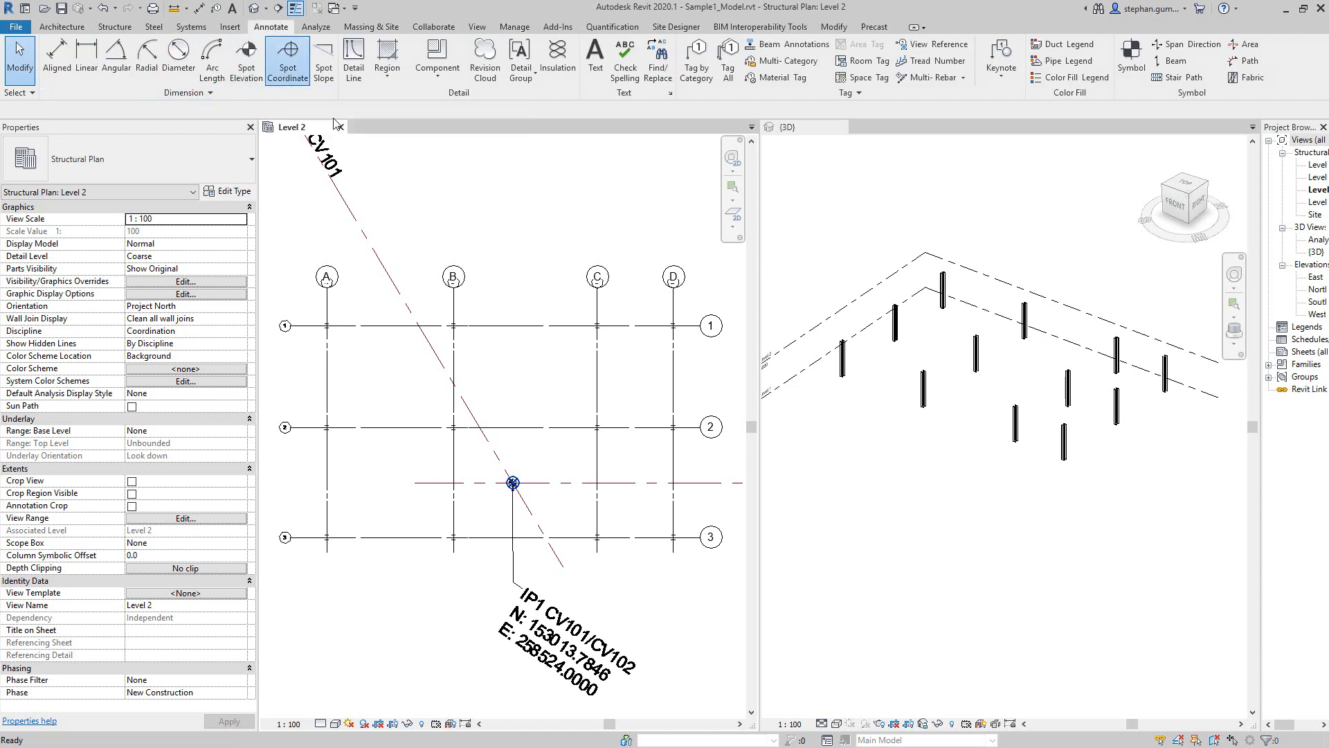
{"action": "left_click", "coordinate": [287, 54]}
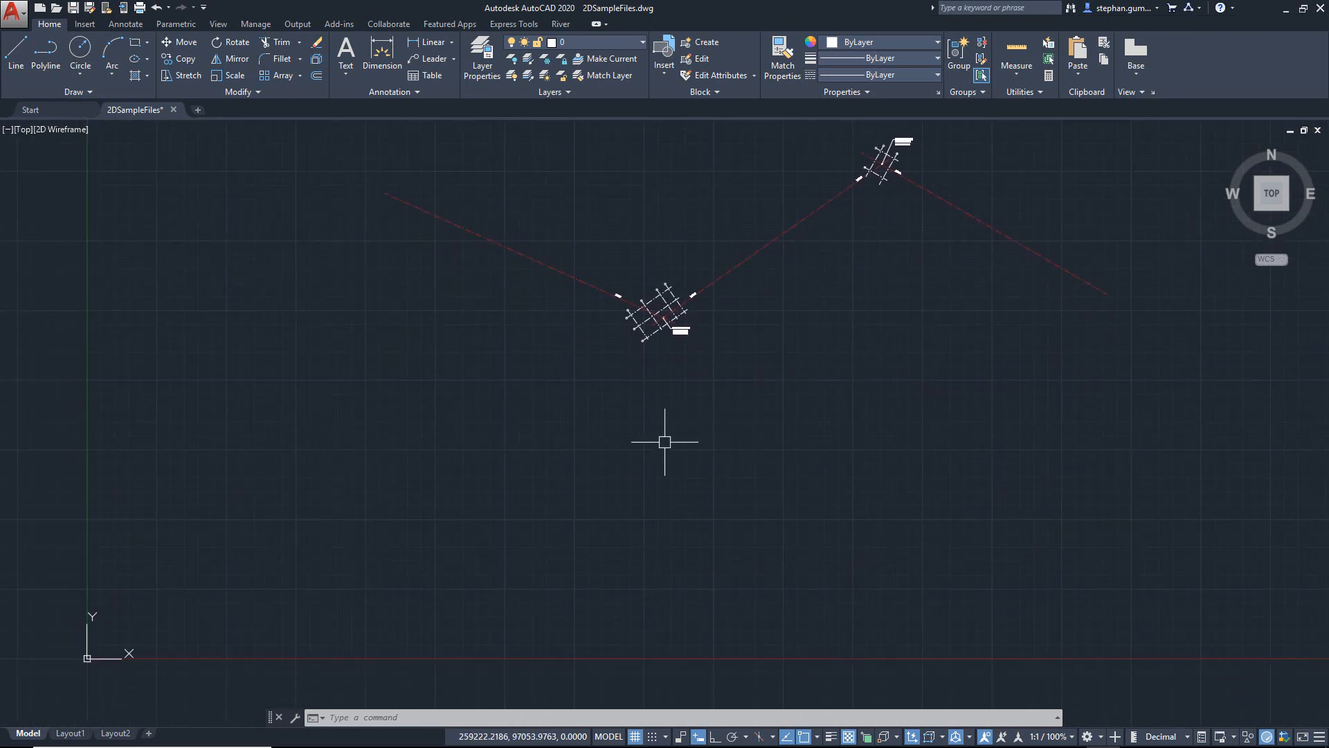
Draw a line from origin 0,0 to the IP1 intersection and save with Ctrl+S.
{"action": "left_click", "coordinate": [12, 50]}
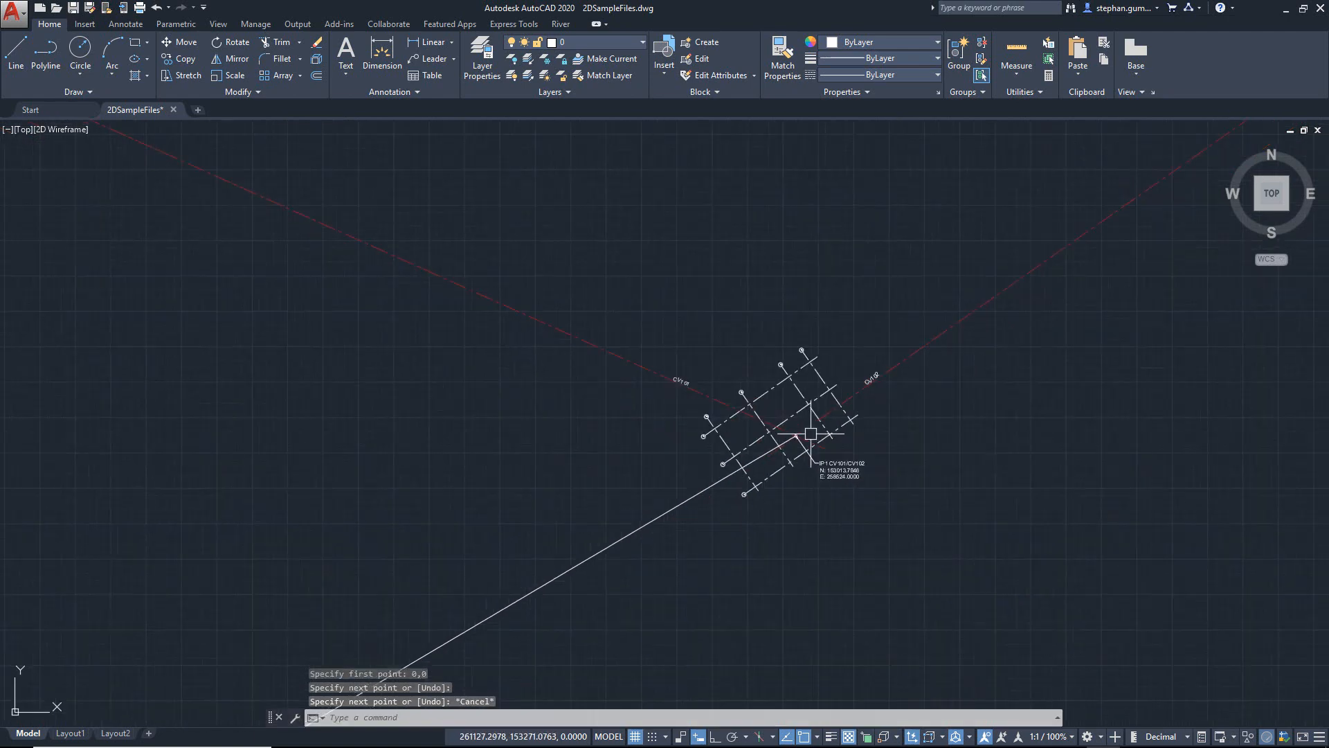
{"action": "key", "text": "ctrl+s"}
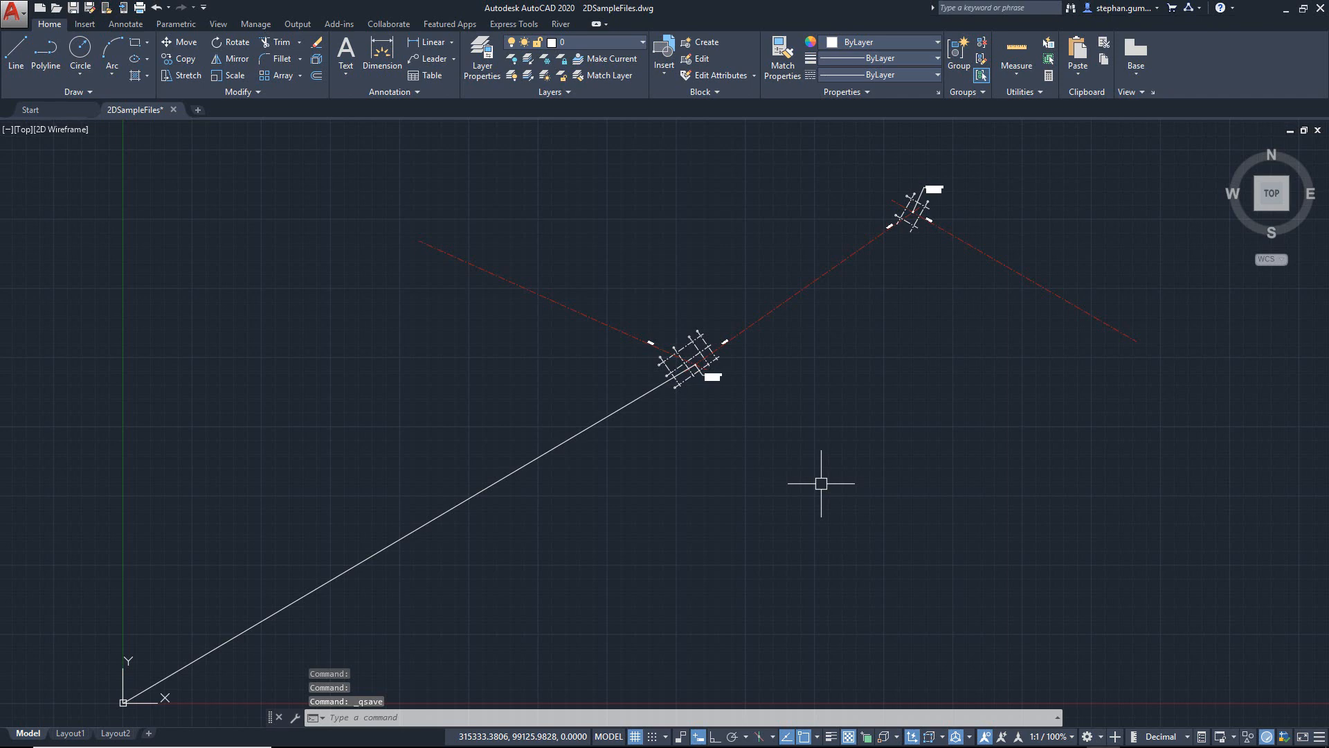
{"action": "mouse_move", "coordinate": [879, 371]}
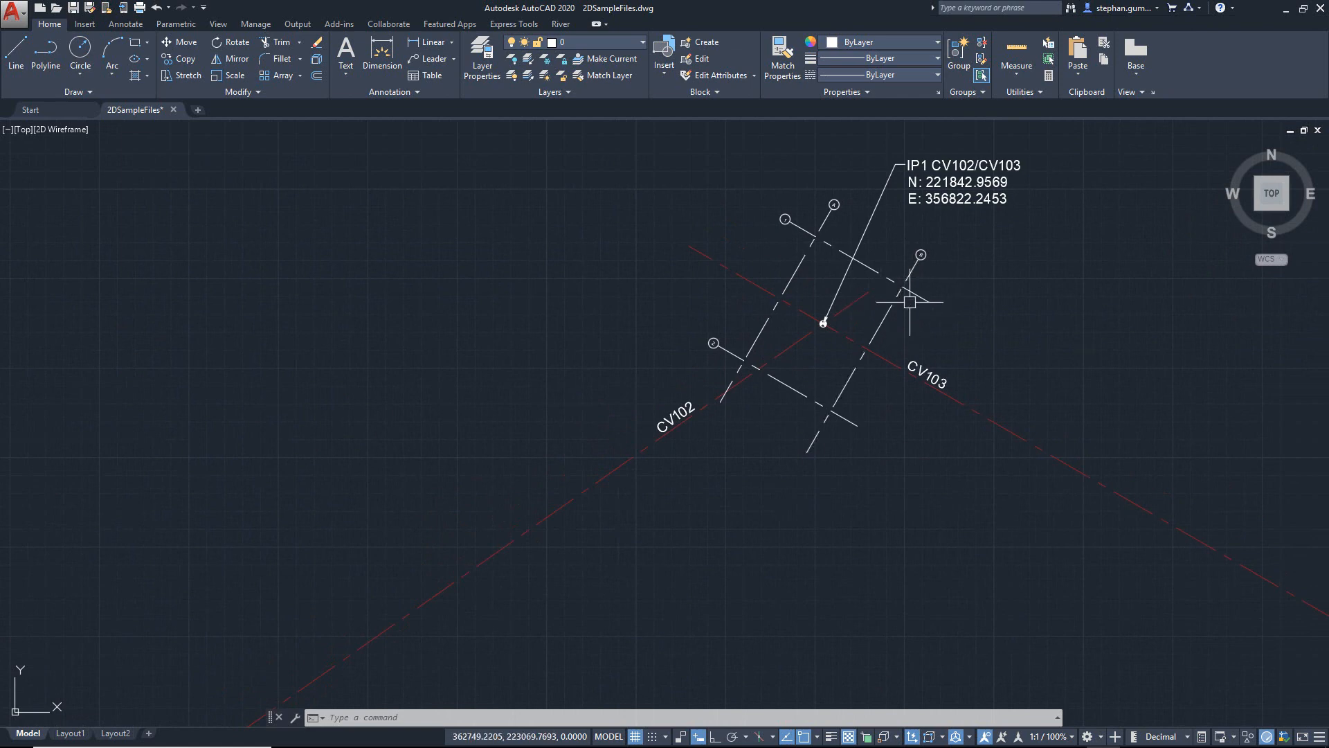
{"action": "mouse_move", "coordinate": [753, 476]}
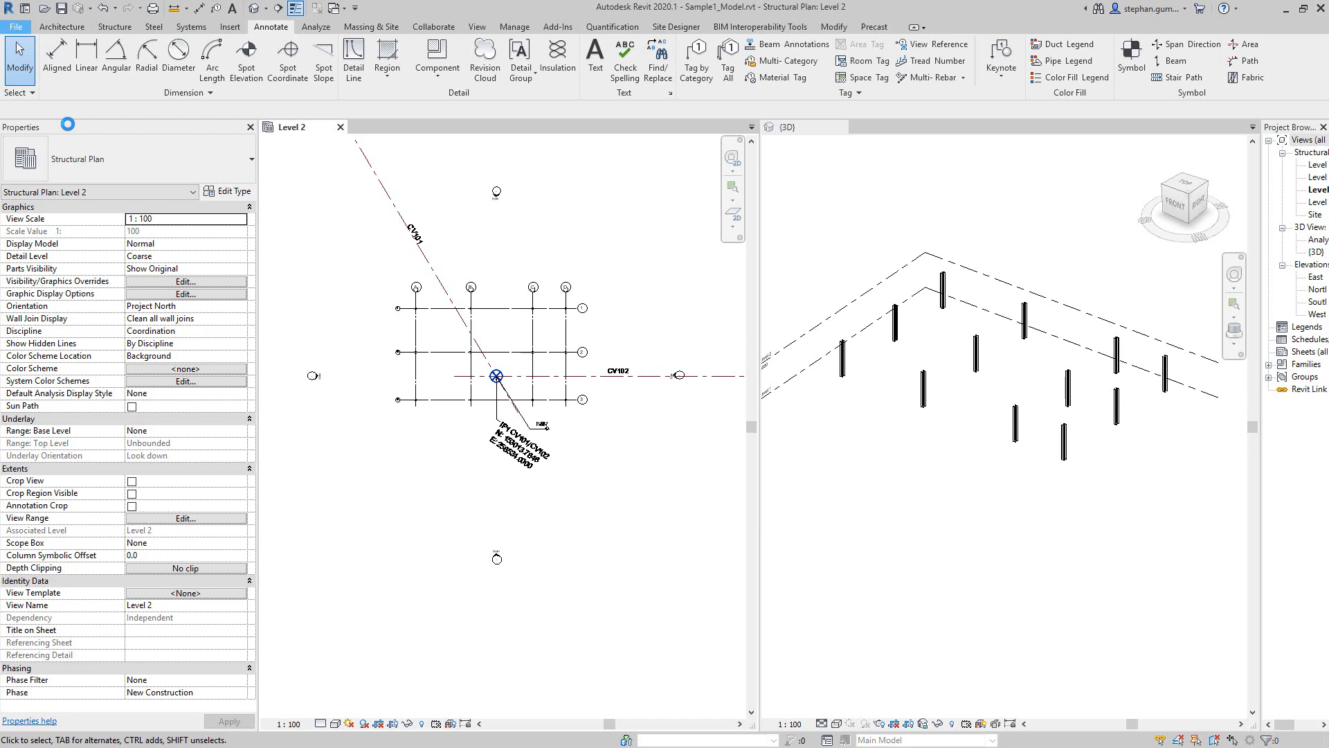
Start a new project, Project2, from the File menu.
{"action": "left_click", "coordinate": [17, 25]}
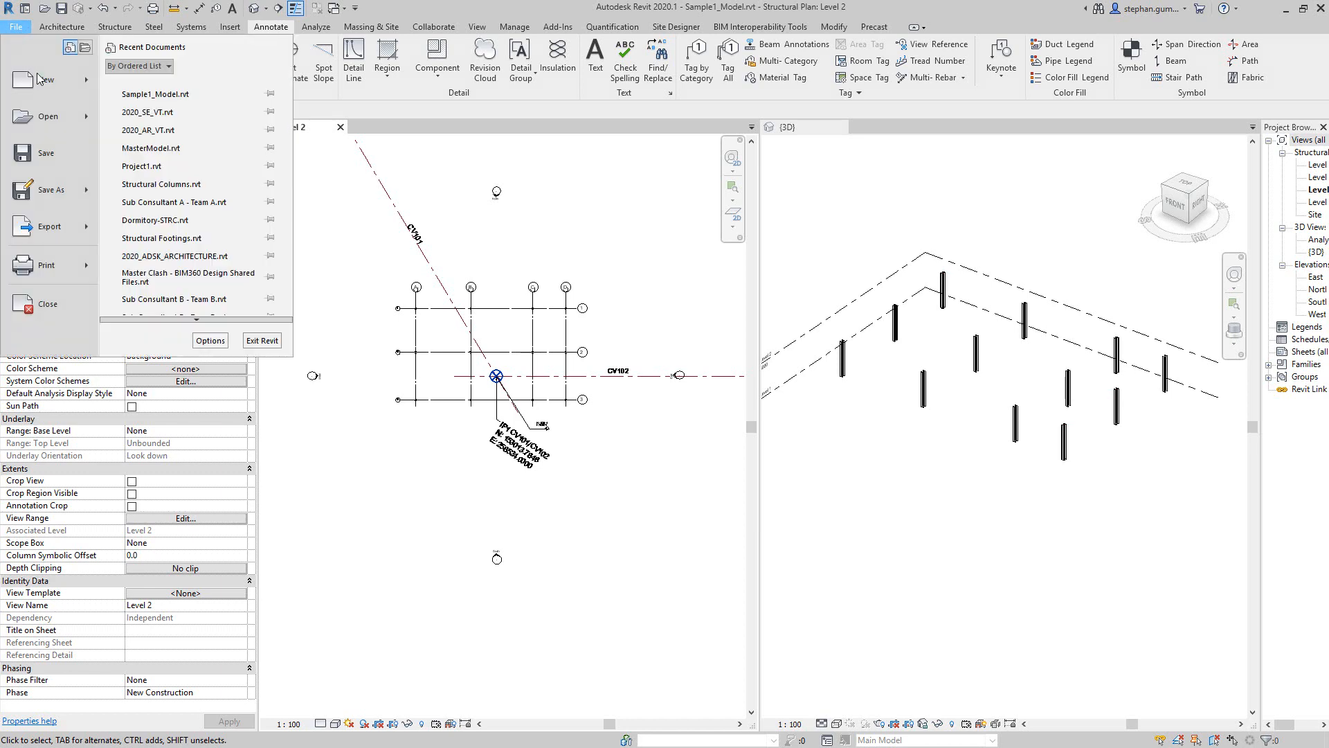
{"action": "left_click", "coordinate": [39, 79]}
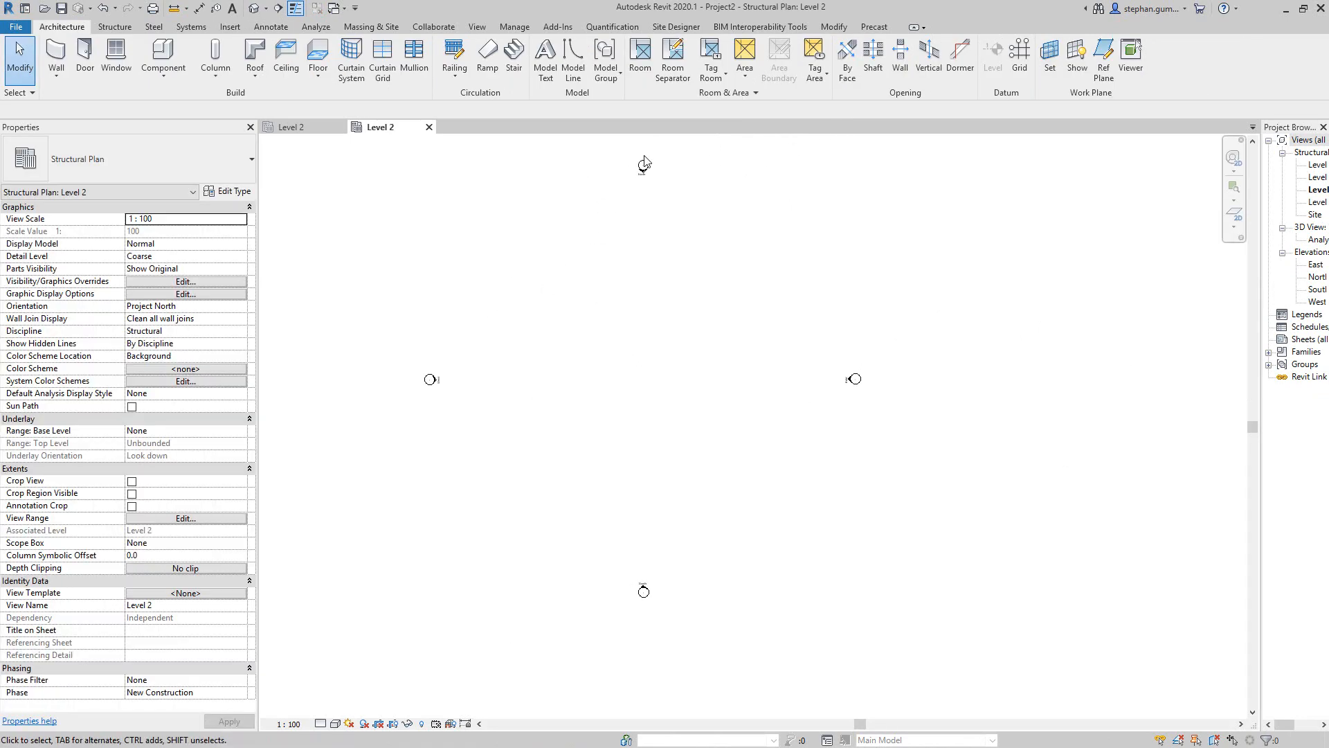
{"action": "mouse_move", "coordinate": [509, 27]}
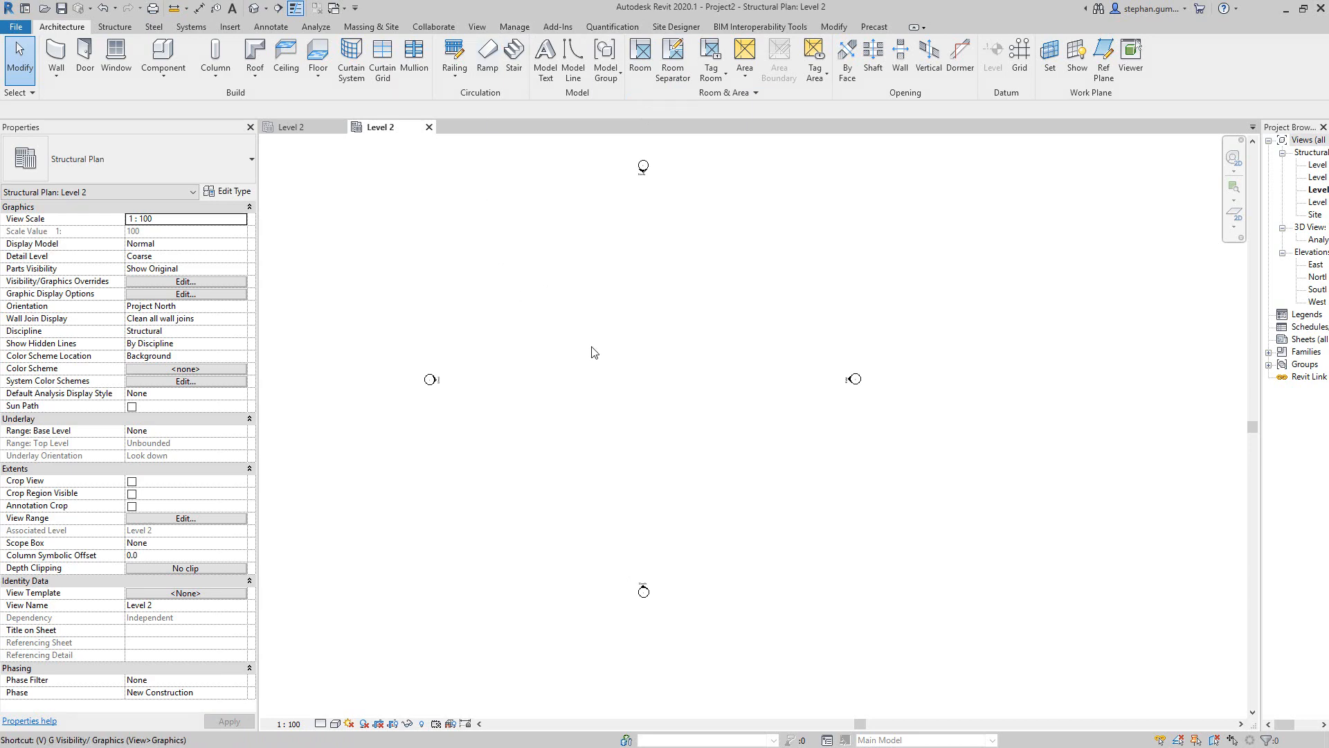
Make the Project Base Point visible in the Level 2 plan's visibility settings.
{"action": "left_click", "coordinate": [184, 281]}
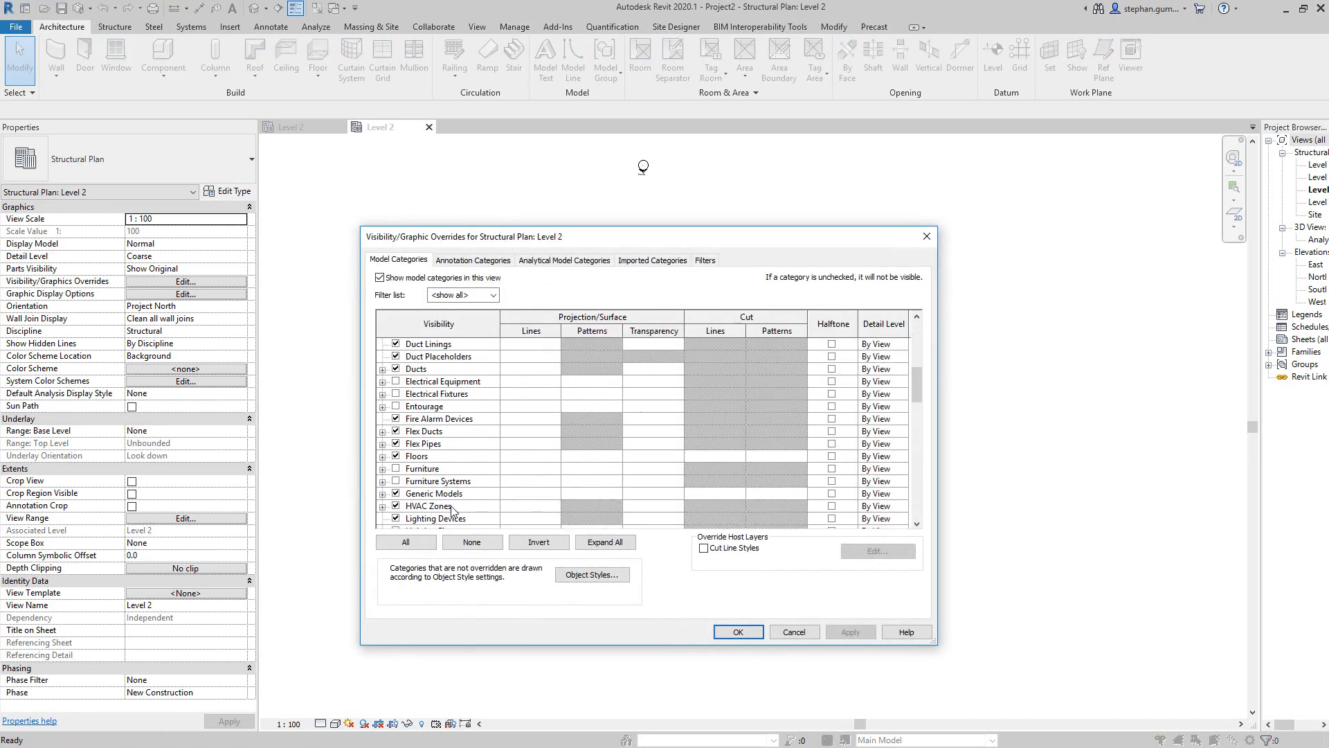
{"action": "scroll", "scroll_direction": "down", "scroll_amount": 3}
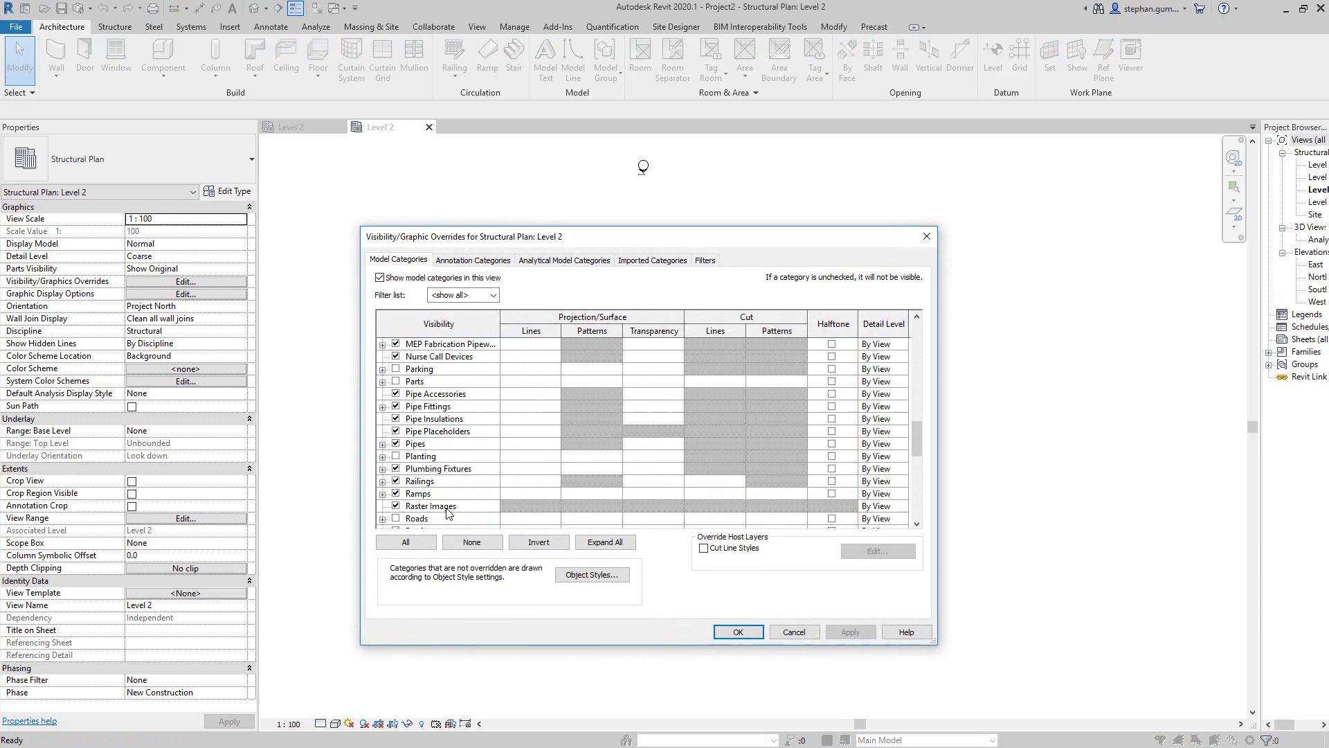
{"action": "scroll", "scroll_direction": "down", "scroll_amount": 3}
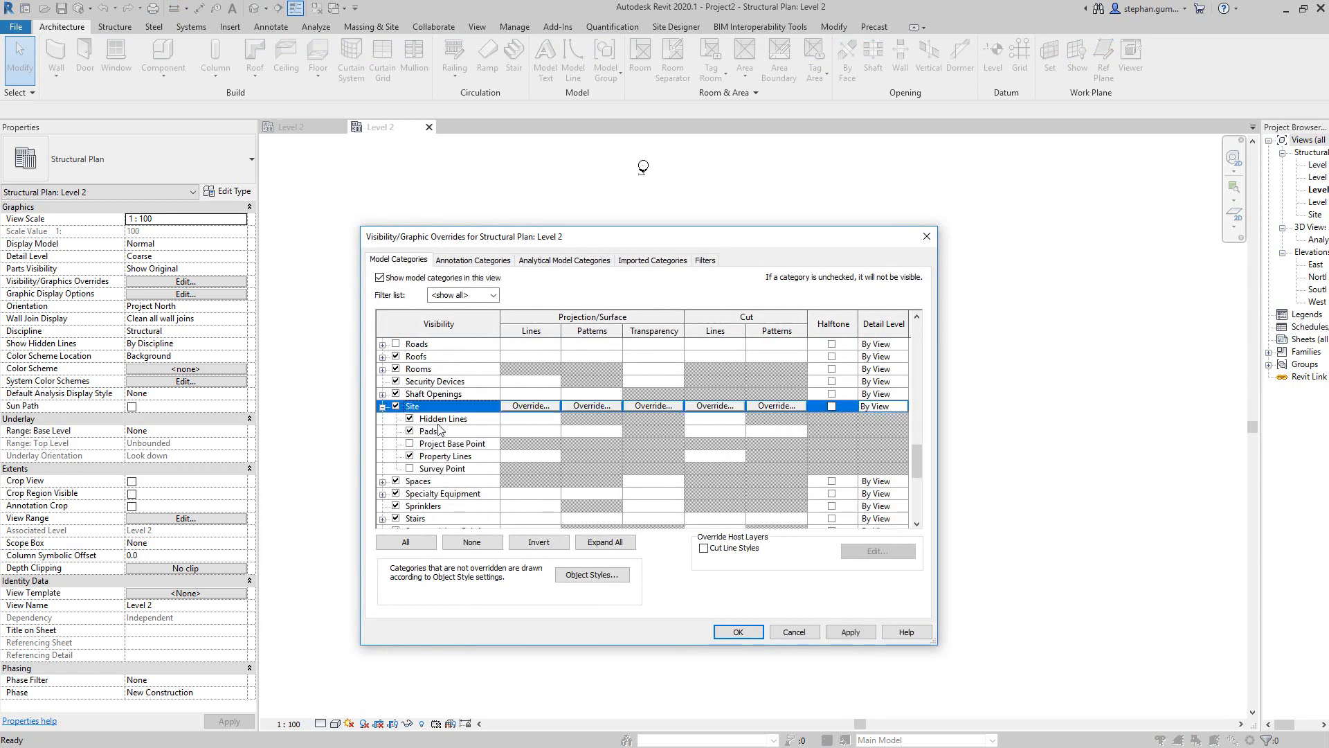
{"action": "left_click", "coordinate": [451, 443]}
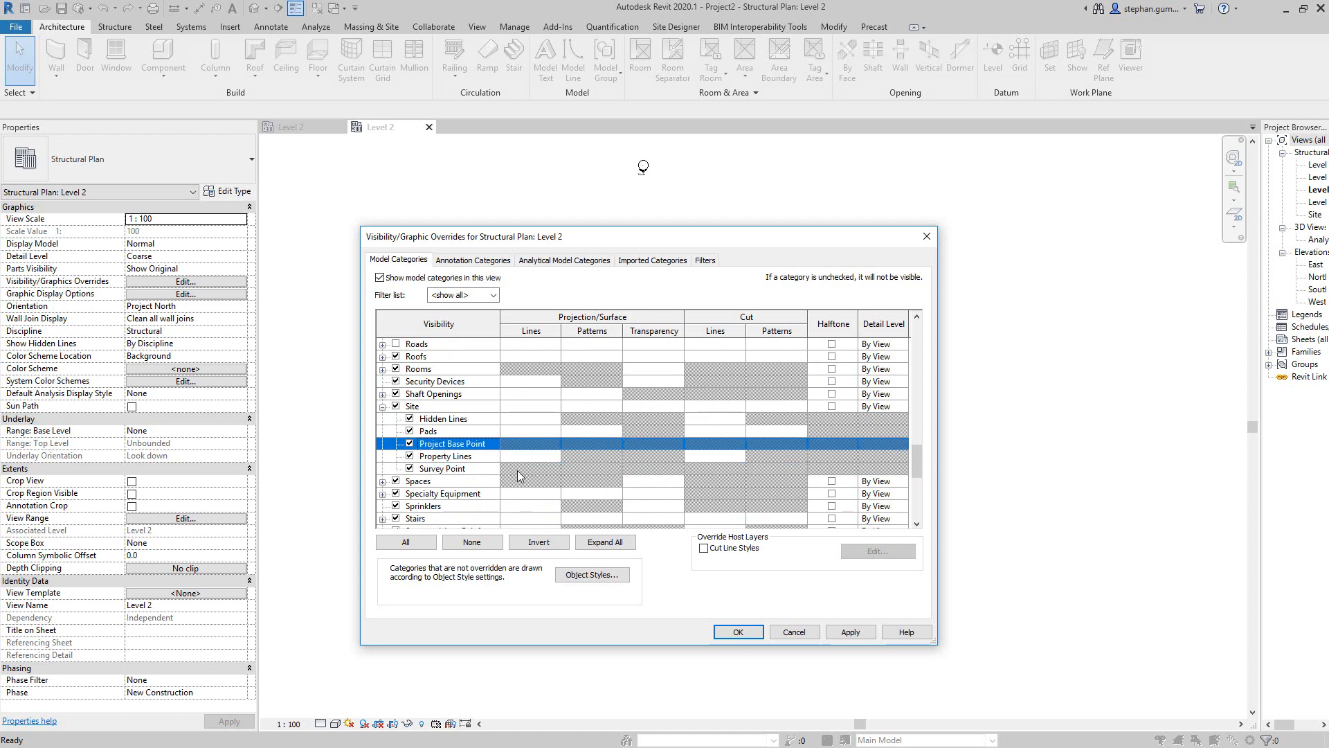
{"action": "left_click", "coordinate": [738, 631]}
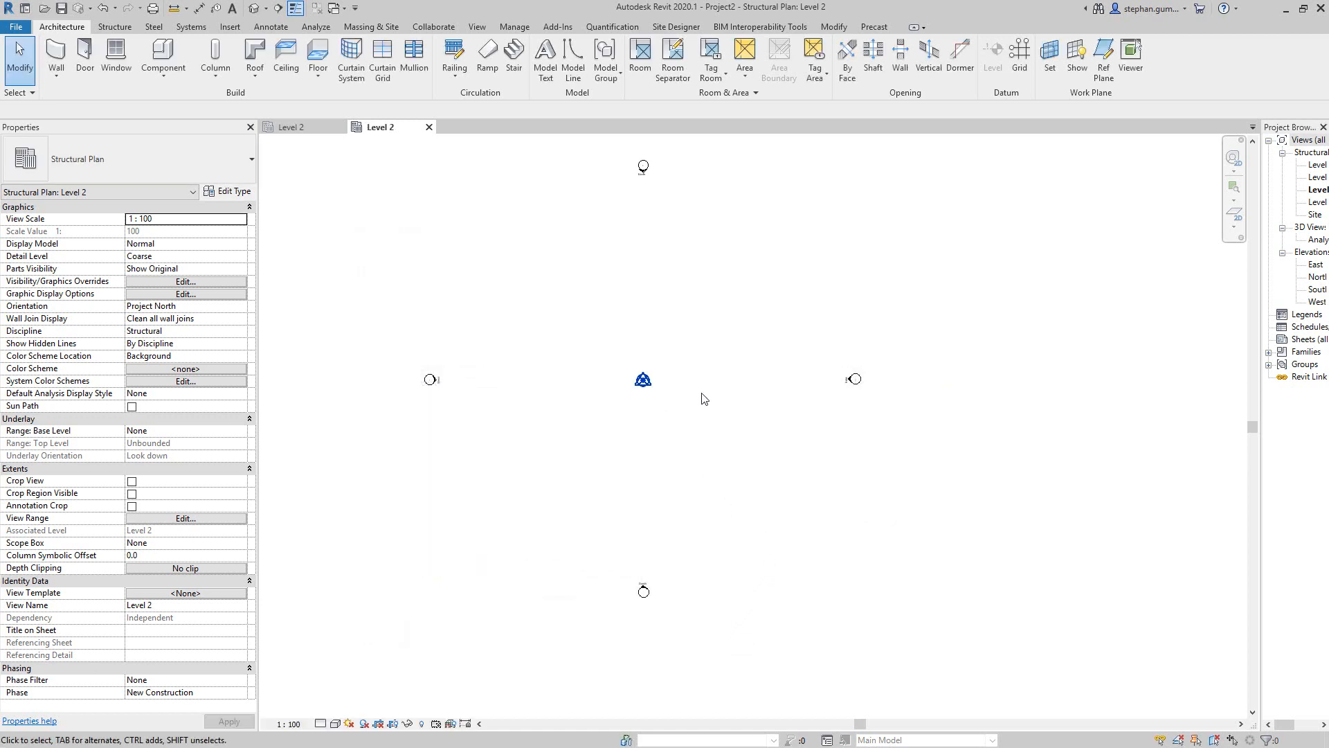
{"action": "mouse_move", "coordinate": [674, 299]}
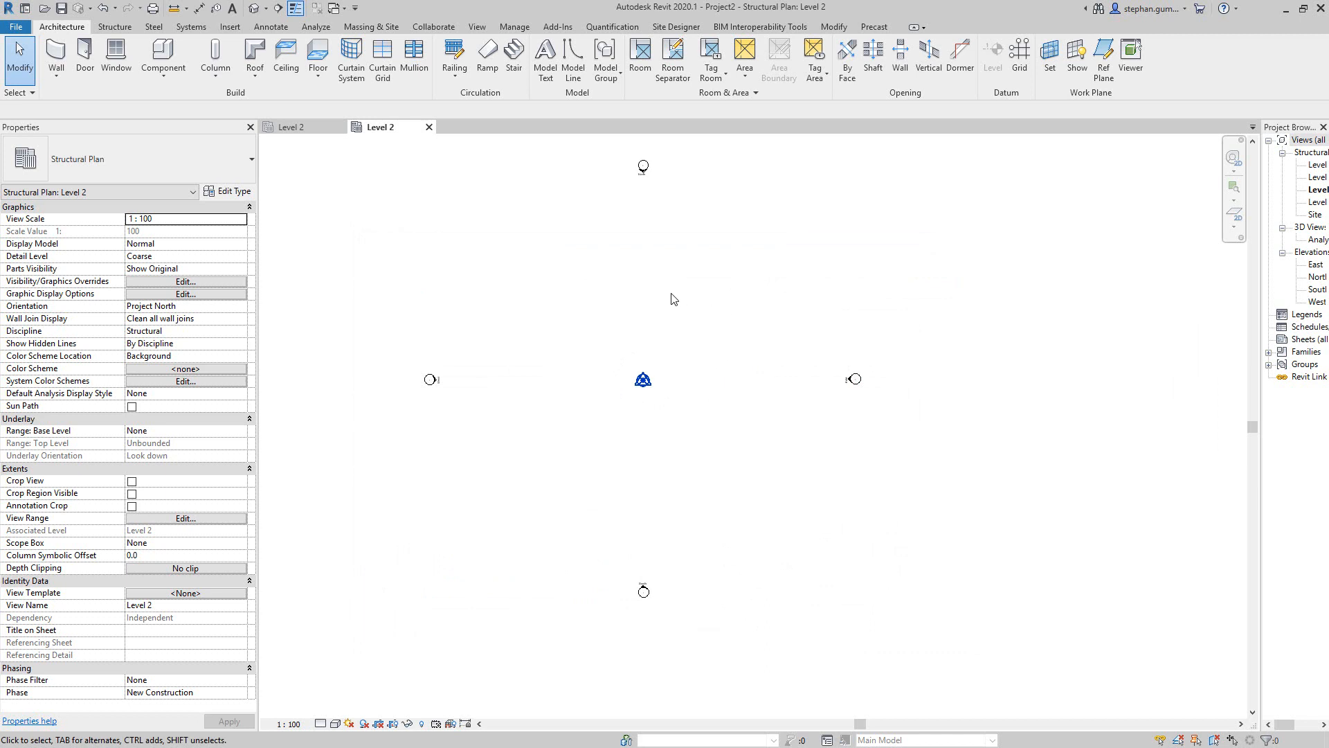
{"action": "mouse_move", "coordinate": [684, 297]}
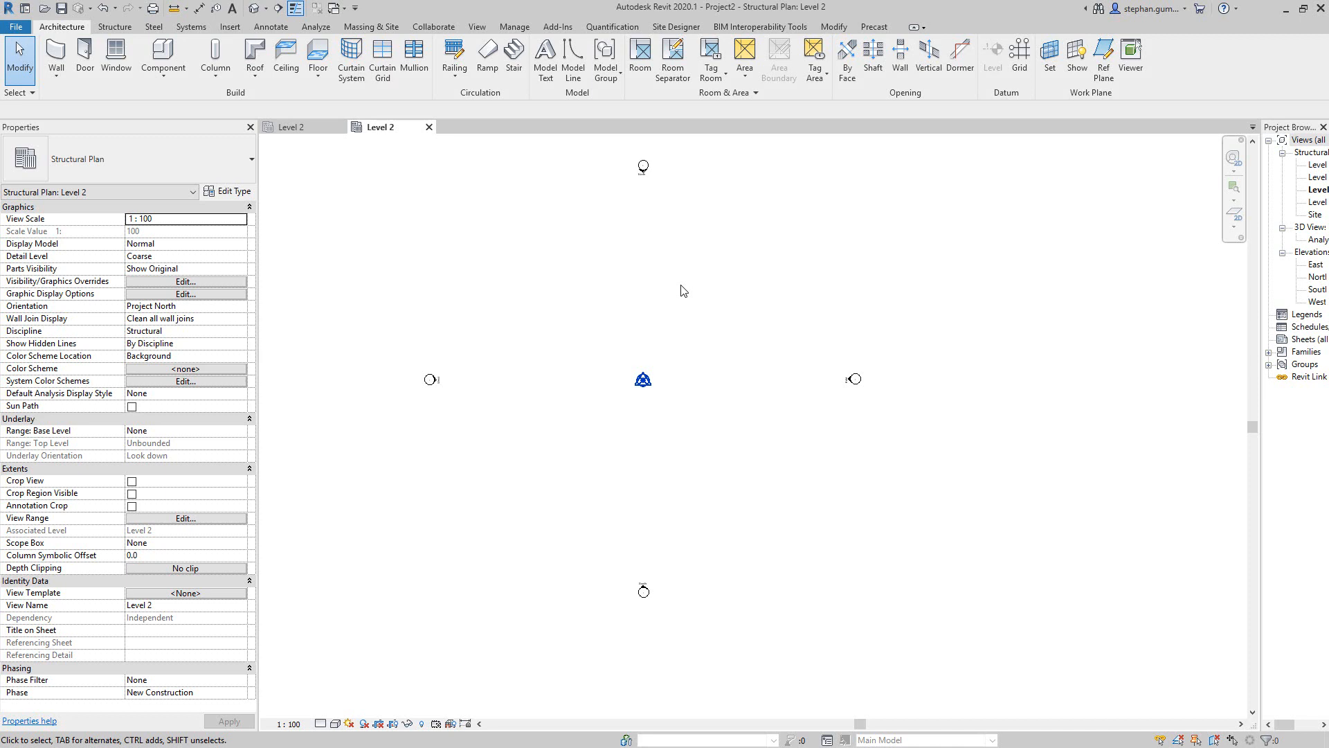
{"action": "mouse_move", "coordinate": [508, 25]}
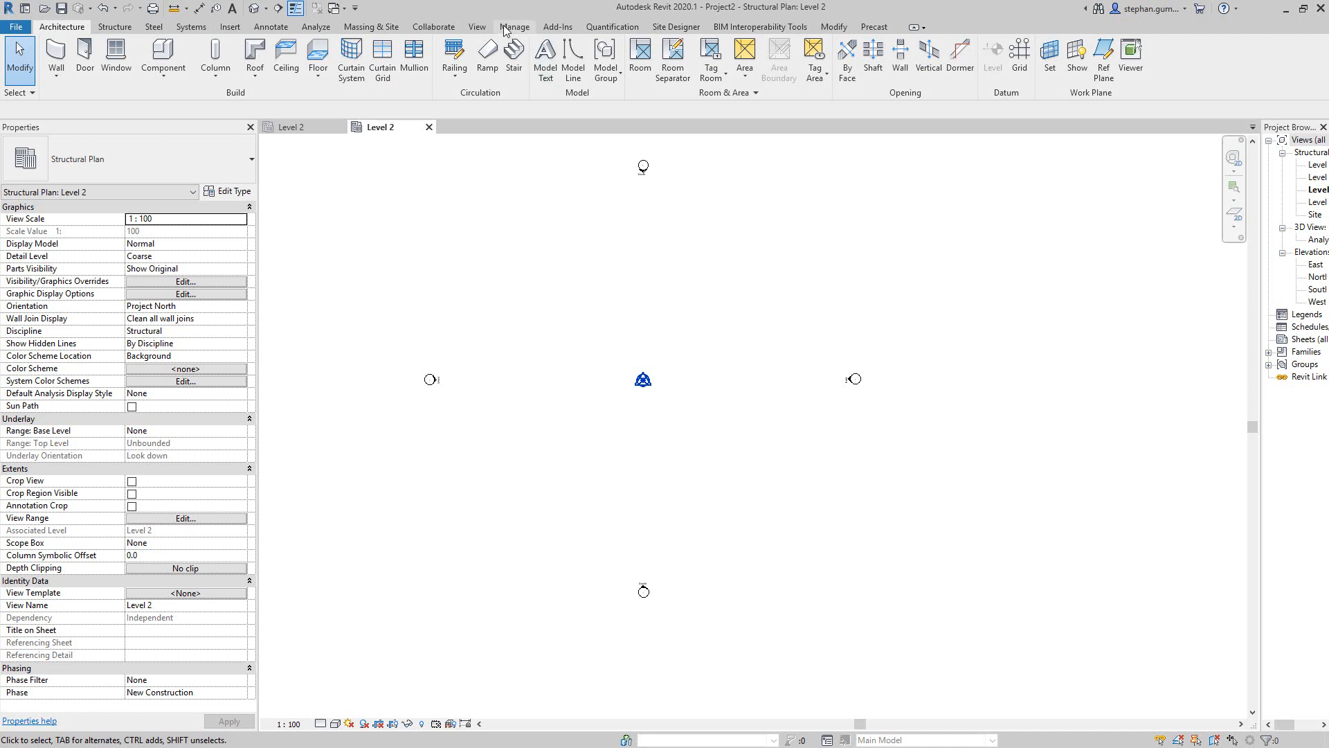
Link 2DSampleFiles.dwg origin to origin with Orient to View unchecked.
{"action": "left_click", "coordinate": [515, 26]}
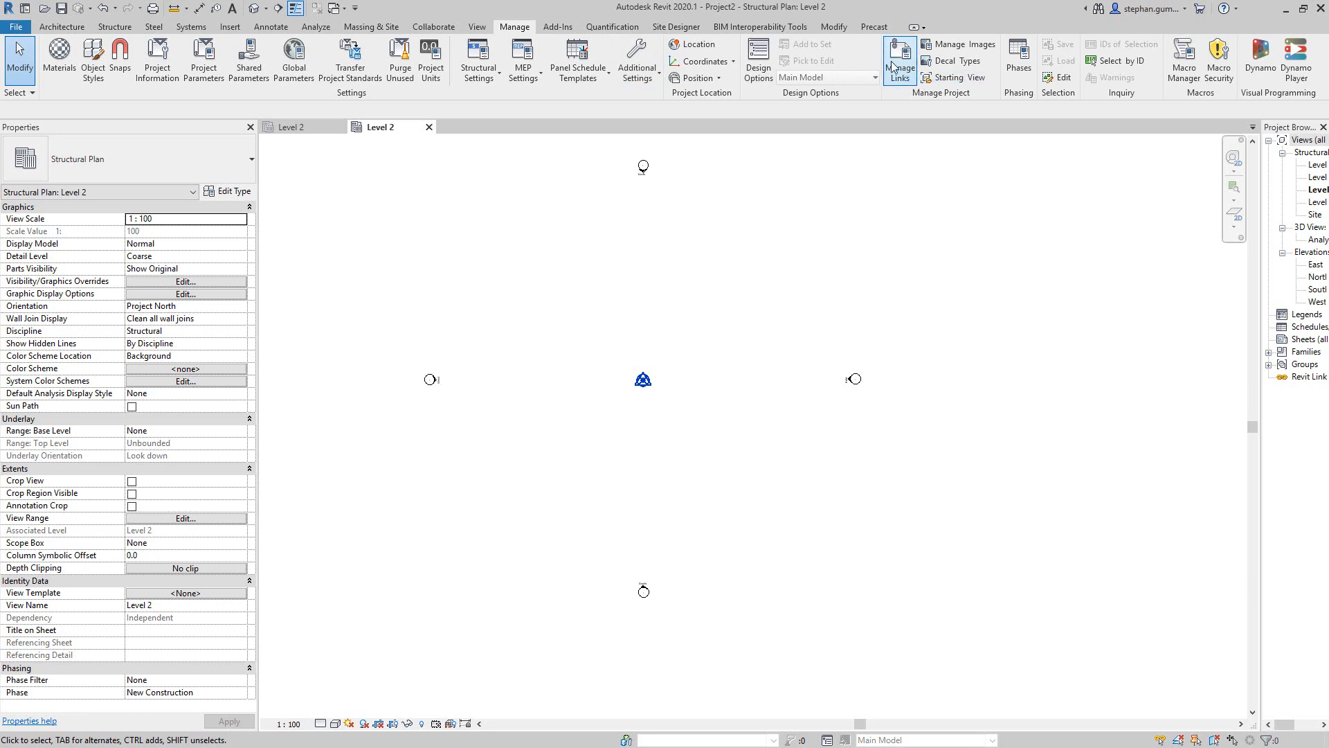
{"action": "left_click", "coordinate": [230, 26]}
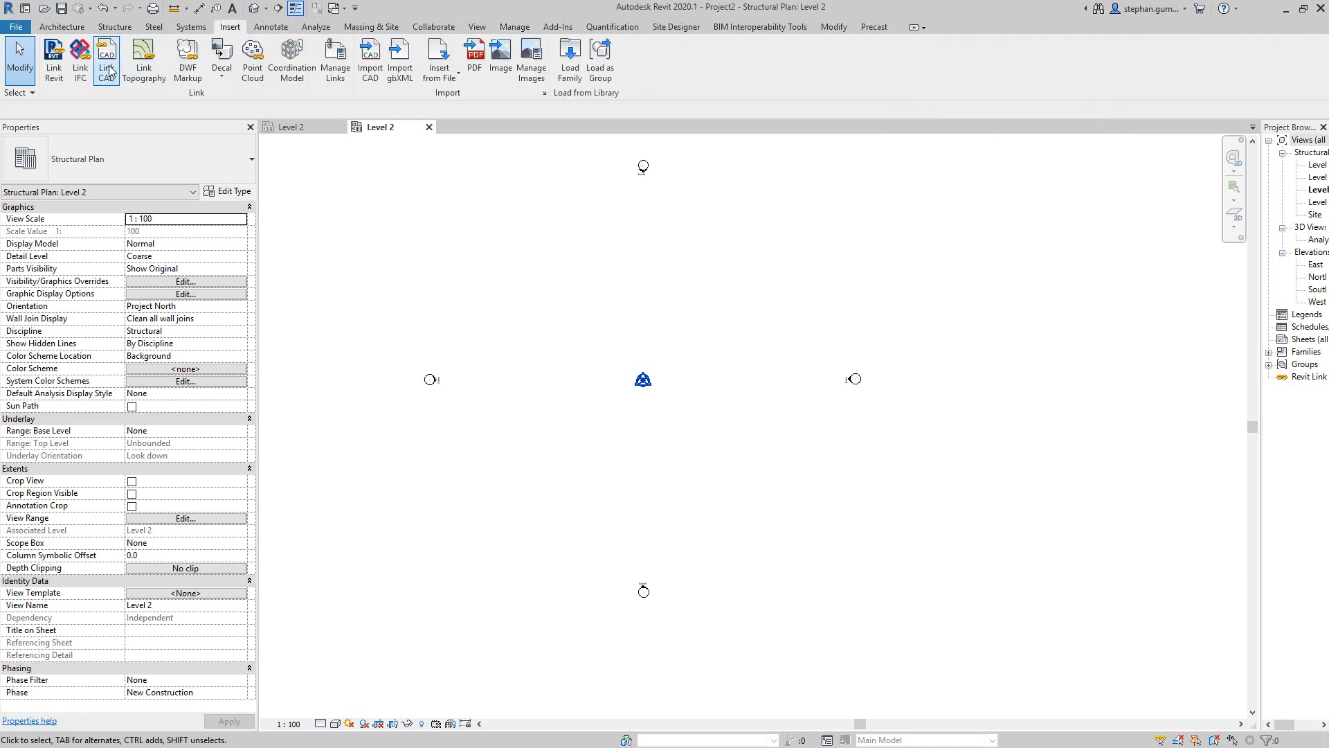
{"action": "left_click", "coordinate": [107, 57]}
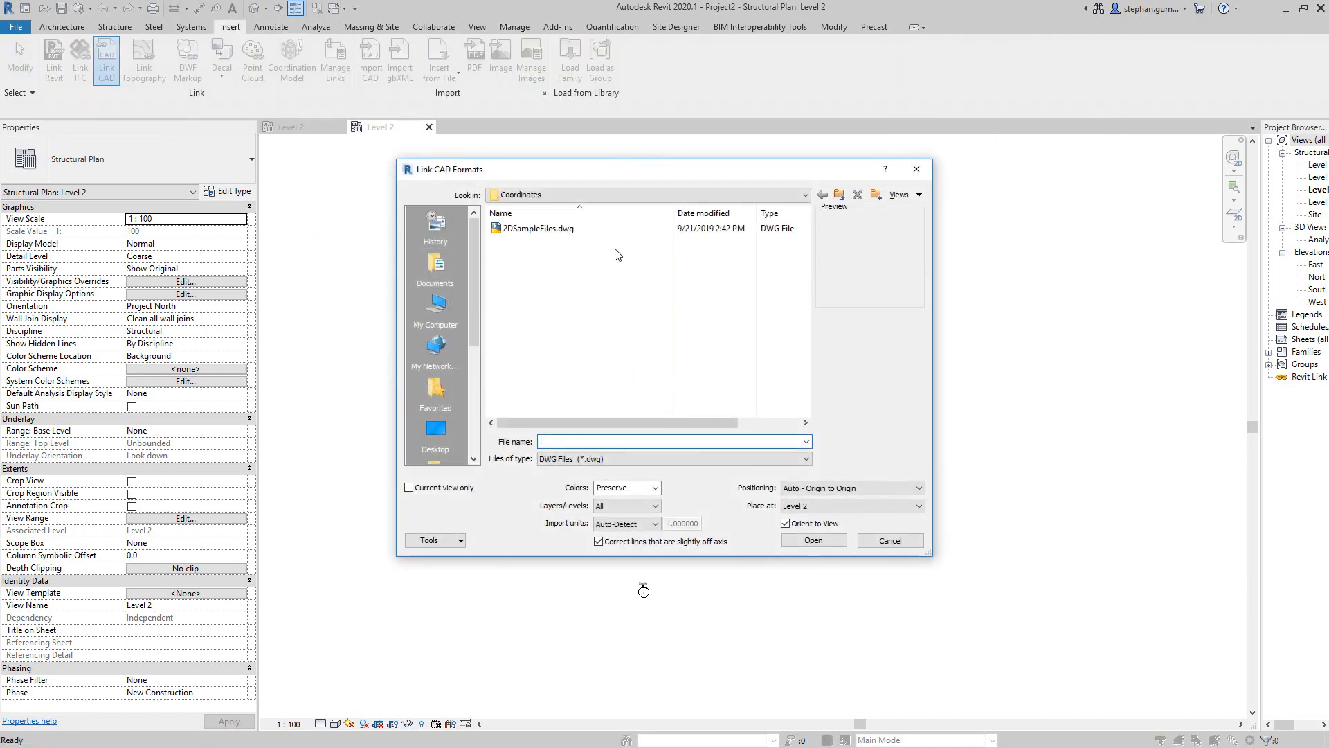
{"action": "left_click", "coordinate": [537, 229]}
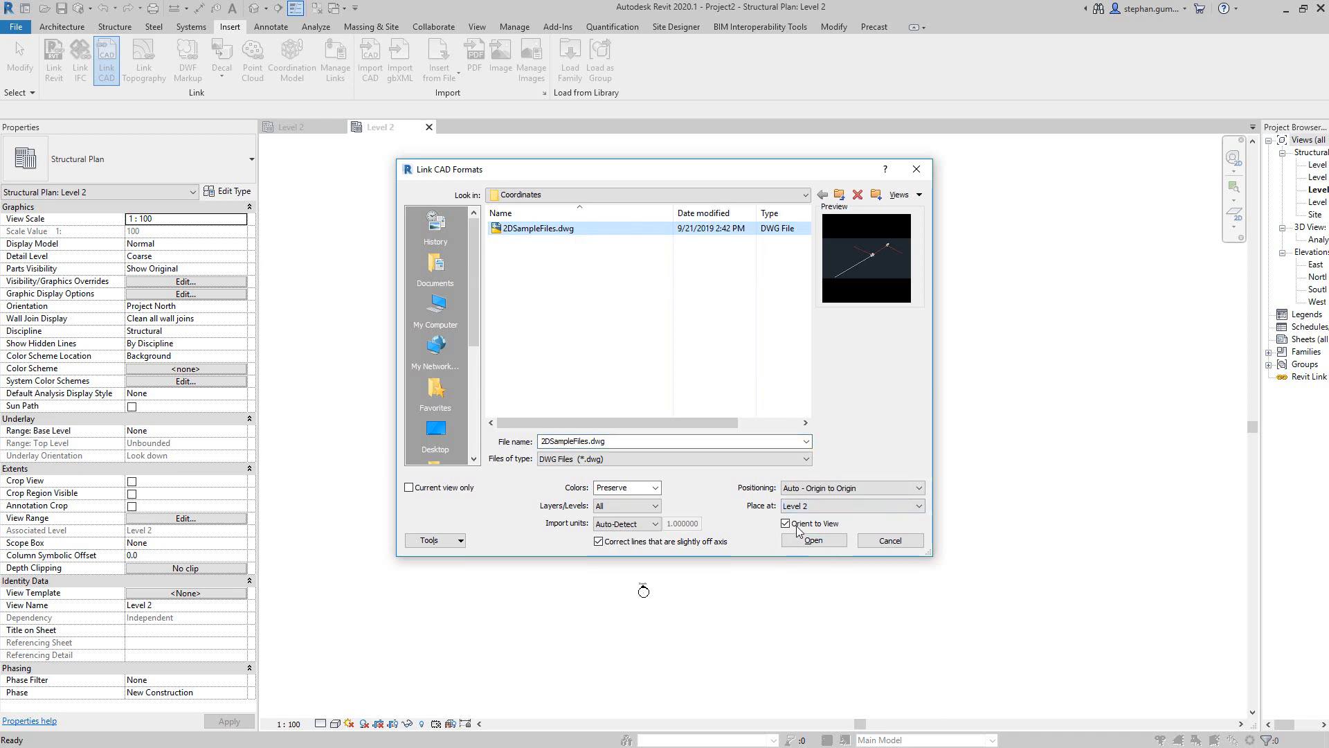
{"action": "left_click", "coordinate": [785, 524]}
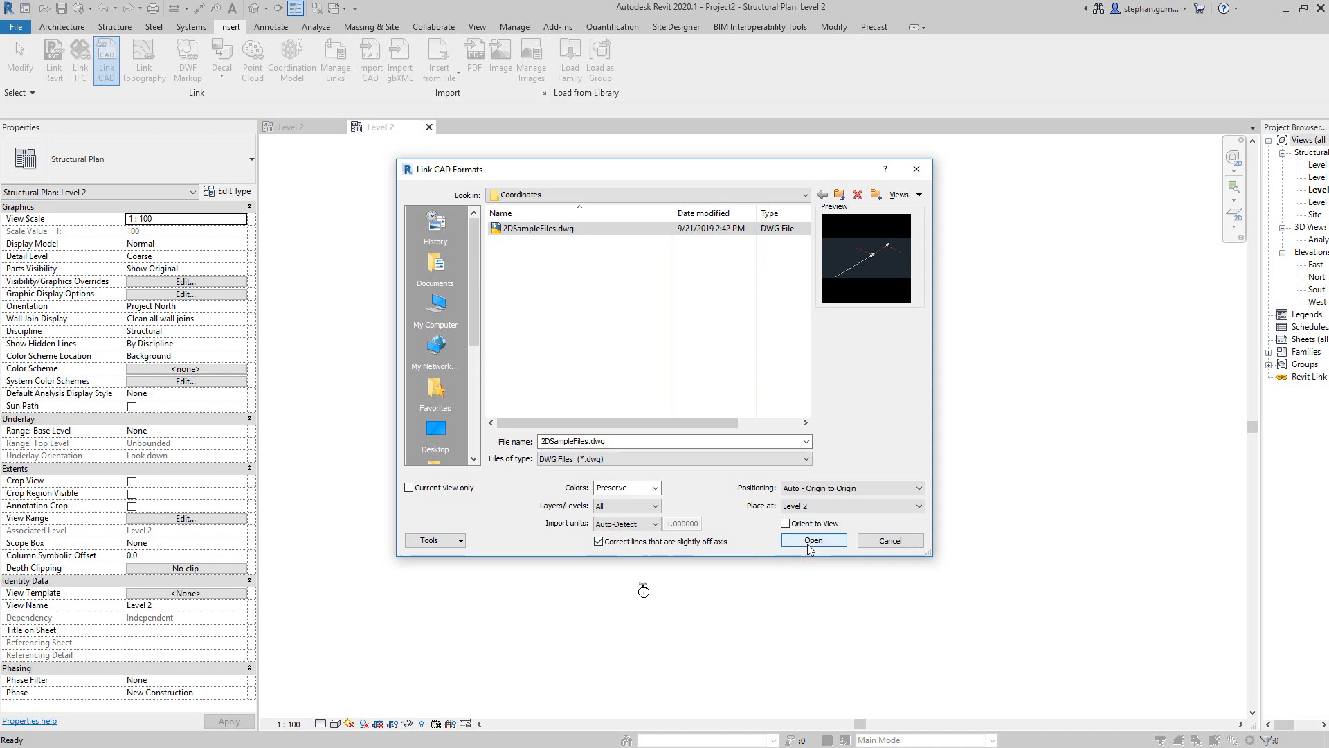
{"action": "left_click", "coordinate": [814, 540]}
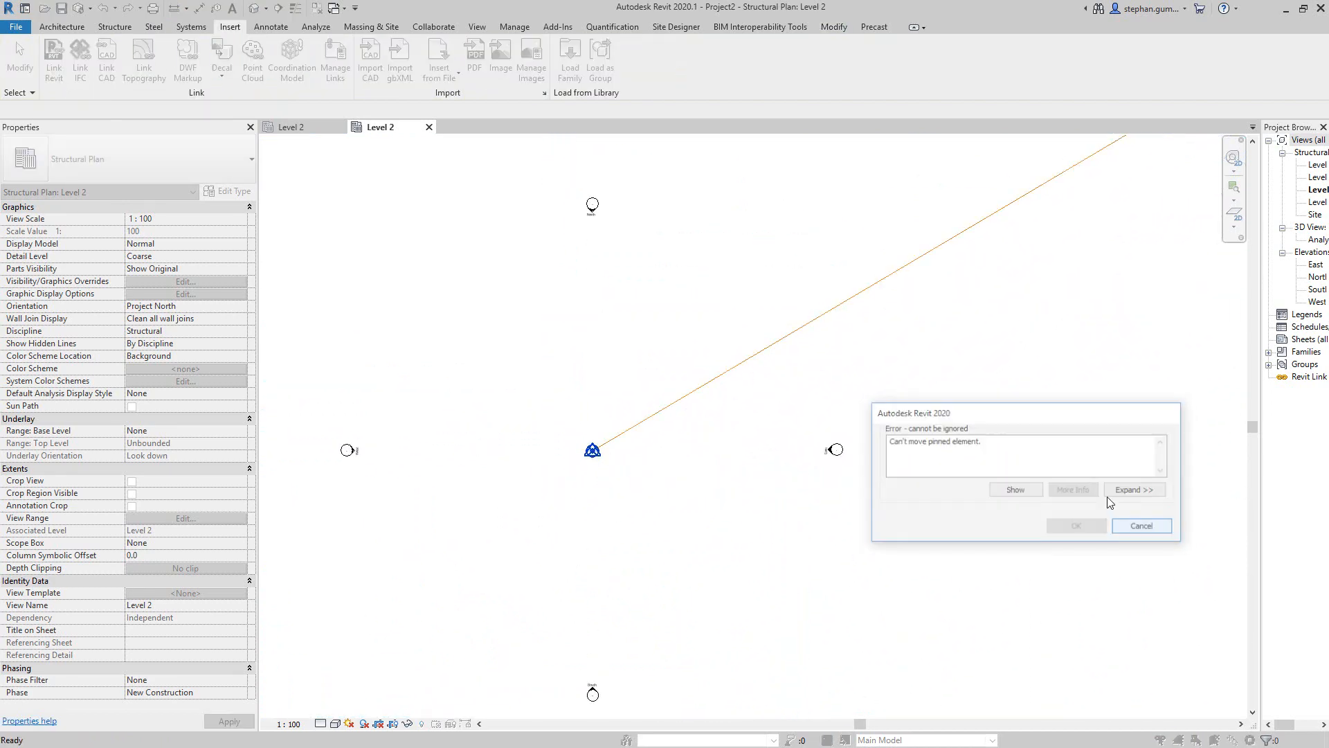
Cancel the 'Can't move pinned element' error on the linked drawing.
{"action": "left_click", "coordinate": [1141, 527]}
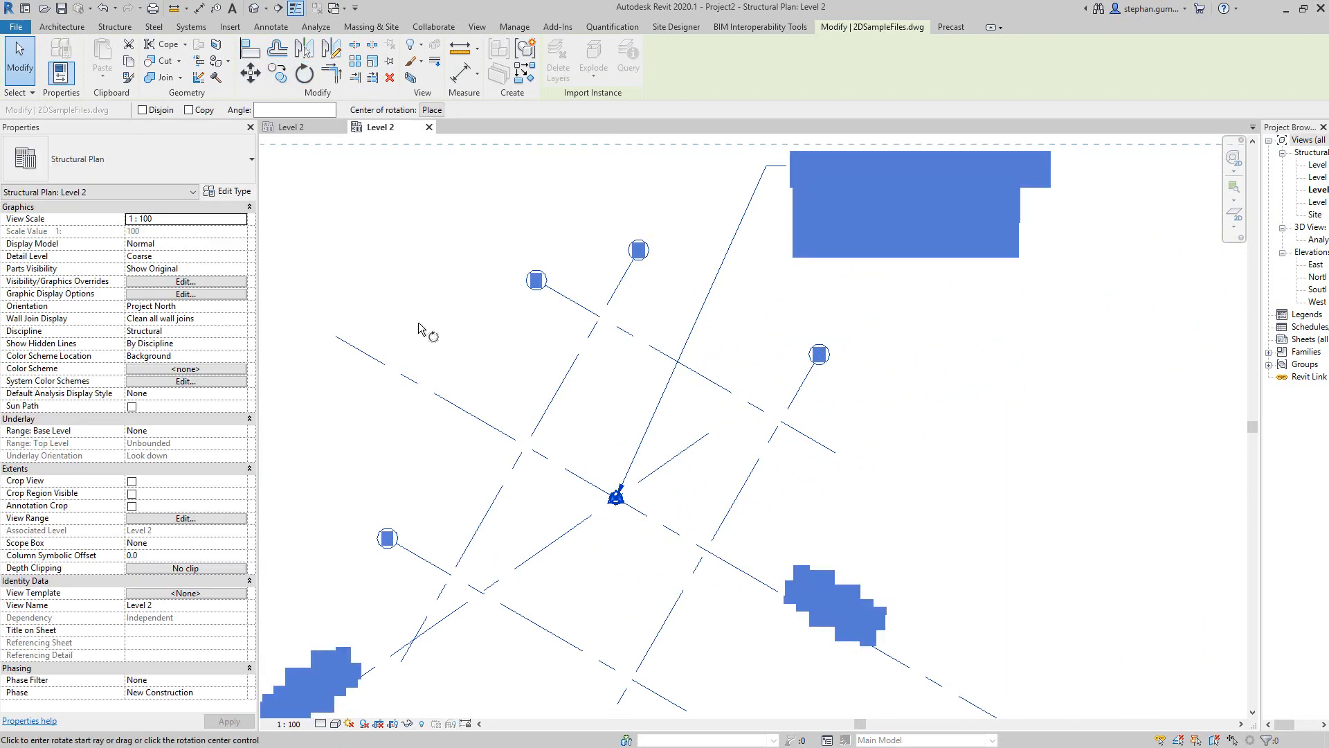
Finish the rotation so CV103 runs horizontally and grids 1 and 2 sit square.
{"action": "left_click", "coordinate": [432, 110]}
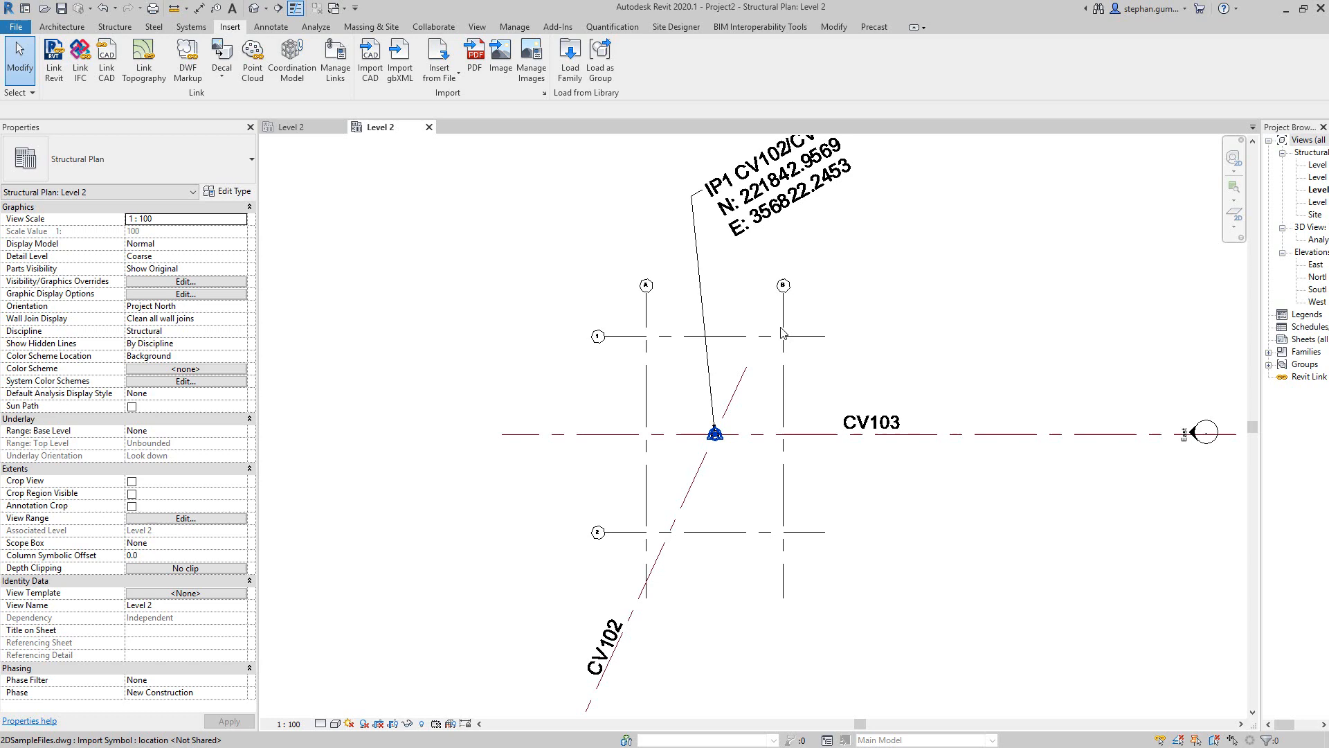
{"action": "mouse_move", "coordinate": [789, 335]}
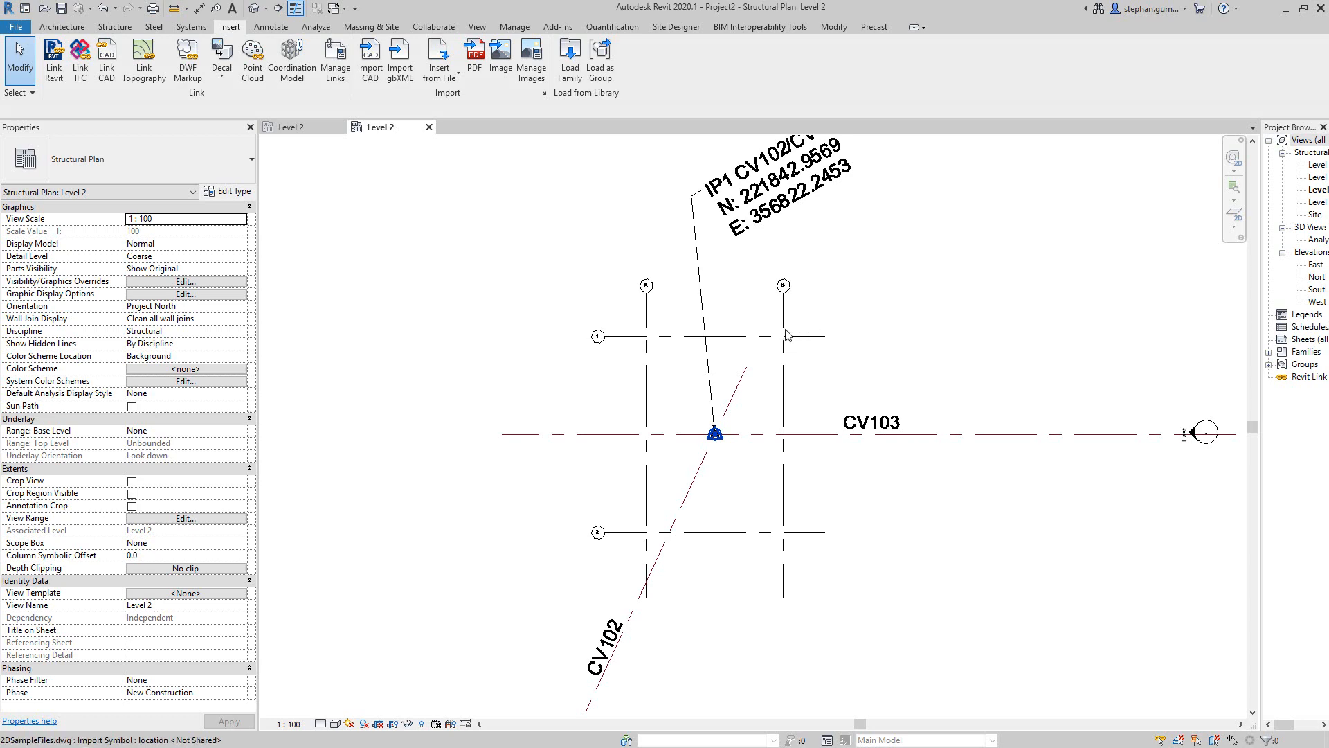
{"action": "mouse_move", "coordinate": [621, 340]}
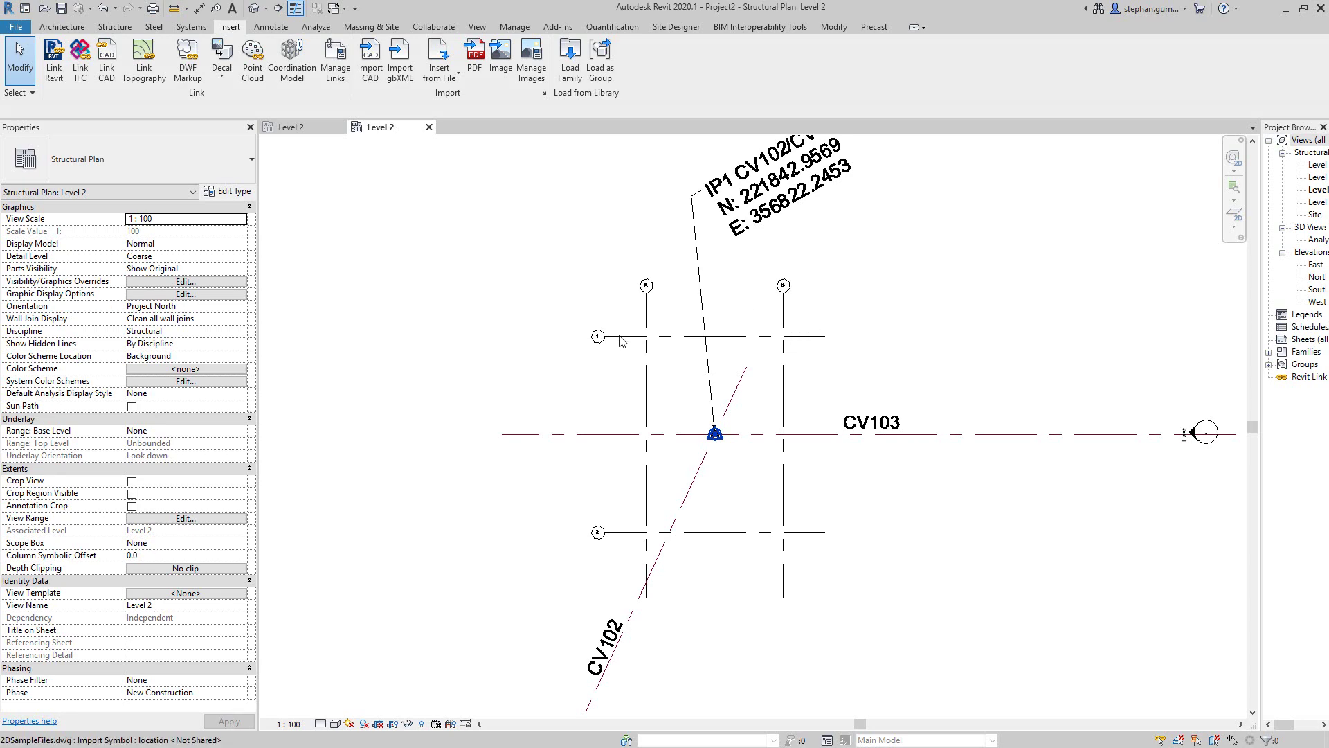
Select the linked DWG and start Acquire Coordinates from Manage > Coordinates.
{"action": "left_click", "coordinate": [713, 433]}
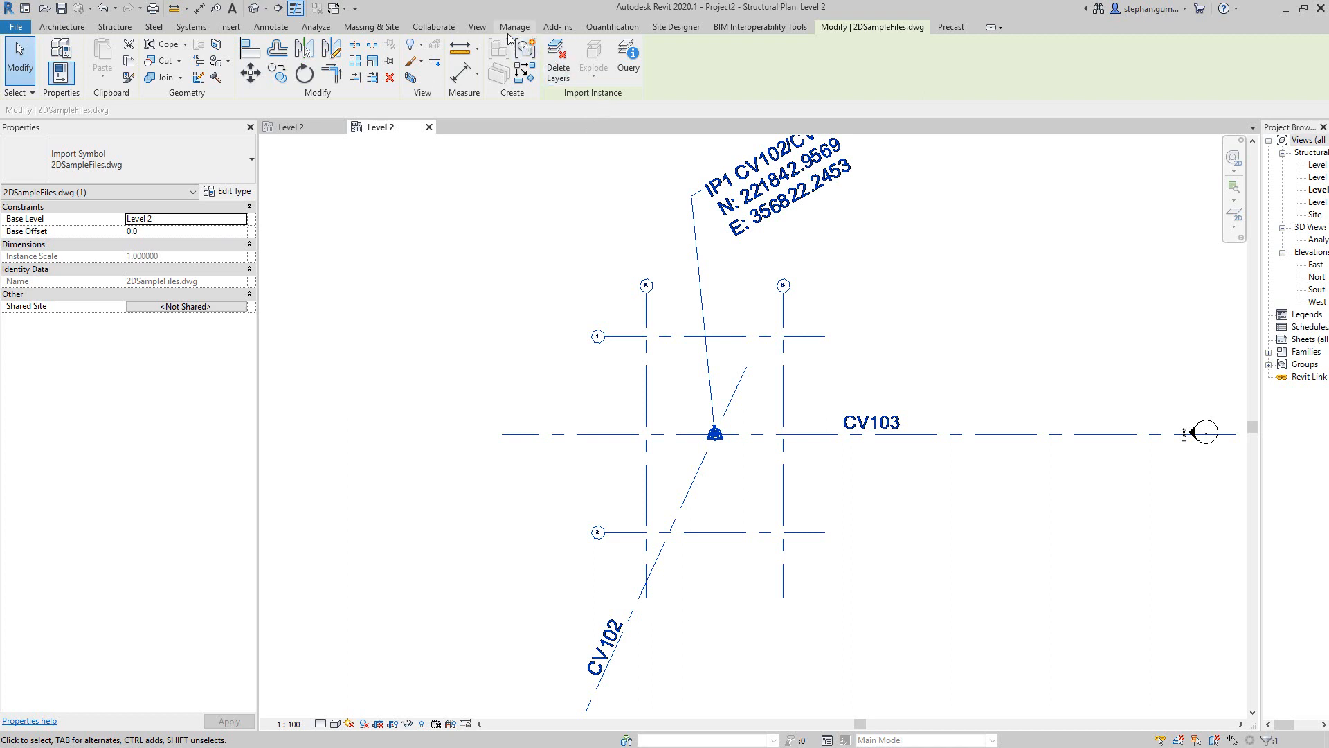
{"action": "mouse_move", "coordinate": [542, 33]}
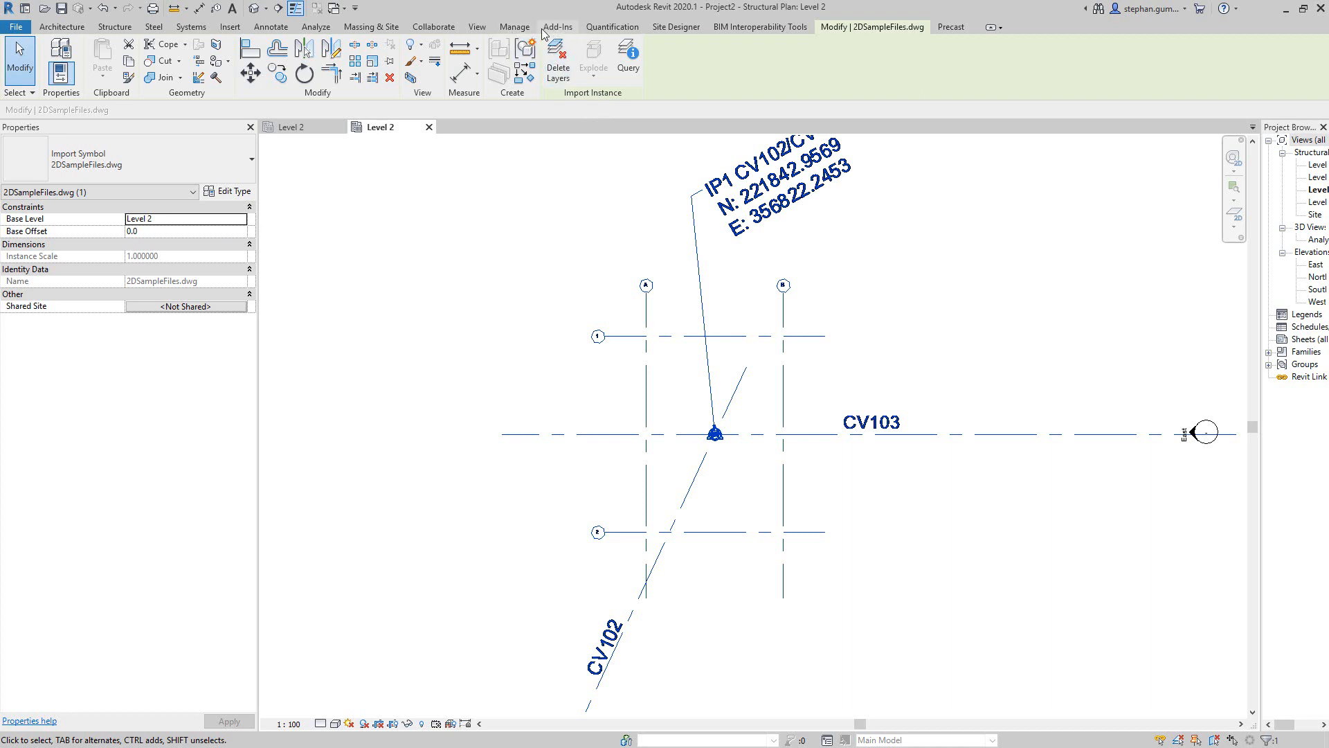
{"action": "left_click", "coordinate": [515, 26]}
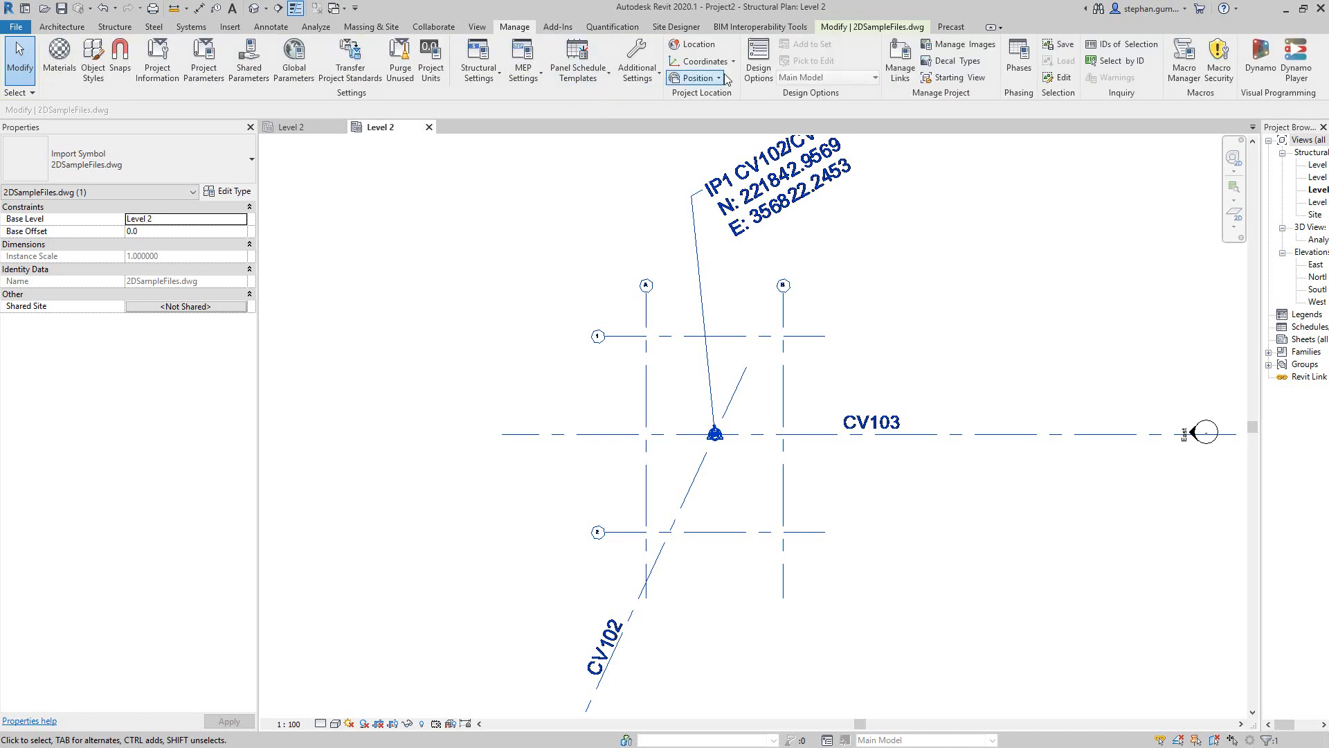
{"action": "left_click", "coordinate": [706, 61]}
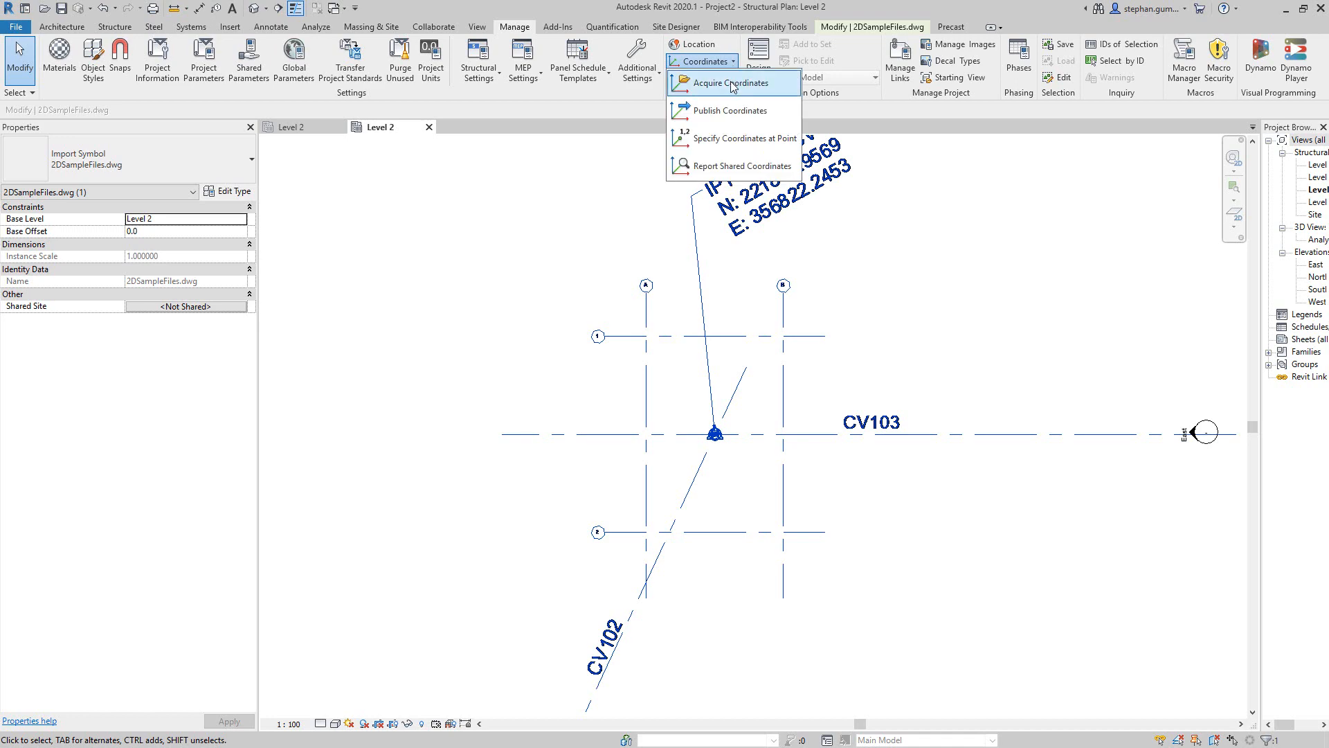
{"action": "mouse_move", "coordinate": [731, 83]}
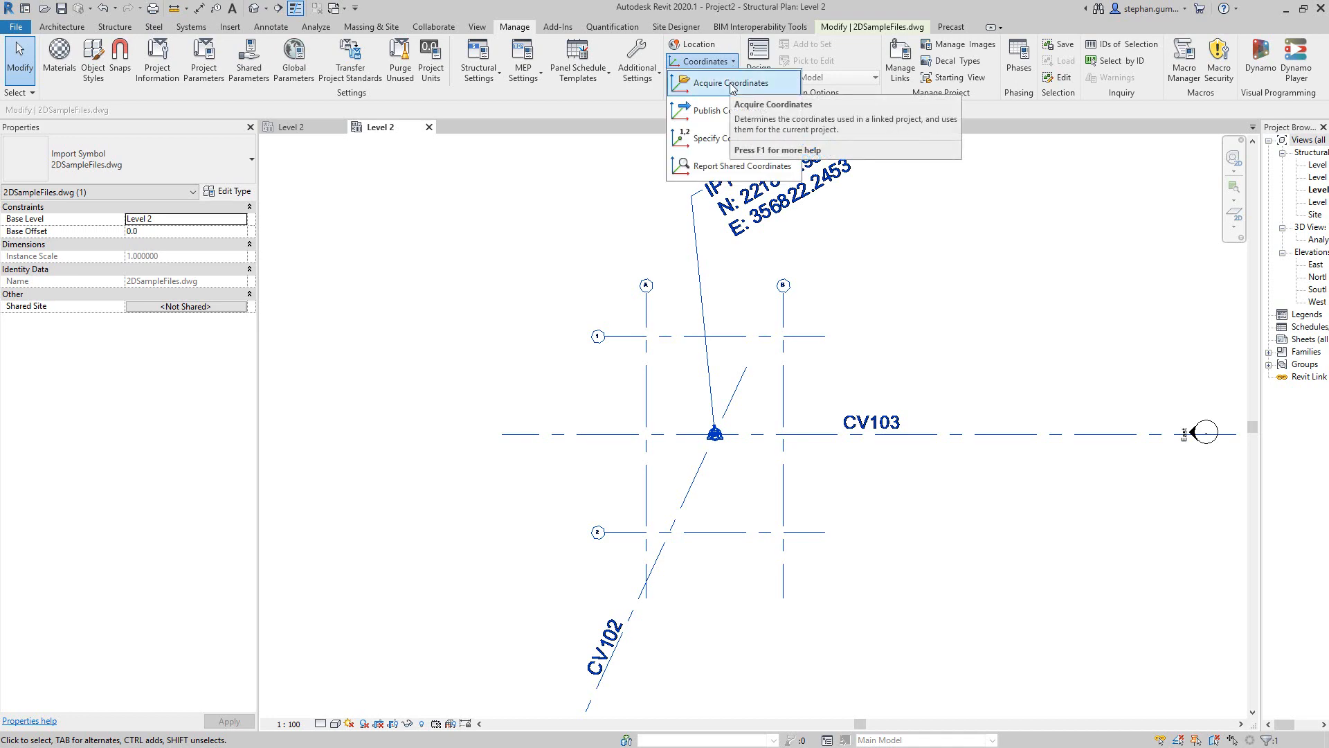
{"action": "left_click", "coordinate": [731, 83]}
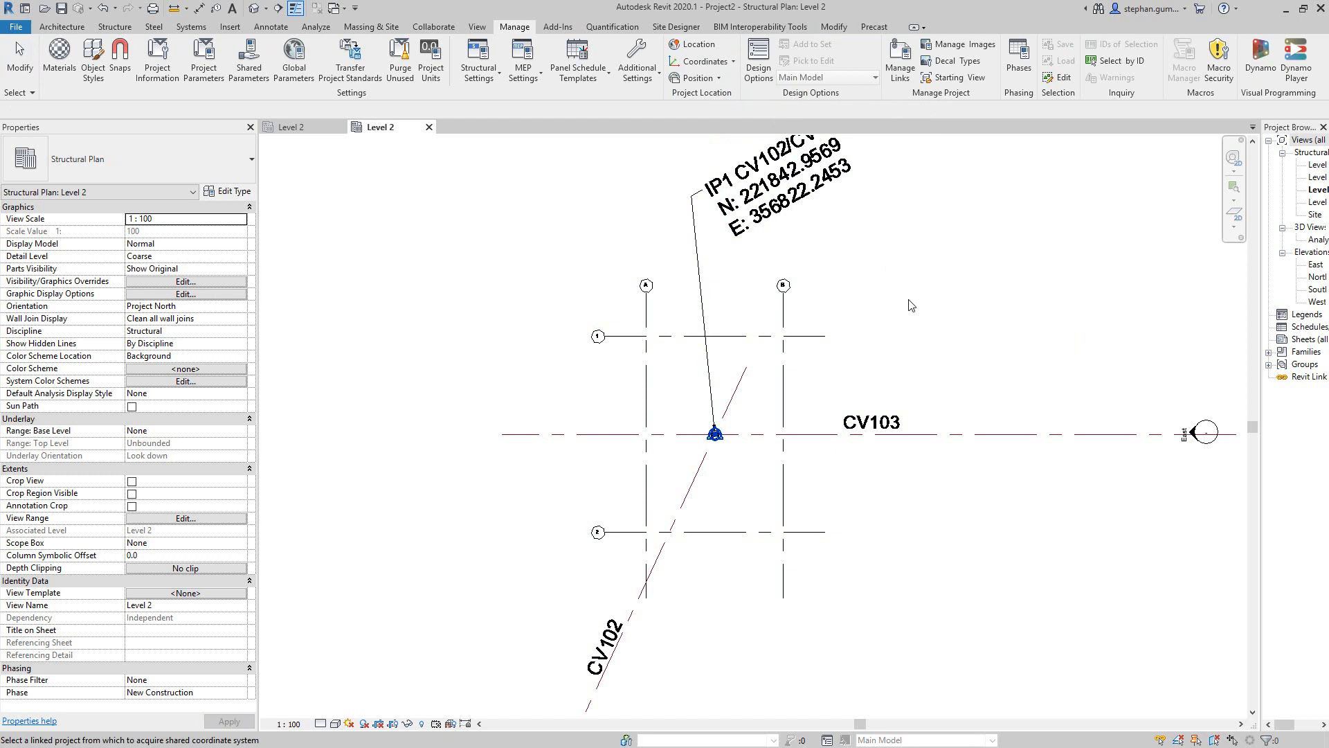
{"action": "mouse_move", "coordinate": [894, 327]}
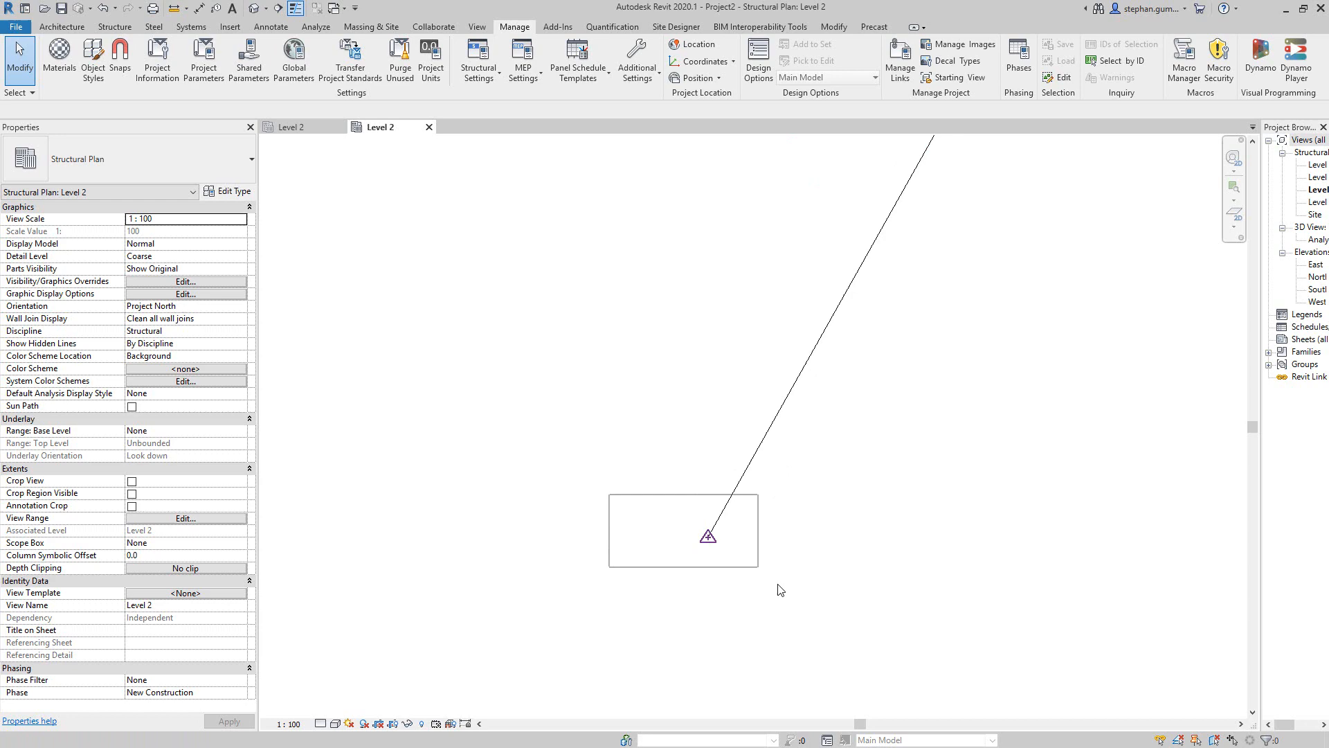
Inspect the Survey Point's coordinate values, still zero, then deselect it.
{"action": "left_click", "coordinate": [707, 536]}
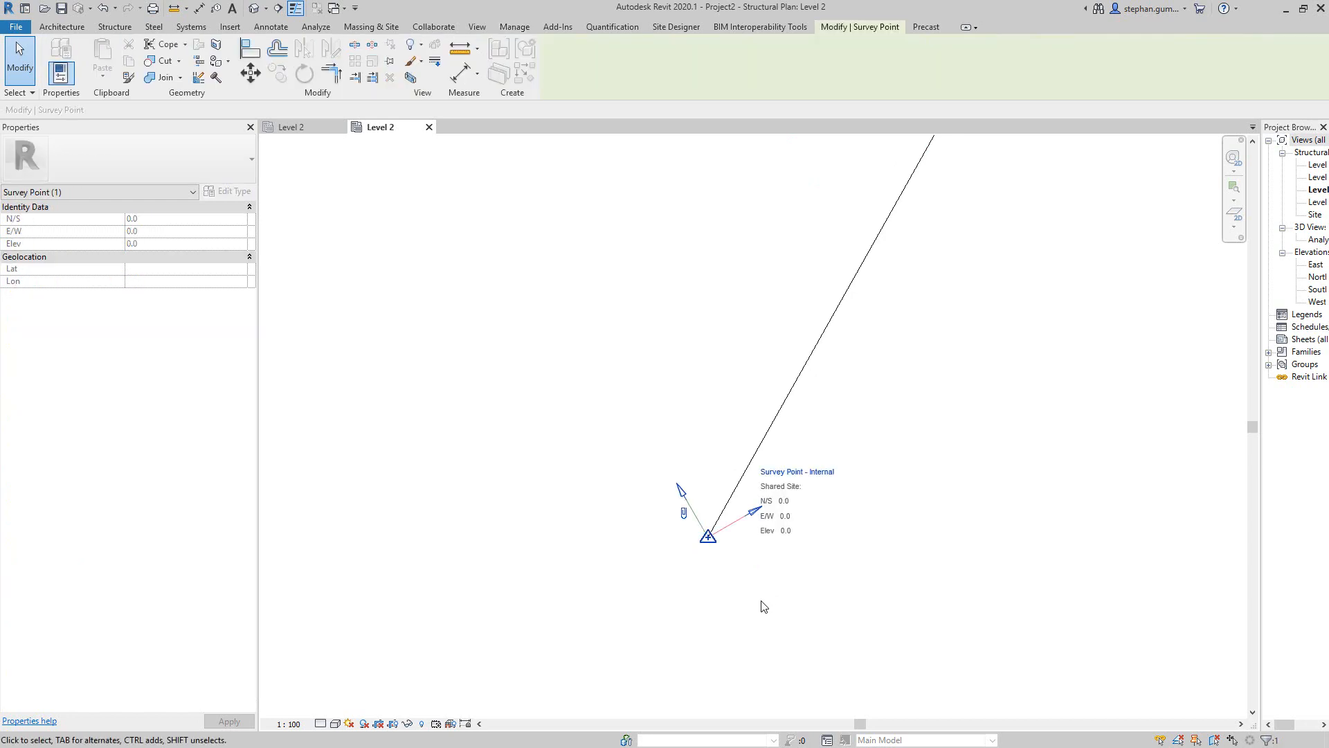
{"action": "left_click", "coordinate": [514, 27]}
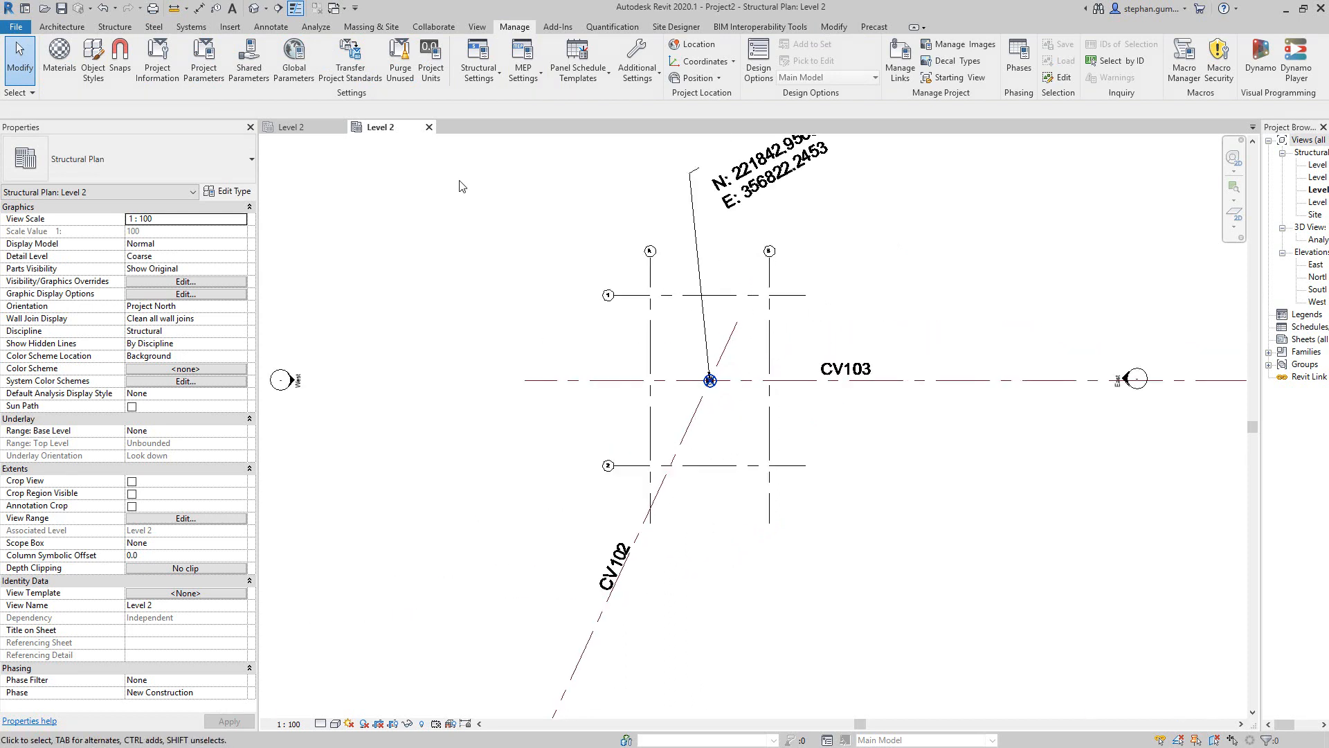
{"action": "mouse_move", "coordinate": [302, 103]}
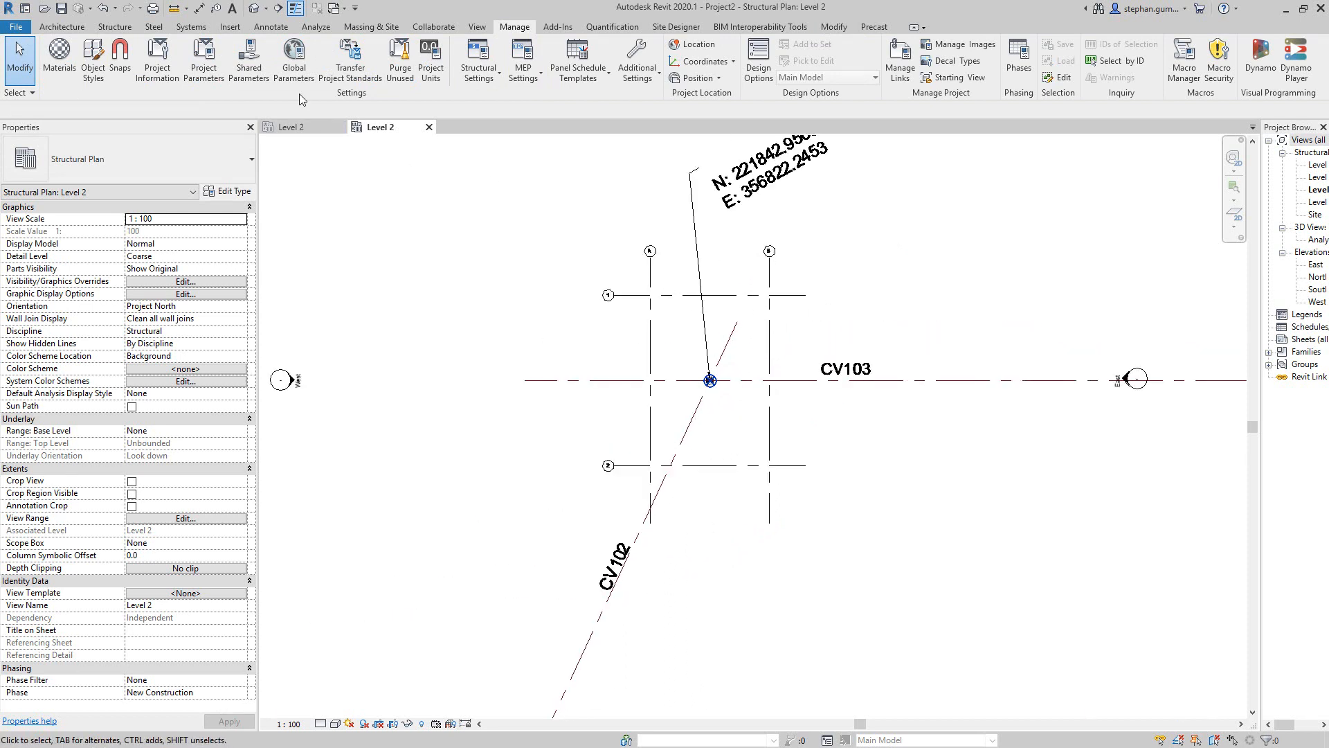
Start placing a spot coordinate from the Annotate tools.
{"action": "left_click", "coordinate": [271, 26]}
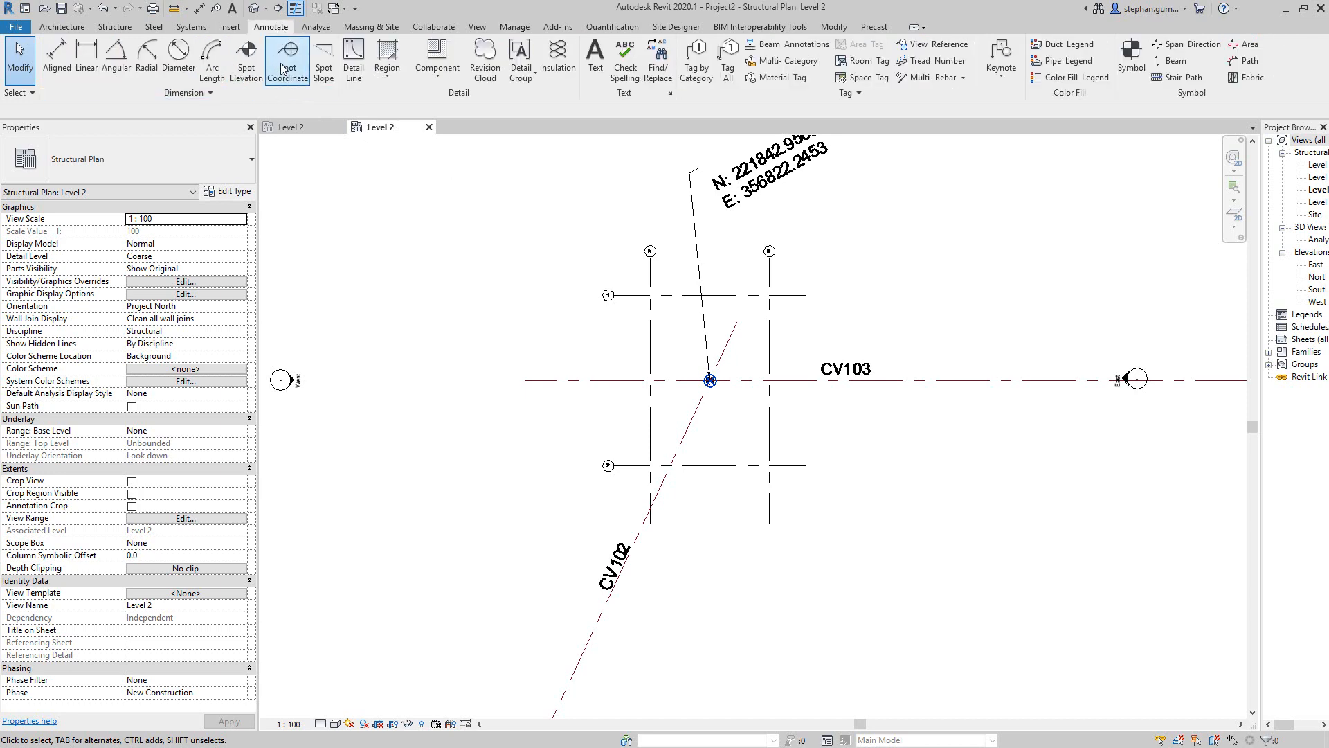
{"action": "left_click", "coordinate": [288, 56]}
{"action": "type", "text": "Sample2_Model.rvt"}
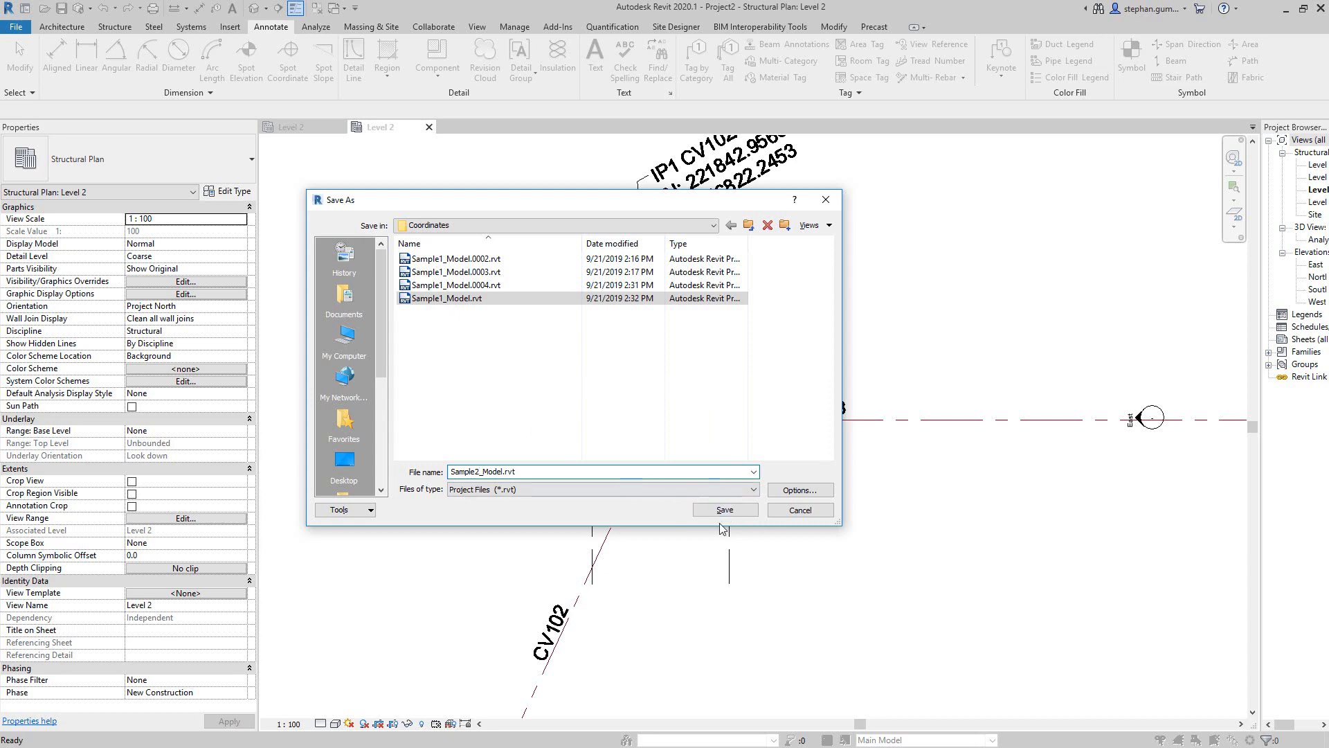
Confirm saving the project as Sample2_Model.rvt and move to the structural tools.
{"action": "left_click", "coordinate": [726, 510]}
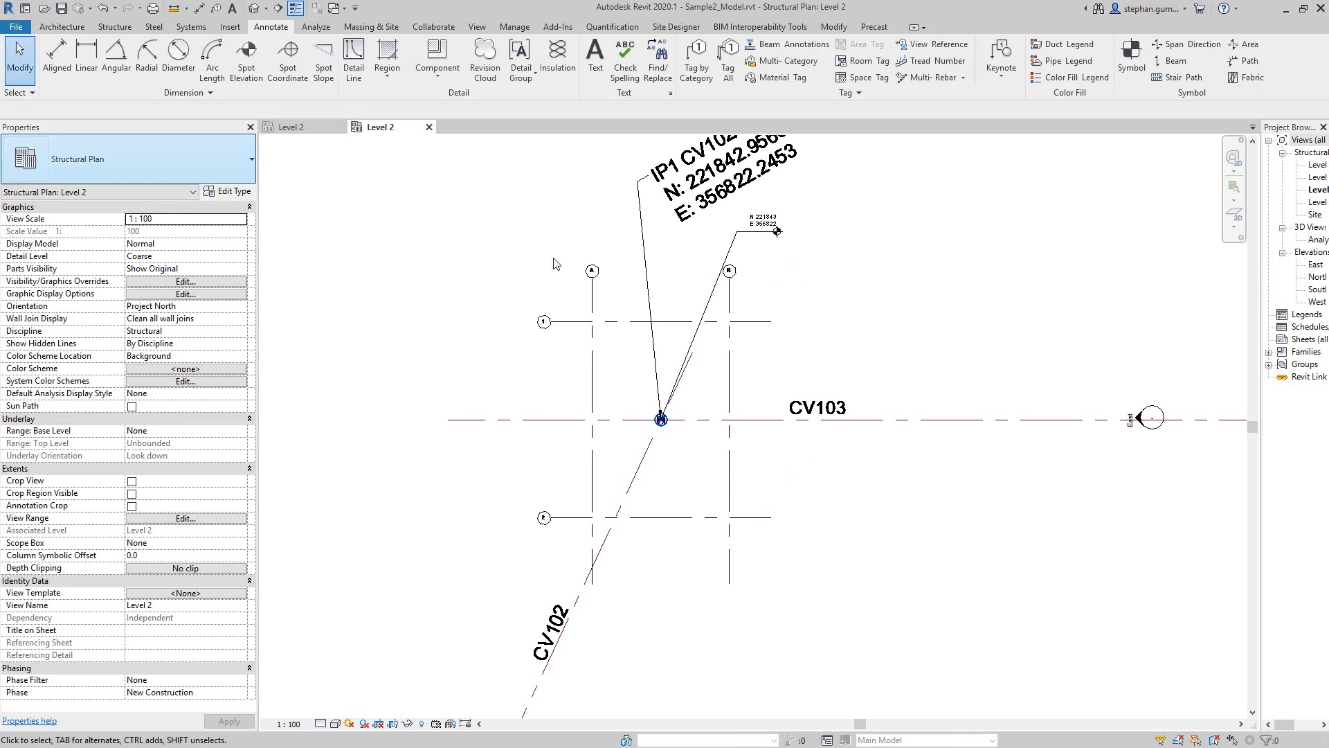
{"action": "left_click", "coordinate": [113, 27]}
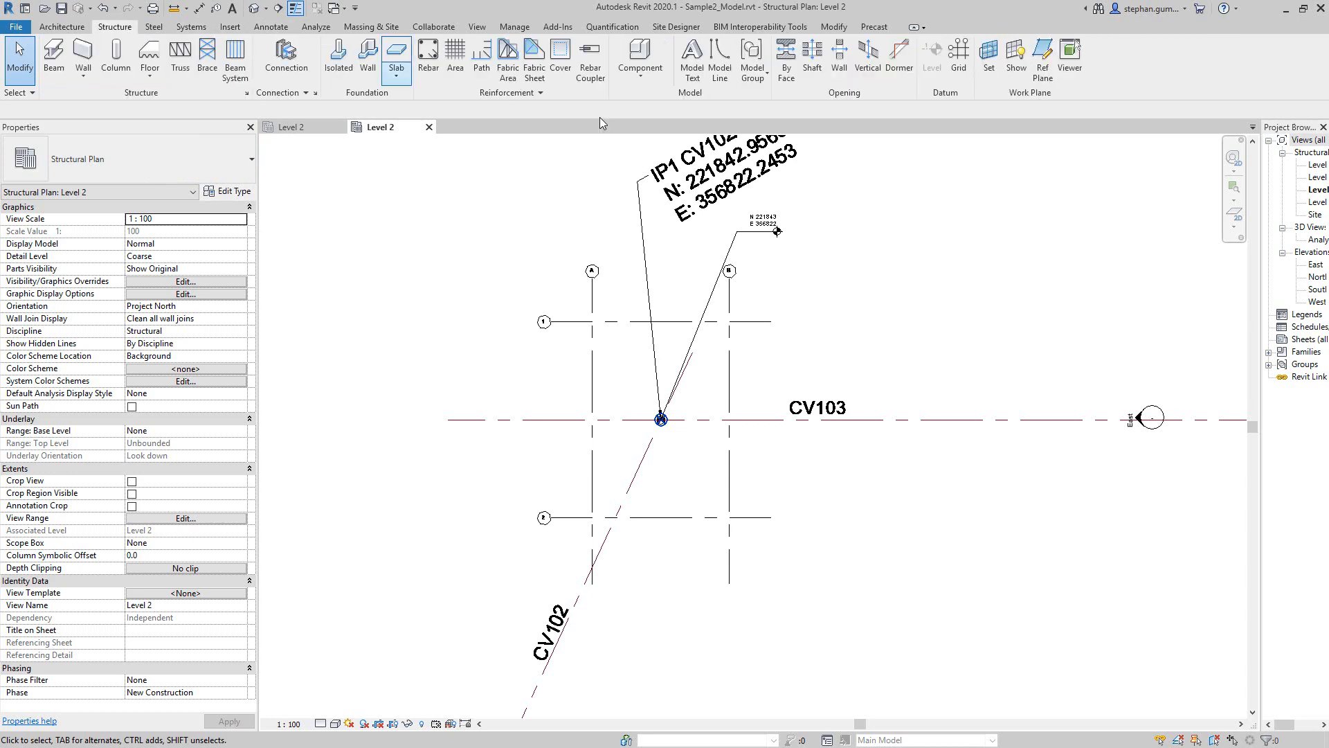
Place a vertical grid line, rename its bubble to A and add grid B via Create Similar.
{"action": "left_click", "coordinate": [958, 55]}
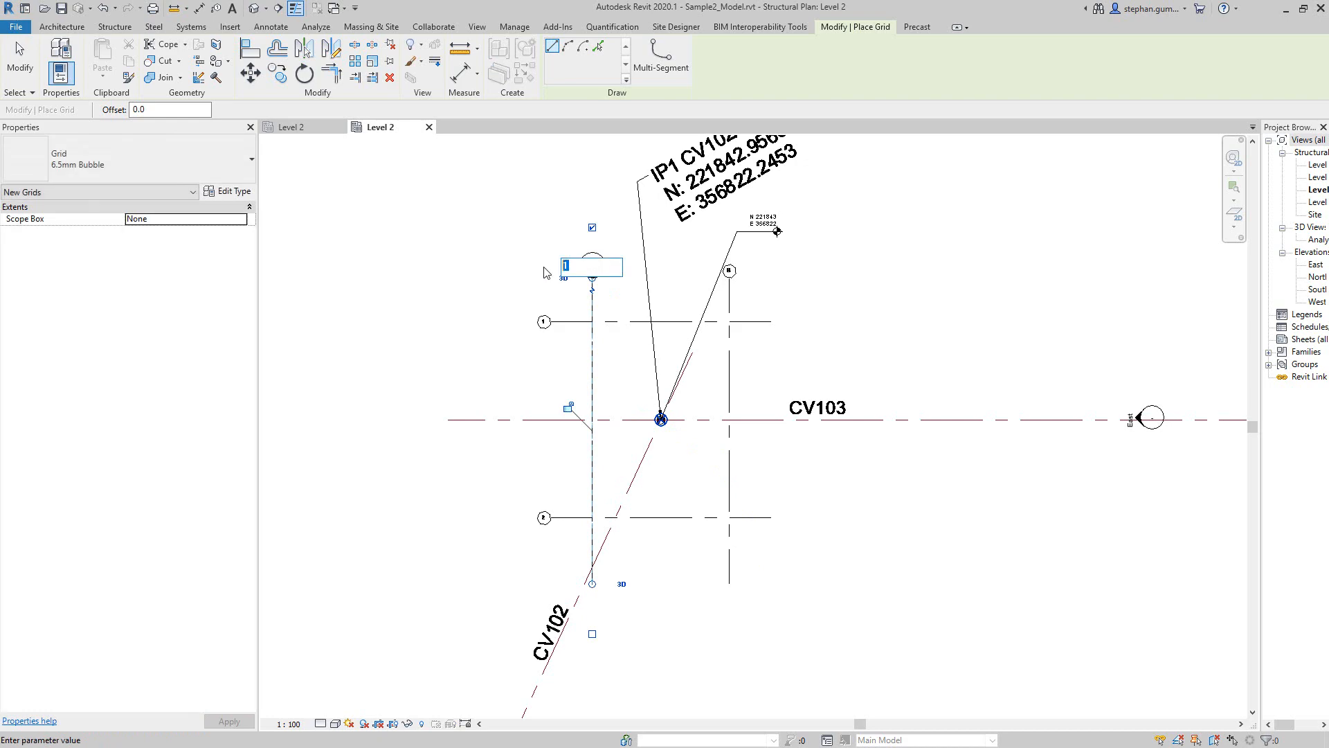
{"action": "type", "text": "A"}
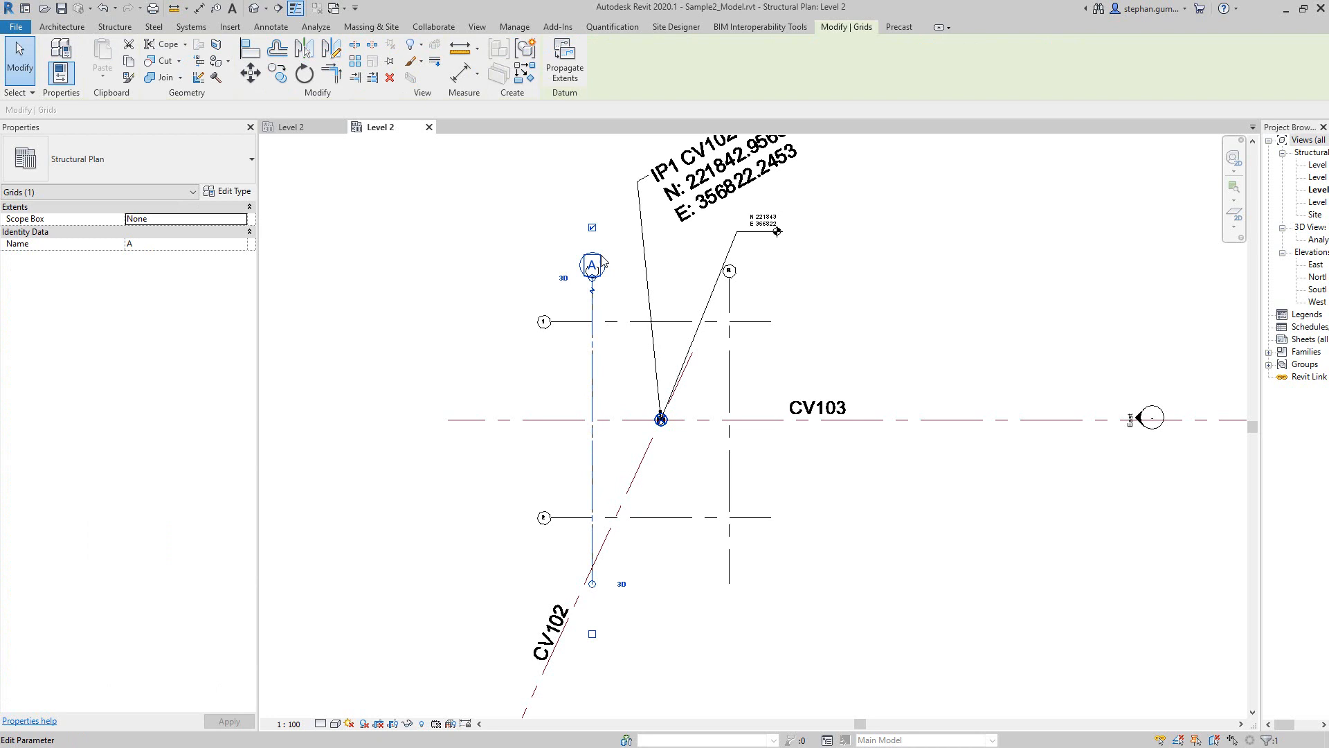
{"action": "right_click", "coordinate": [591, 264]}
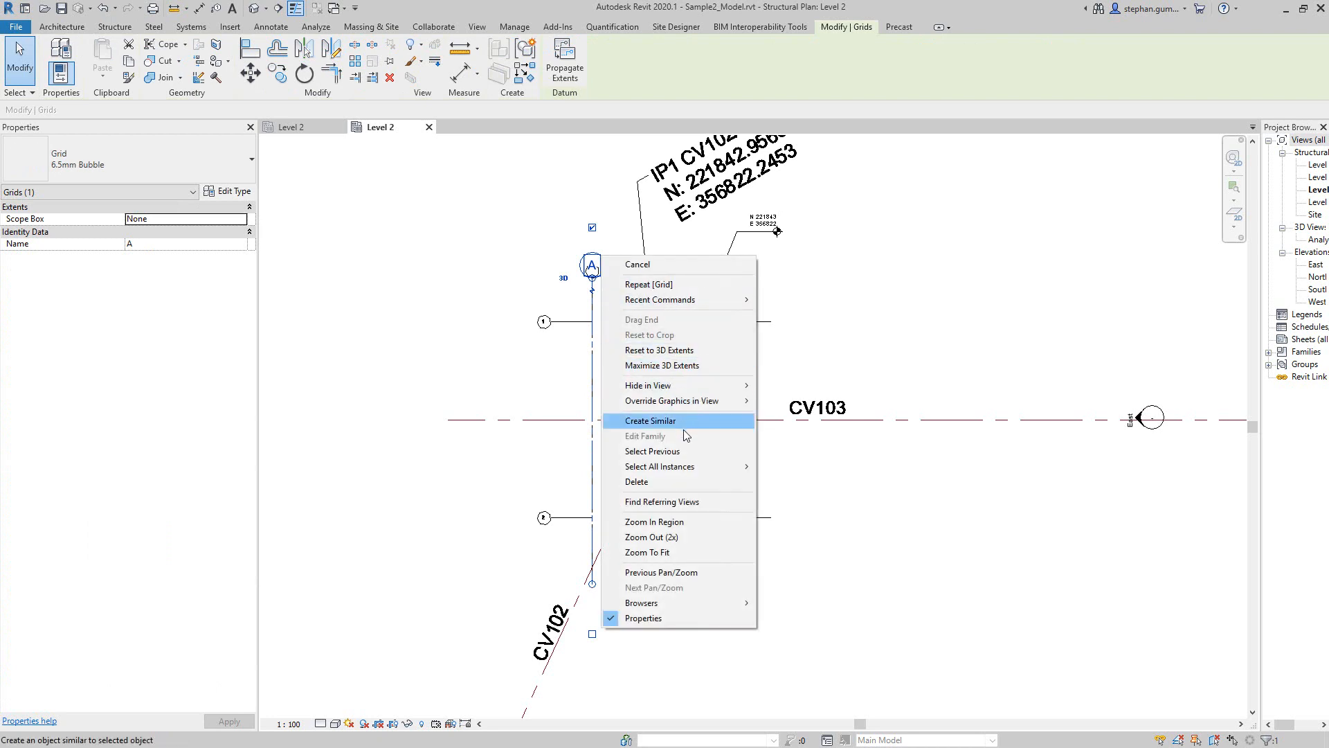
{"action": "left_click", "coordinate": [650, 421]}
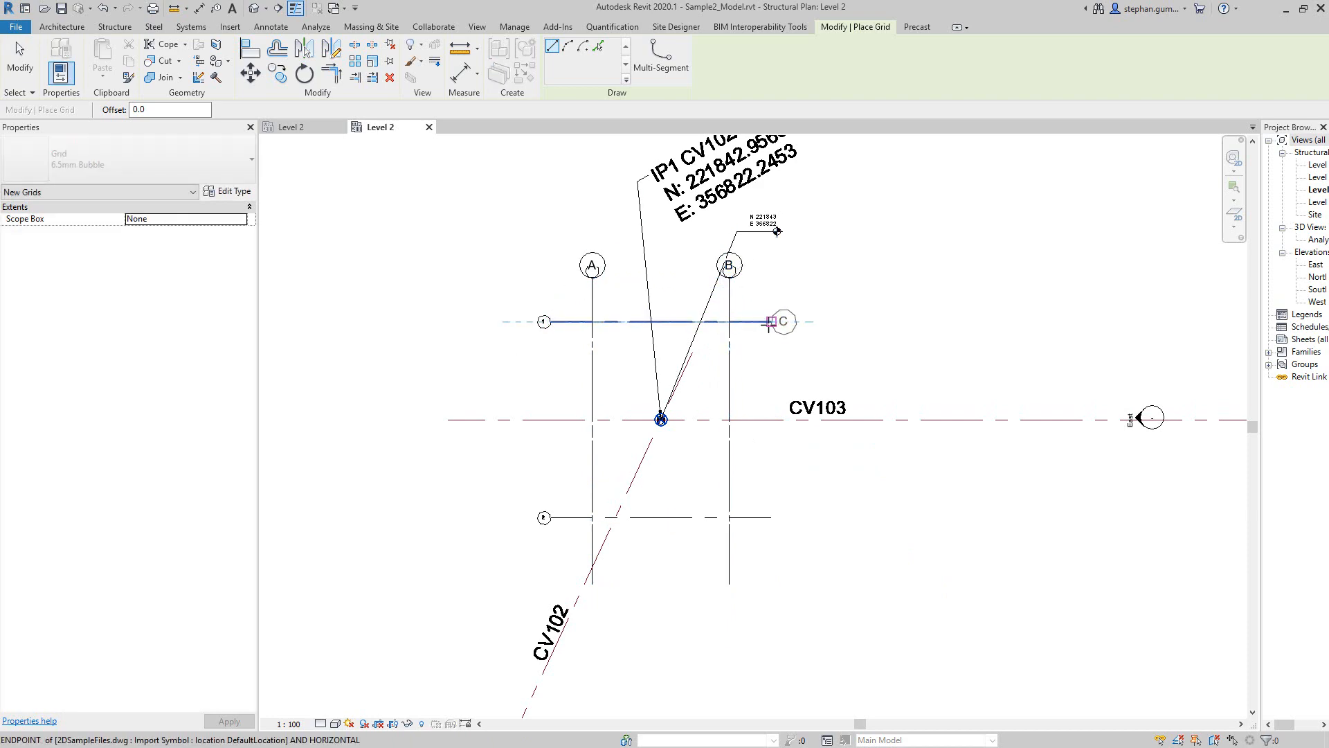
Add horizontal grid lines 1 and 2 across the survey point and end grid placement.
{"action": "left_click", "coordinate": [785, 321]}
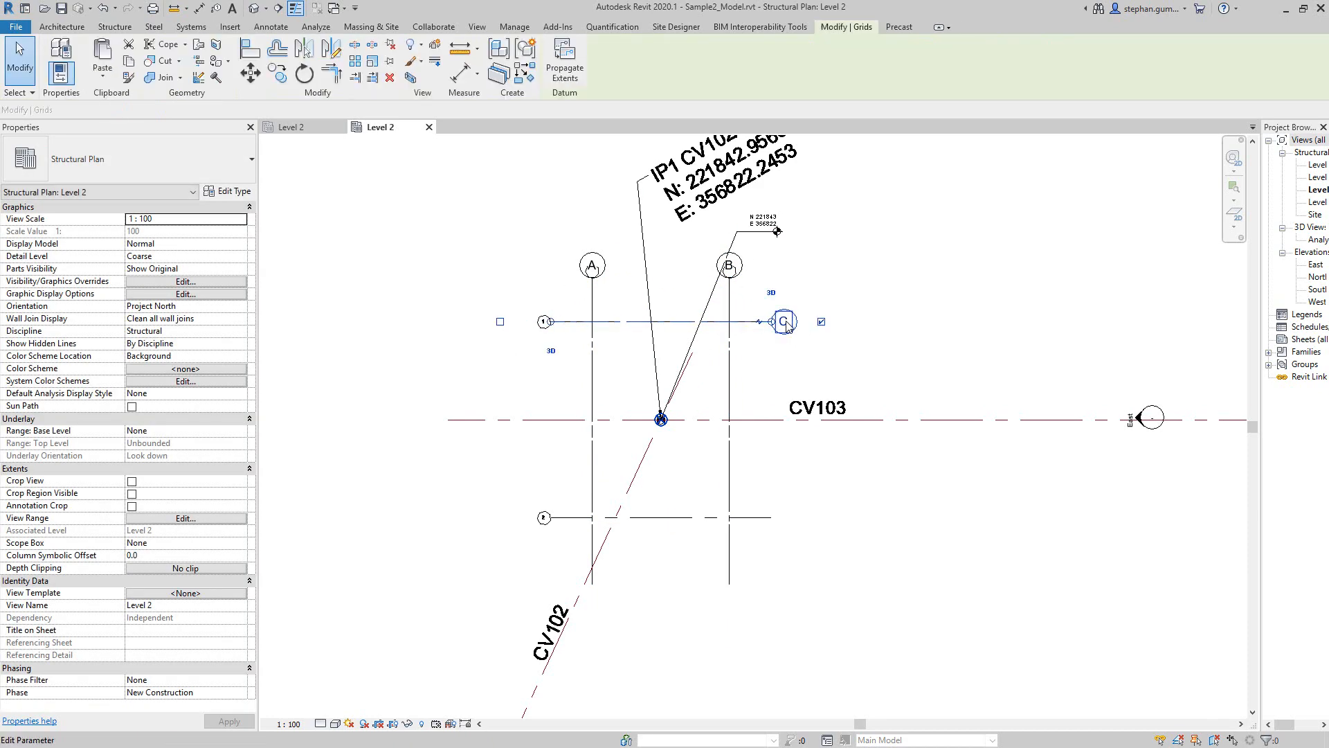
{"action": "right_click", "coordinate": [784, 322]}
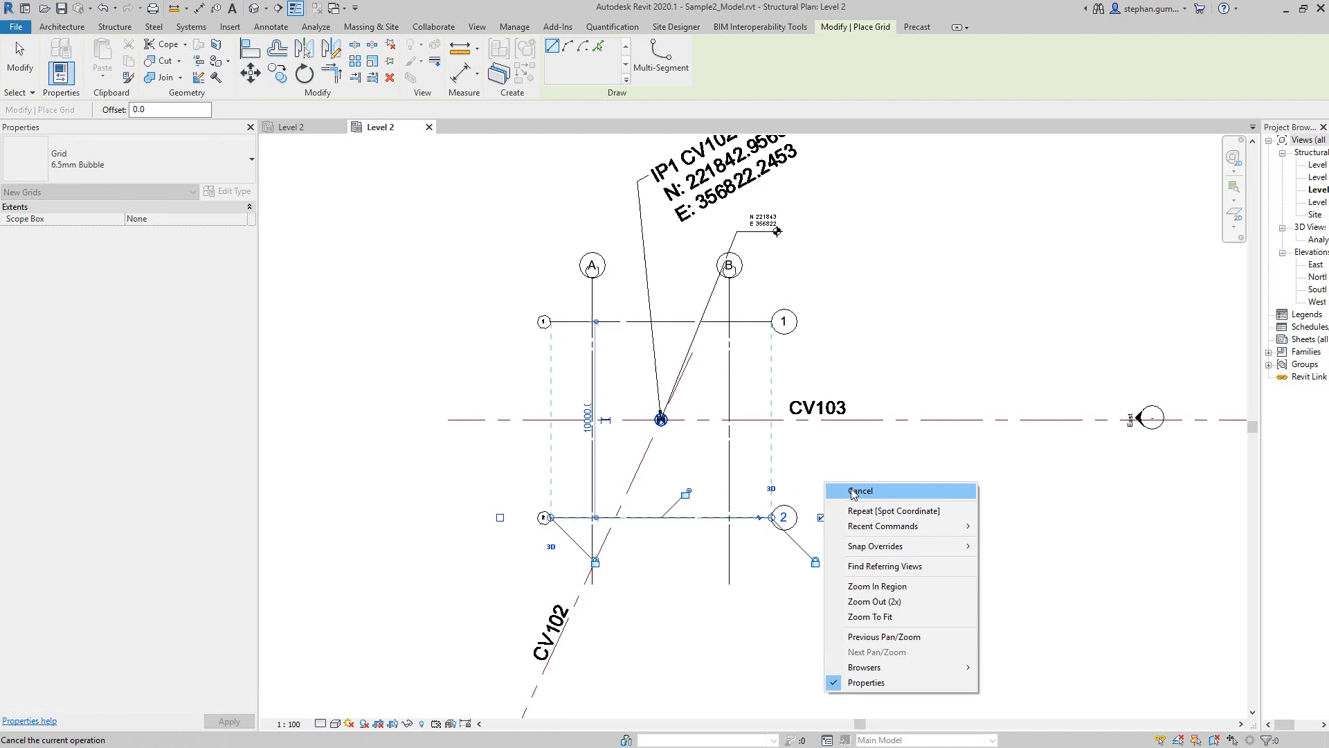
{"action": "left_click", "coordinate": [861, 490]}
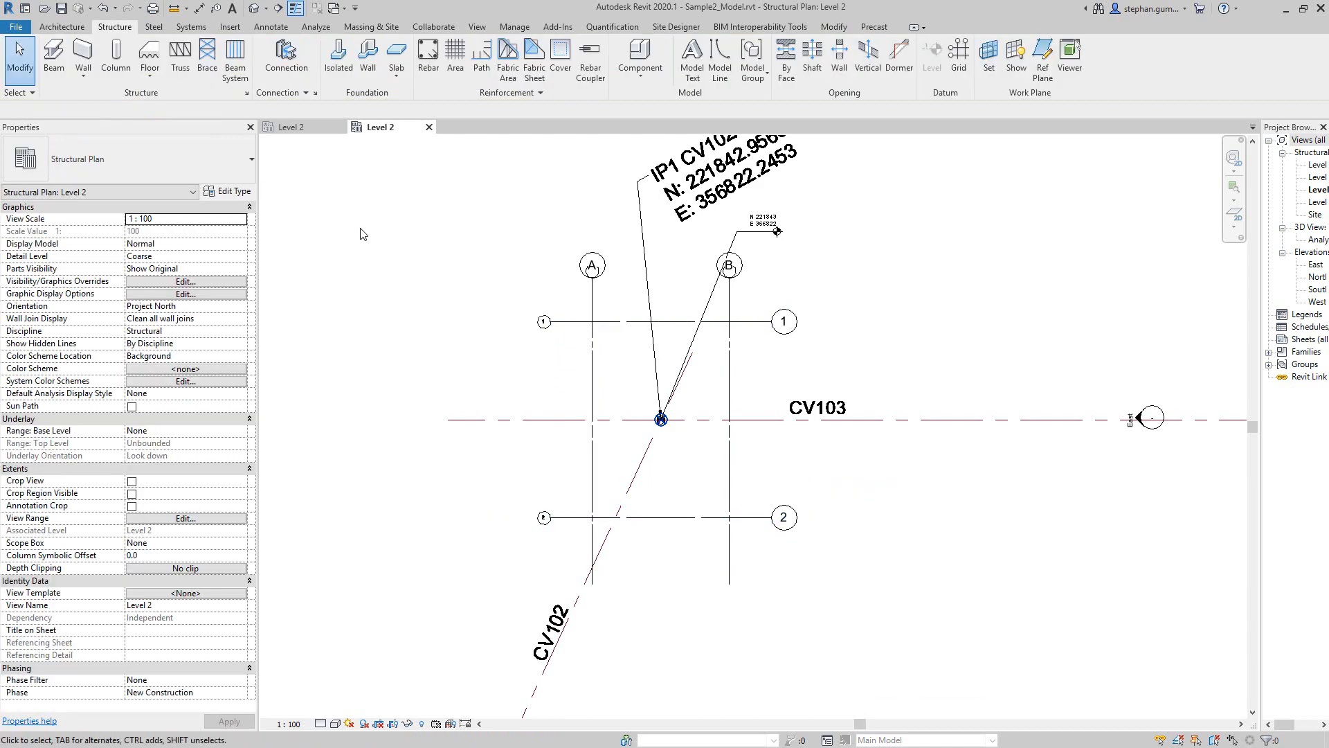
{"action": "left_click", "coordinate": [151, 26]}
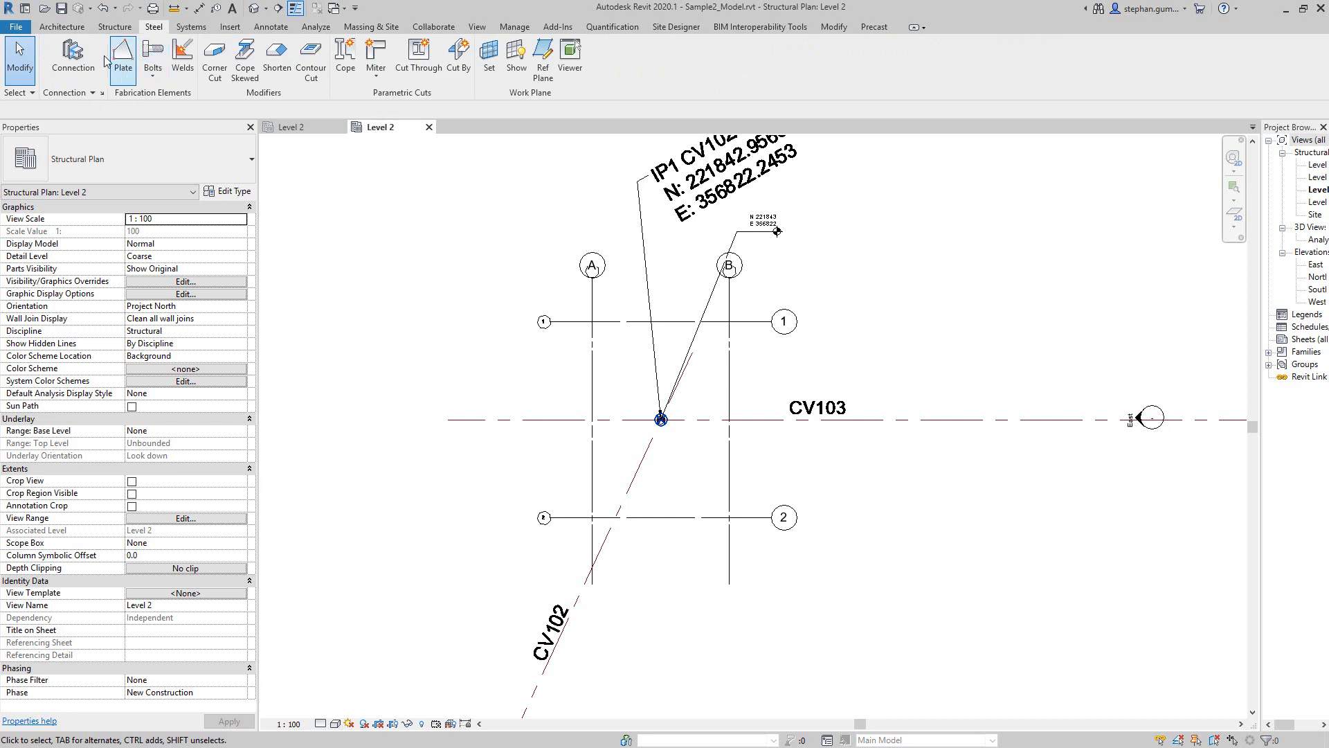
Start a structural column and choose the 250UC89.5 steel column type for the grid intersections.
{"action": "left_click", "coordinate": [110, 26]}
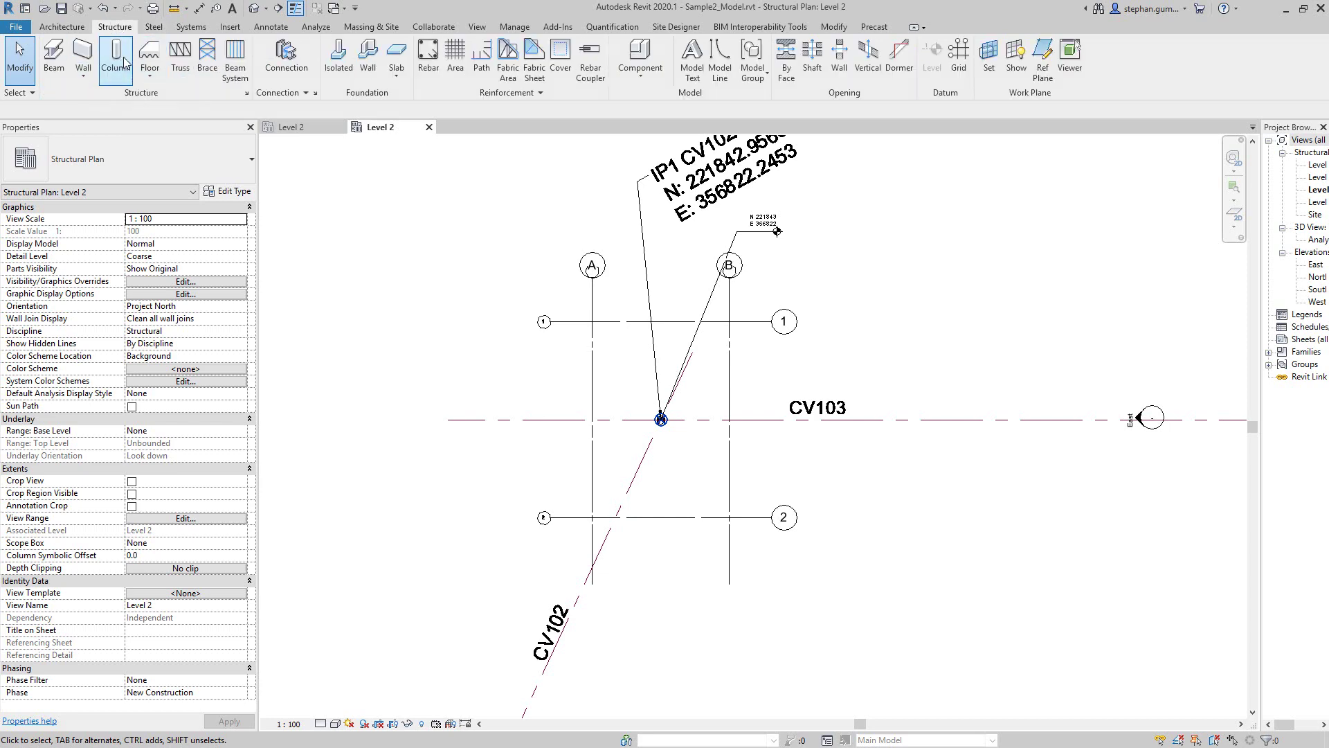
{"action": "left_click", "coordinate": [116, 55]}
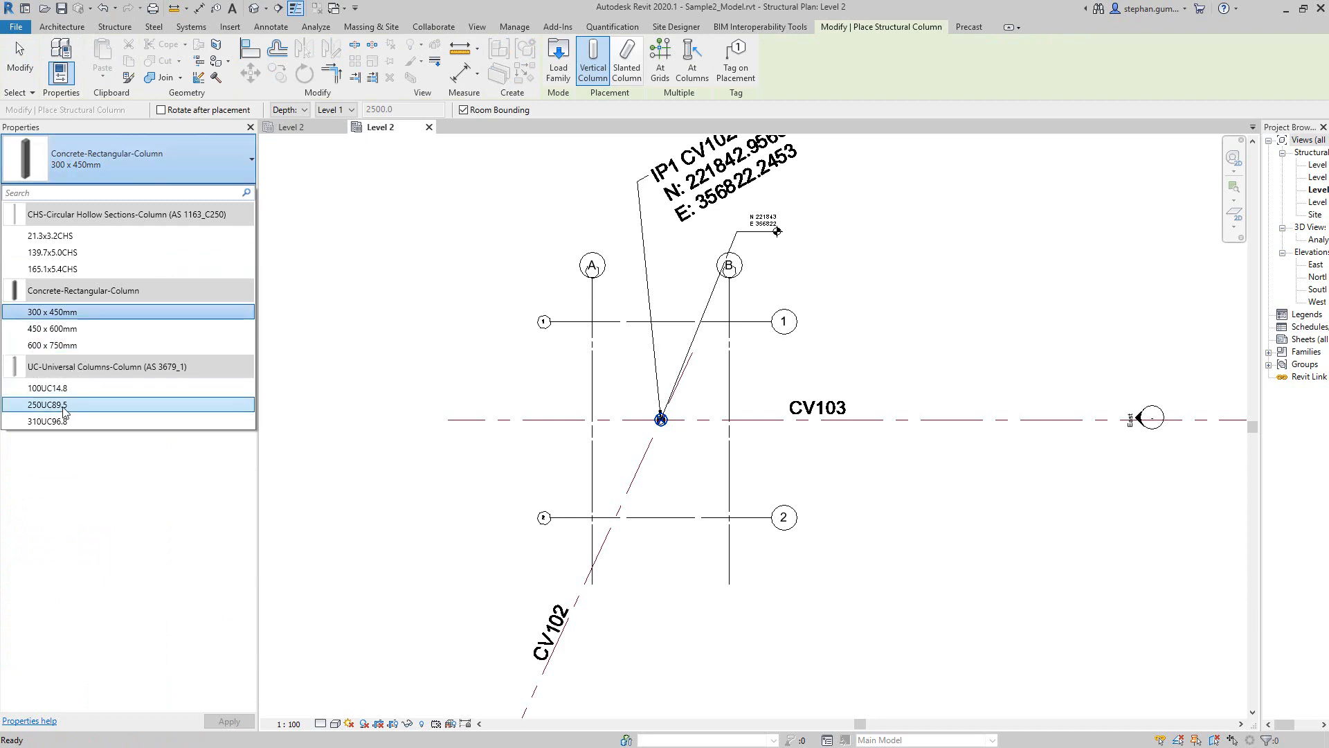
{"action": "left_click", "coordinate": [49, 404]}
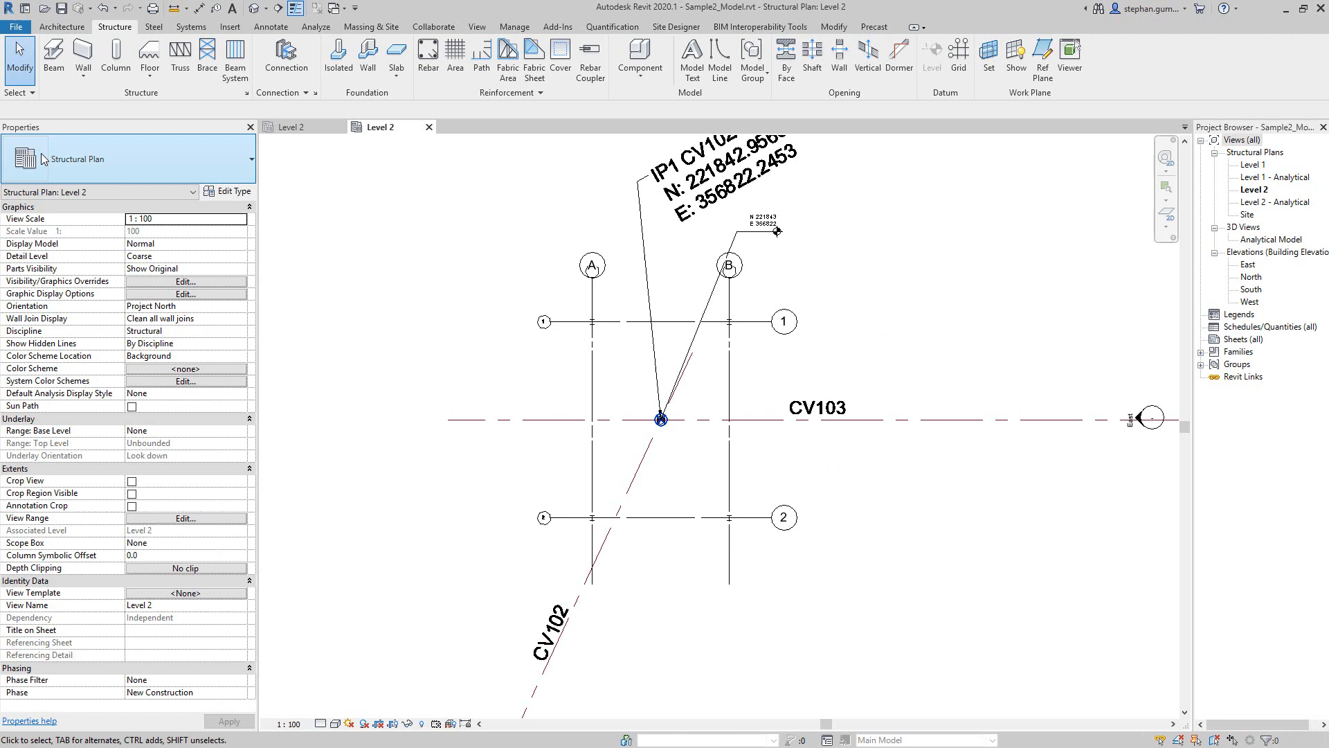
Export the second model as Sample2_Model.nwc into the Coordinates folder.
{"action": "left_click", "coordinate": [27, 22]}
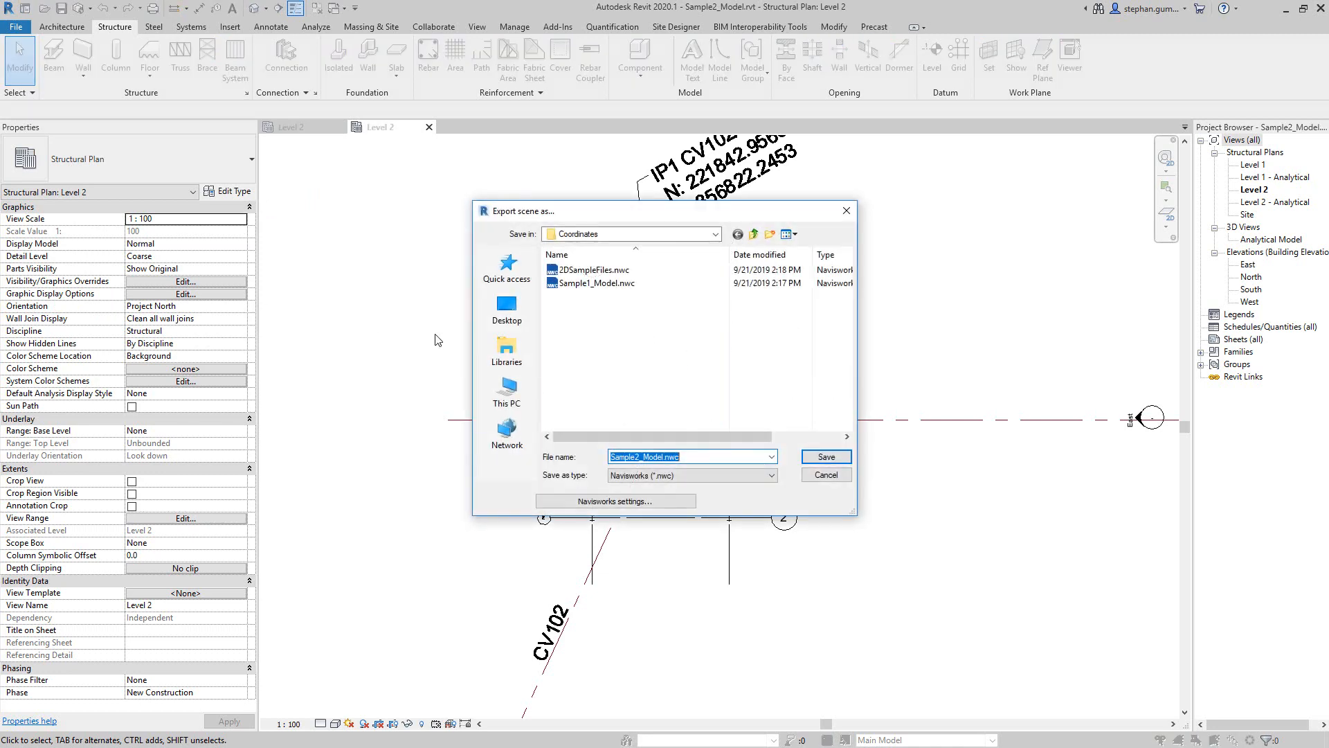
{"action": "mouse_move", "coordinate": [825, 457]}
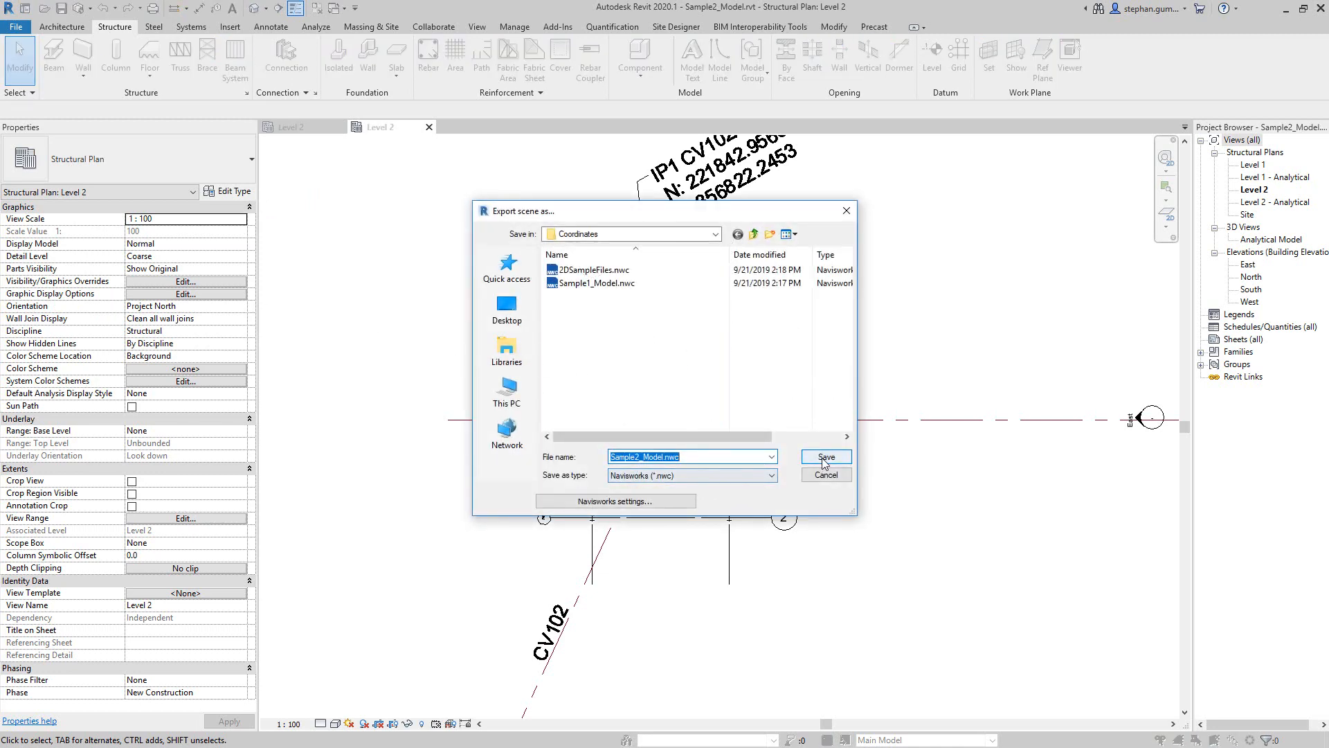
{"action": "left_click", "coordinate": [825, 457]}
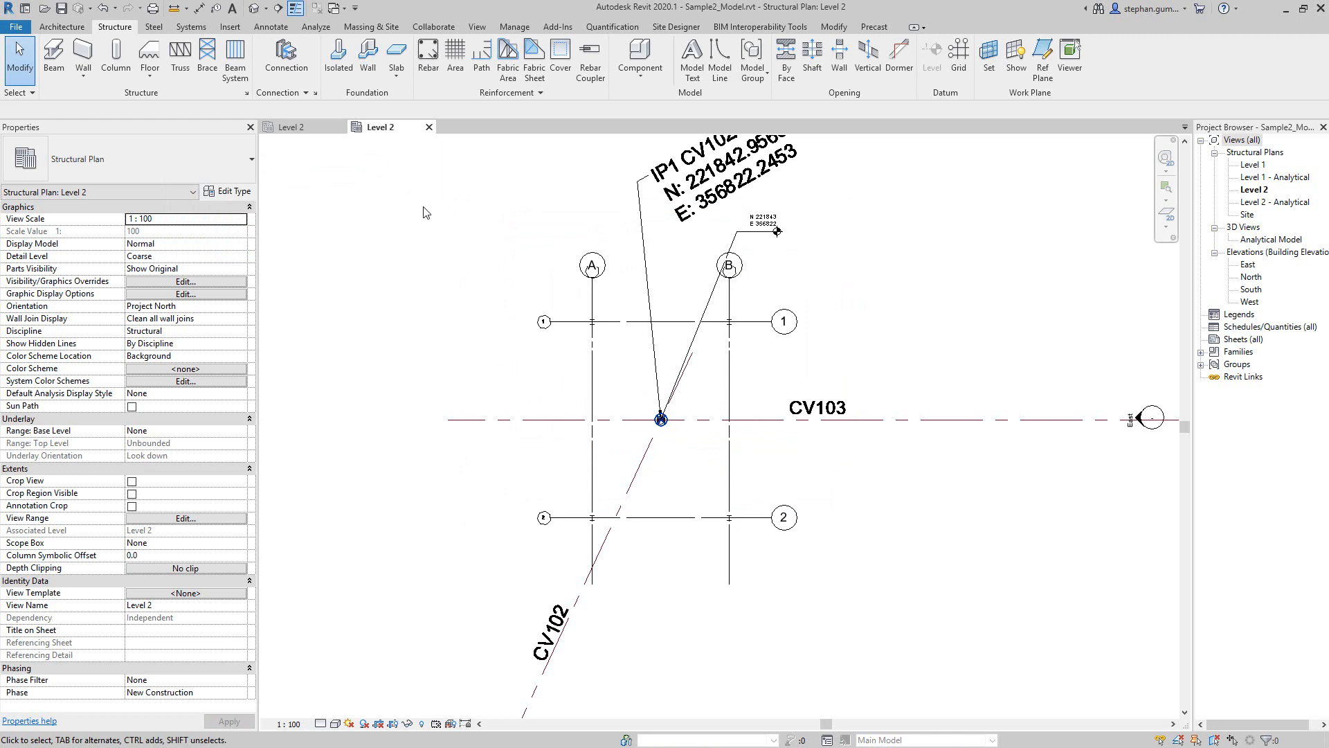
{"action": "mouse_move", "coordinate": [437, 255]}
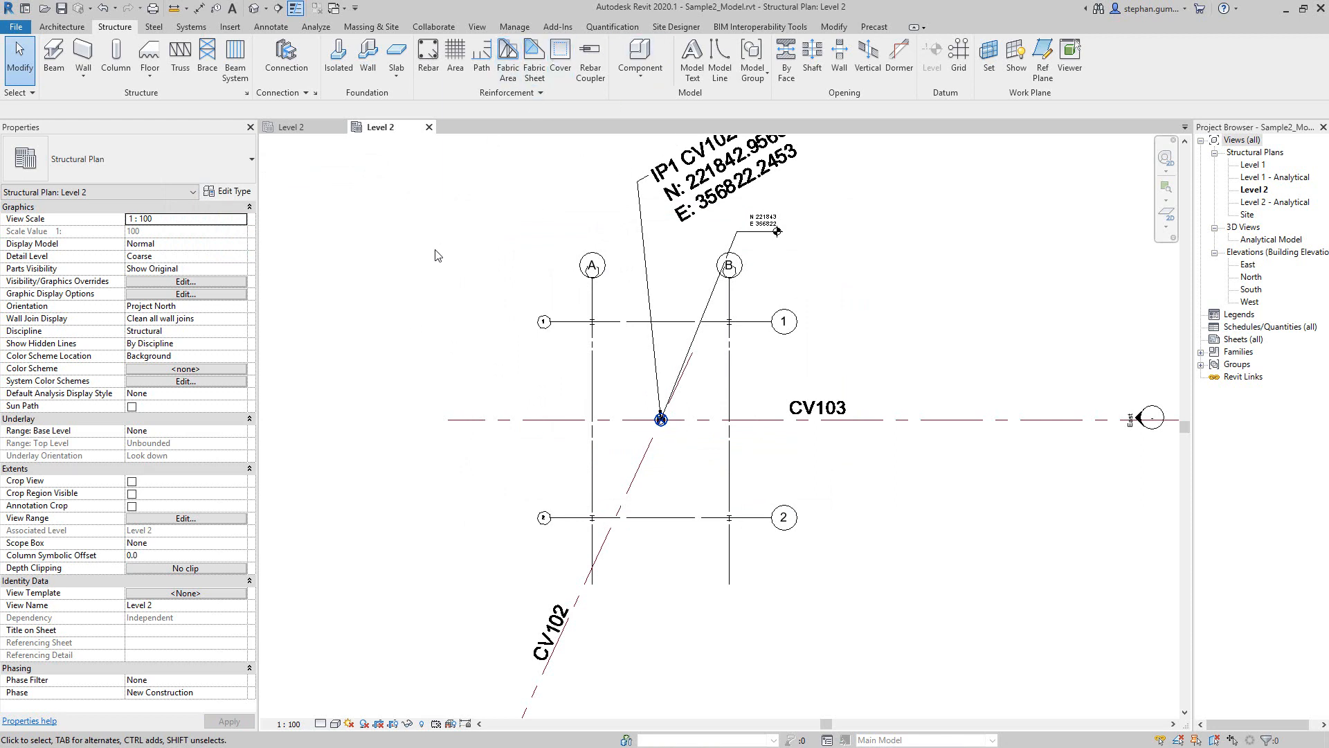
{"action": "mouse_move", "coordinate": [324, 149]}
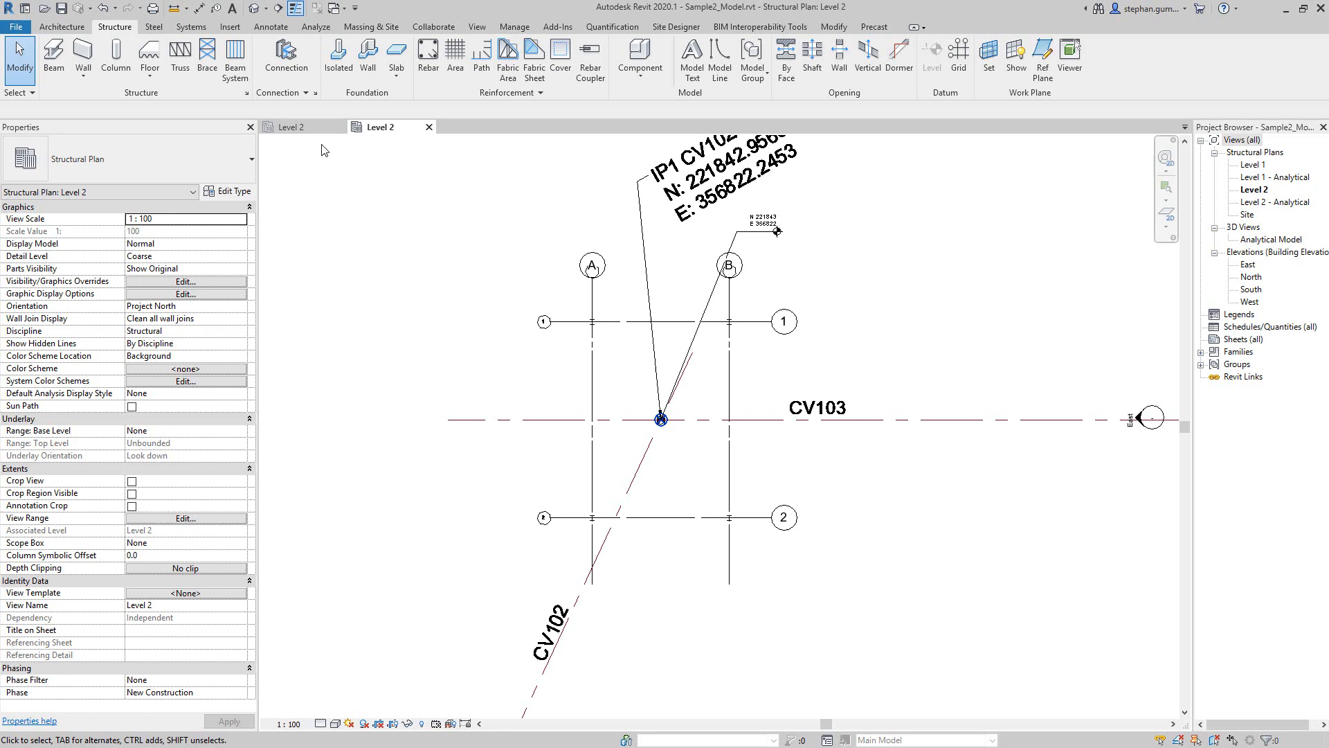
{"action": "mouse_move", "coordinate": [313, 147]}
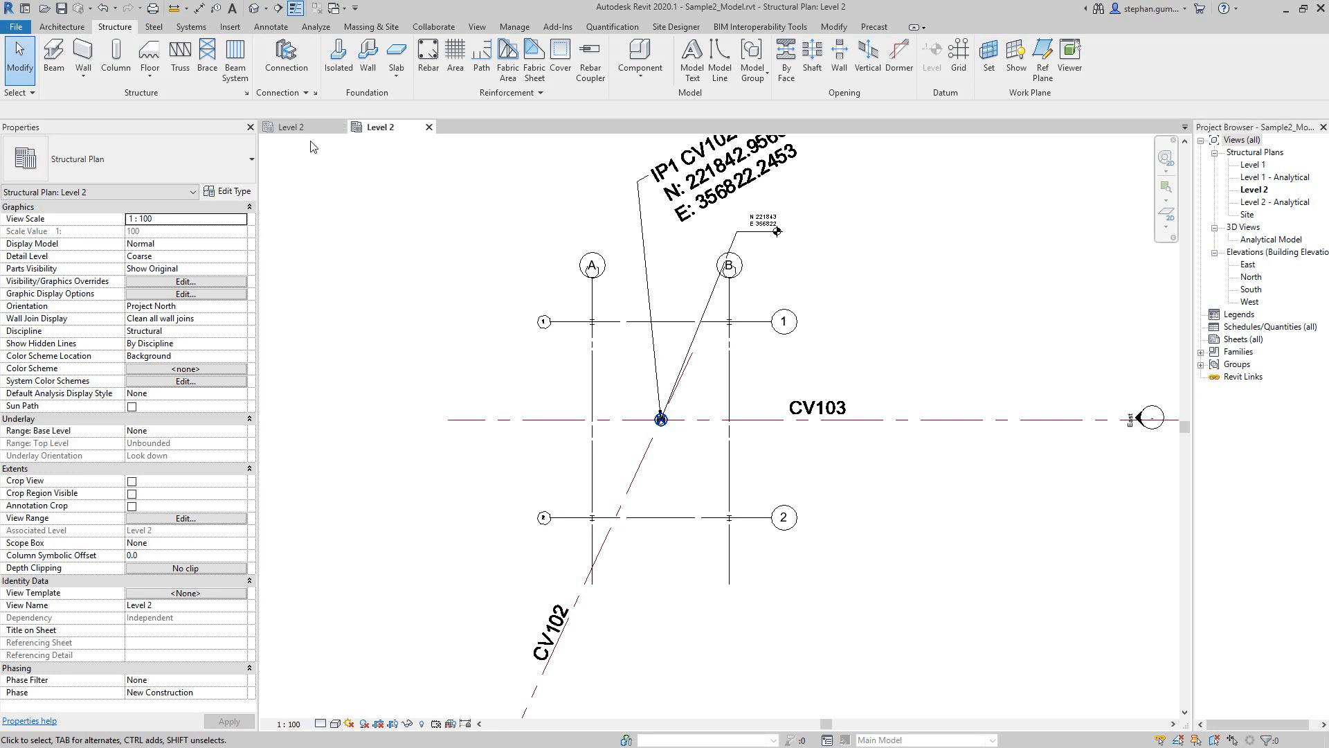
Switch to Sample1_Model and export it as Sample1_Model.nwc into the Coordinates folder.
{"action": "left_click", "coordinate": [270, 27]}
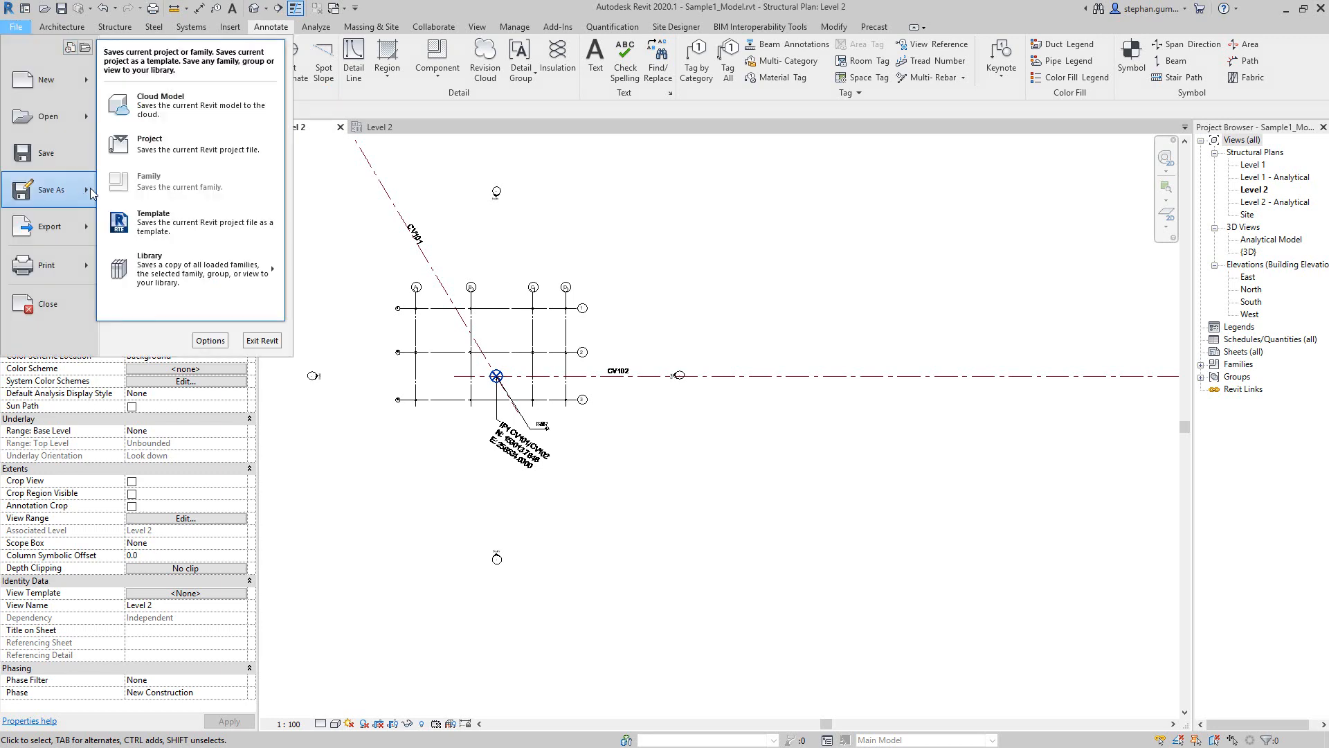
{"action": "left_click", "coordinate": [48, 226]}
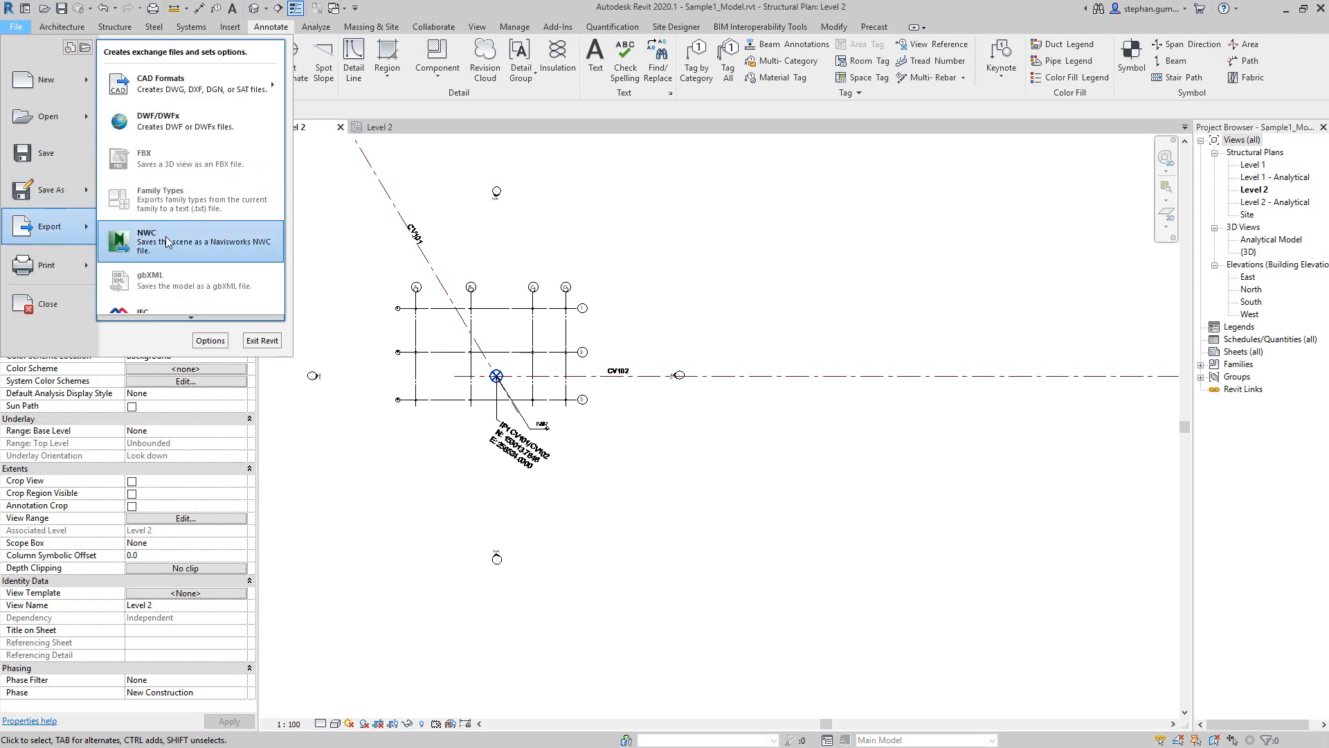
{"action": "left_click", "coordinate": [170, 241]}
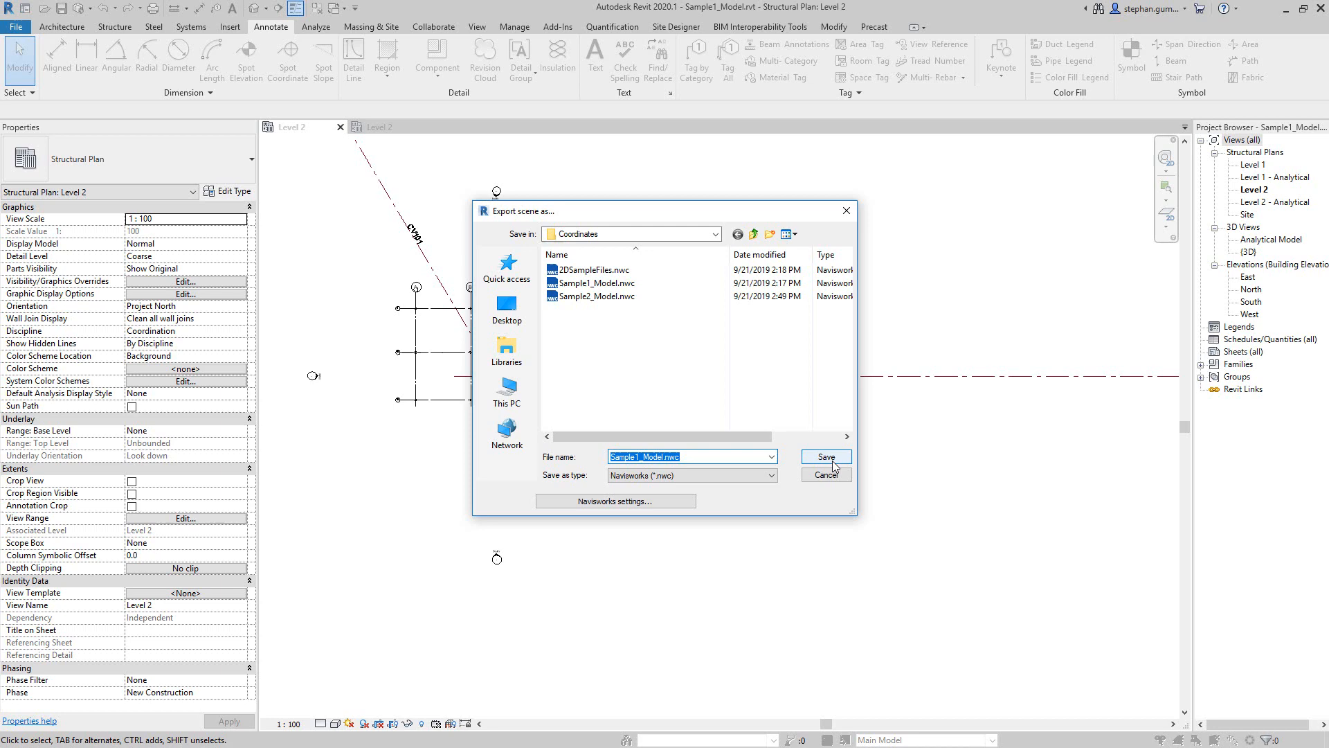
{"action": "left_click", "coordinate": [825, 456]}
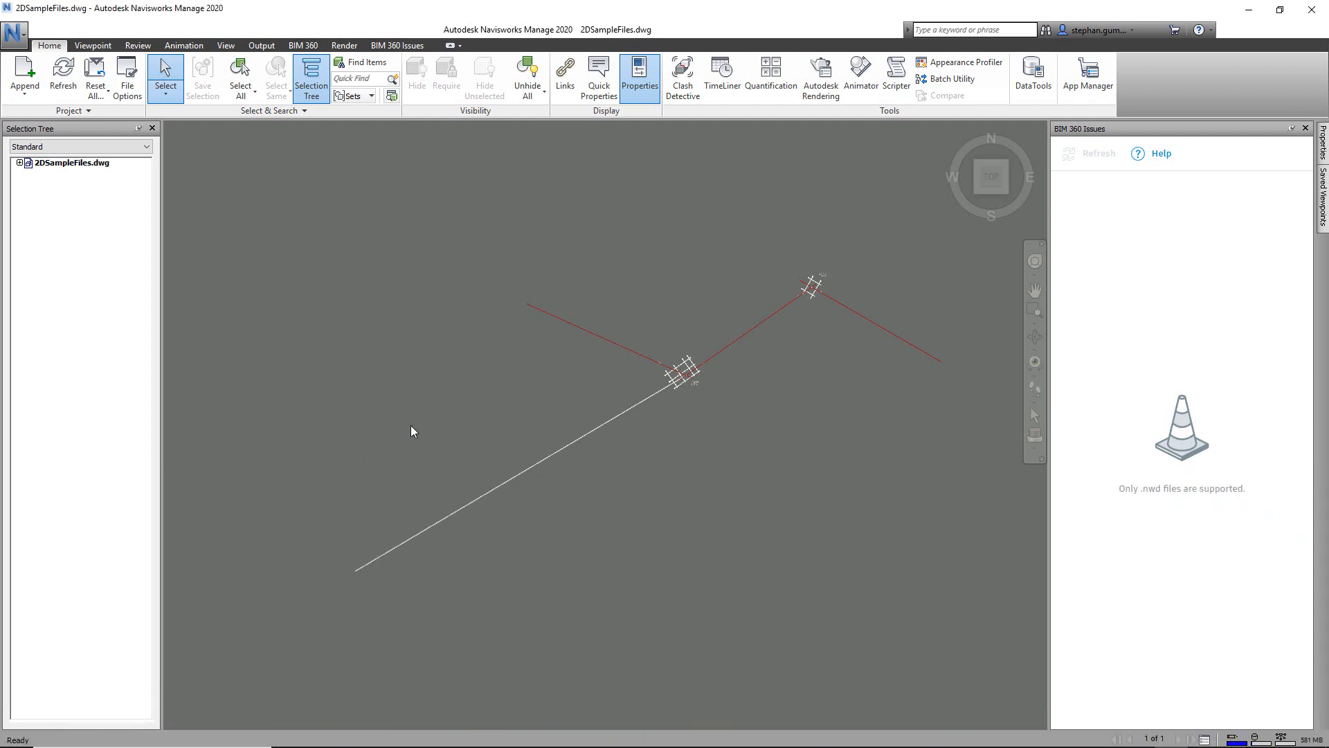
{"action": "mouse_move", "coordinate": [431, 487]}
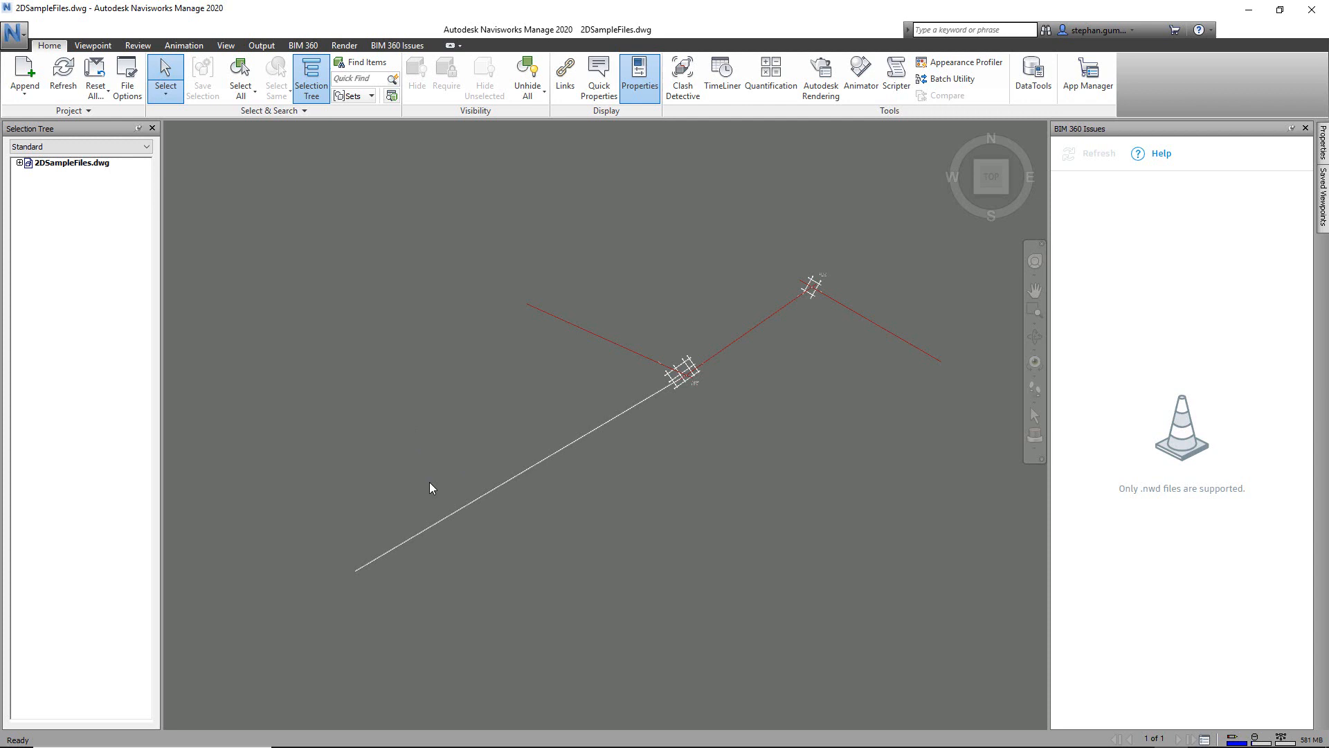
{"action": "mouse_move", "coordinate": [795, 293]}
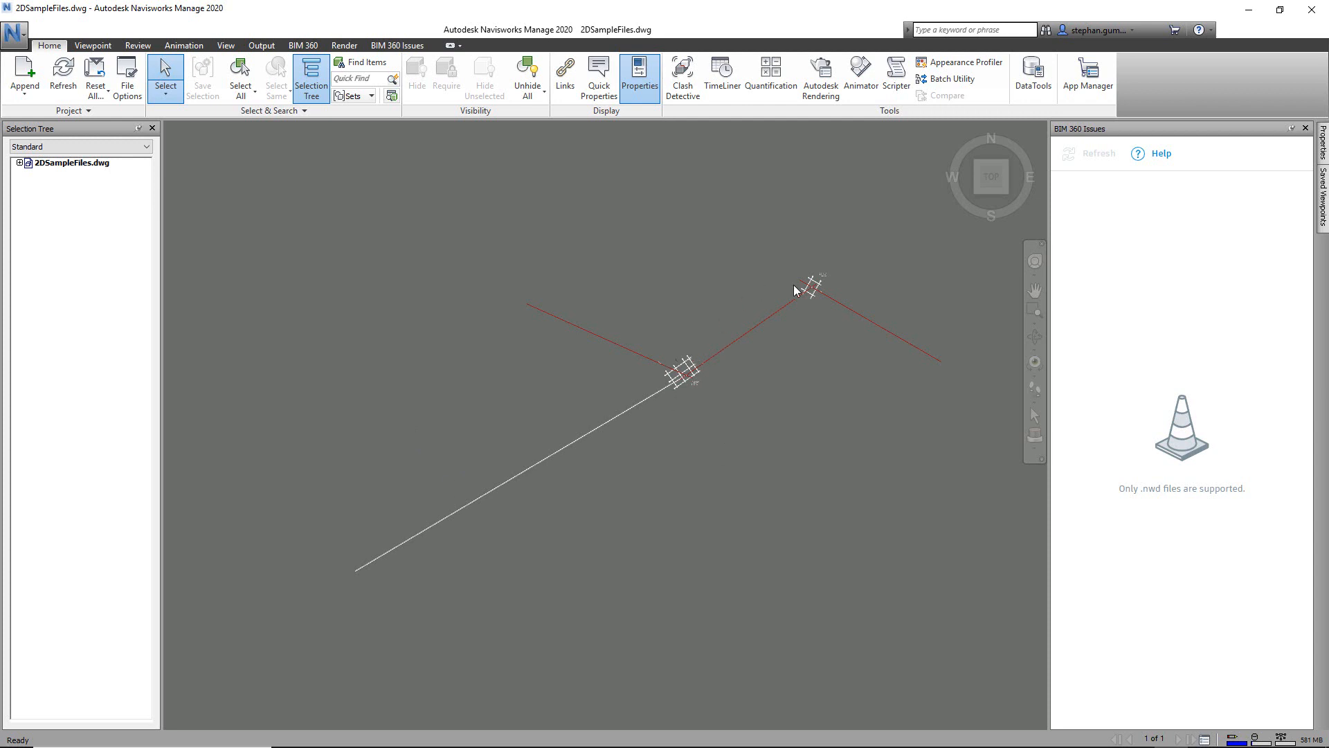
{"action": "mouse_move", "coordinate": [236, 263]}
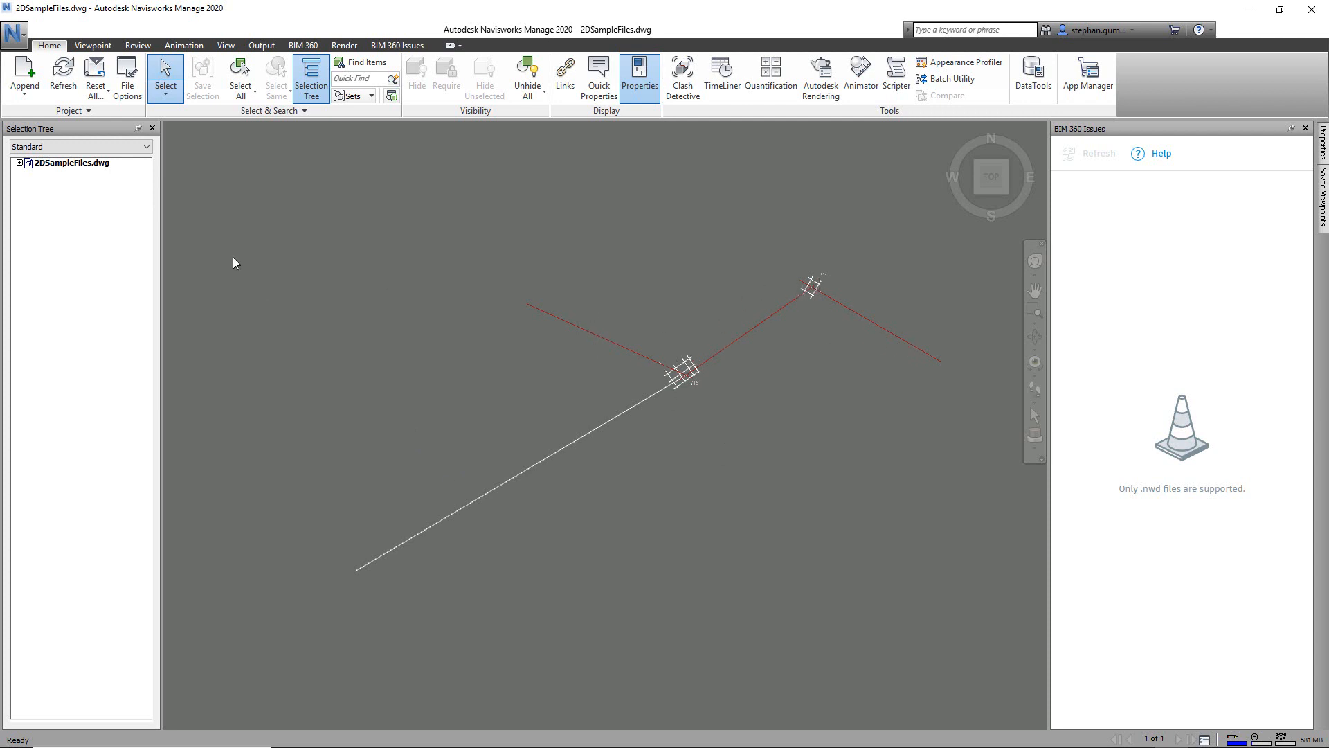
Start Append in Navisworks to add the exported NWC models to 2DSampleFiles.dwg.
{"action": "left_click", "coordinate": [25, 72]}
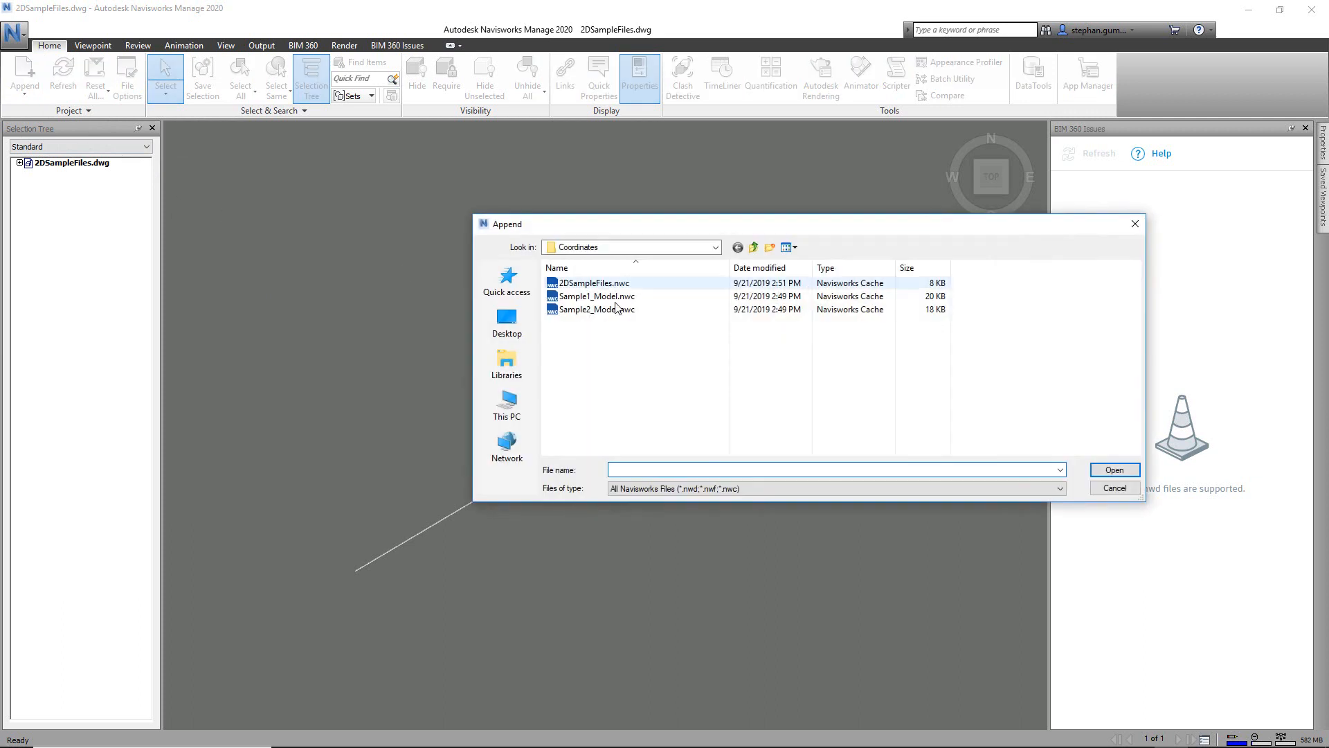
Append Sample1_Model.nwc and then Sample2_Model.nwc into the Navisworks scene.
{"action": "left_click", "coordinate": [596, 297]}
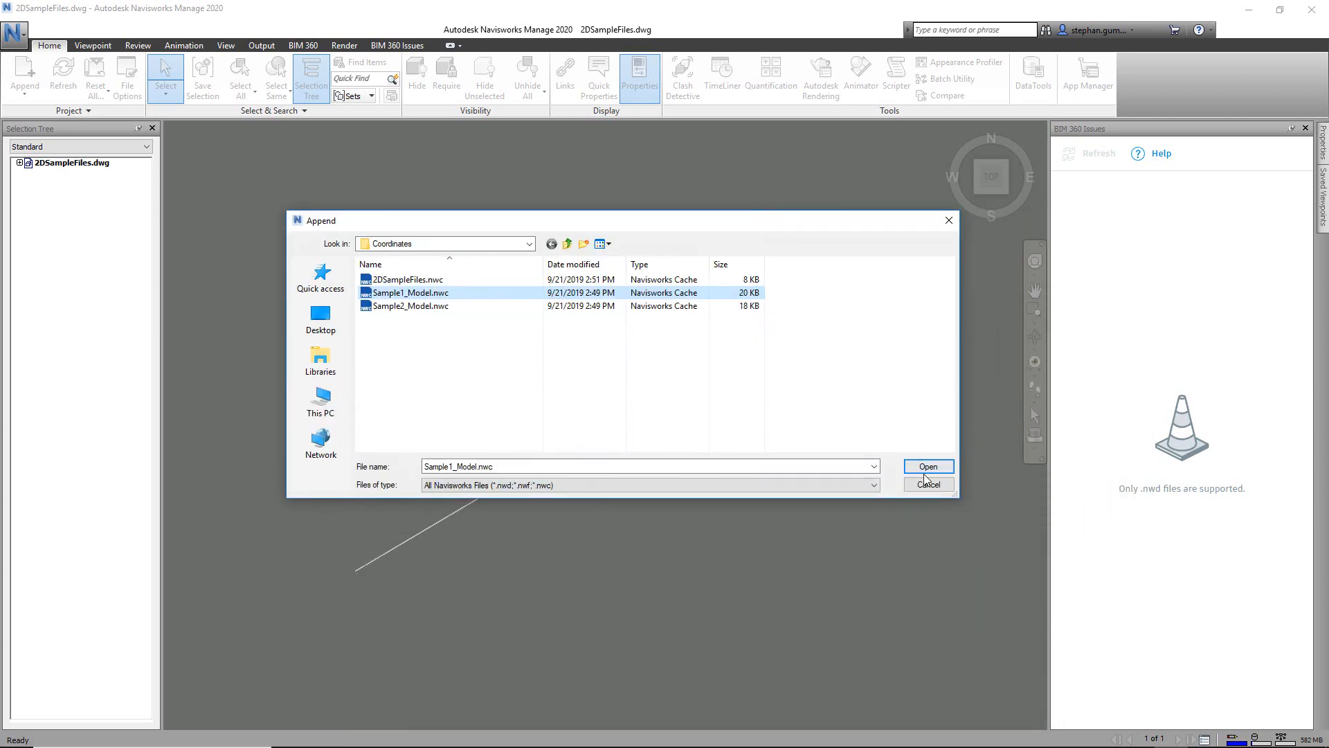
{"action": "left_click", "coordinate": [927, 467]}
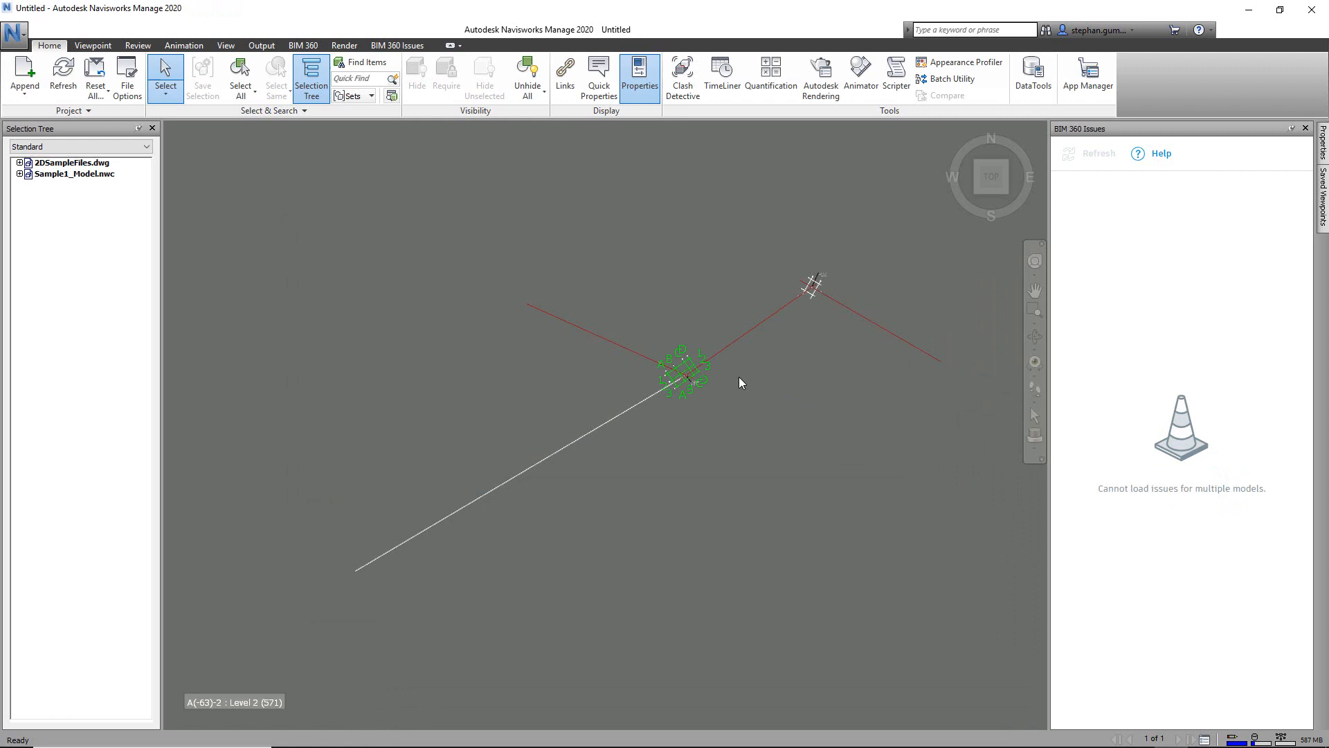
{"action": "mouse_move", "coordinate": [97, 119]}
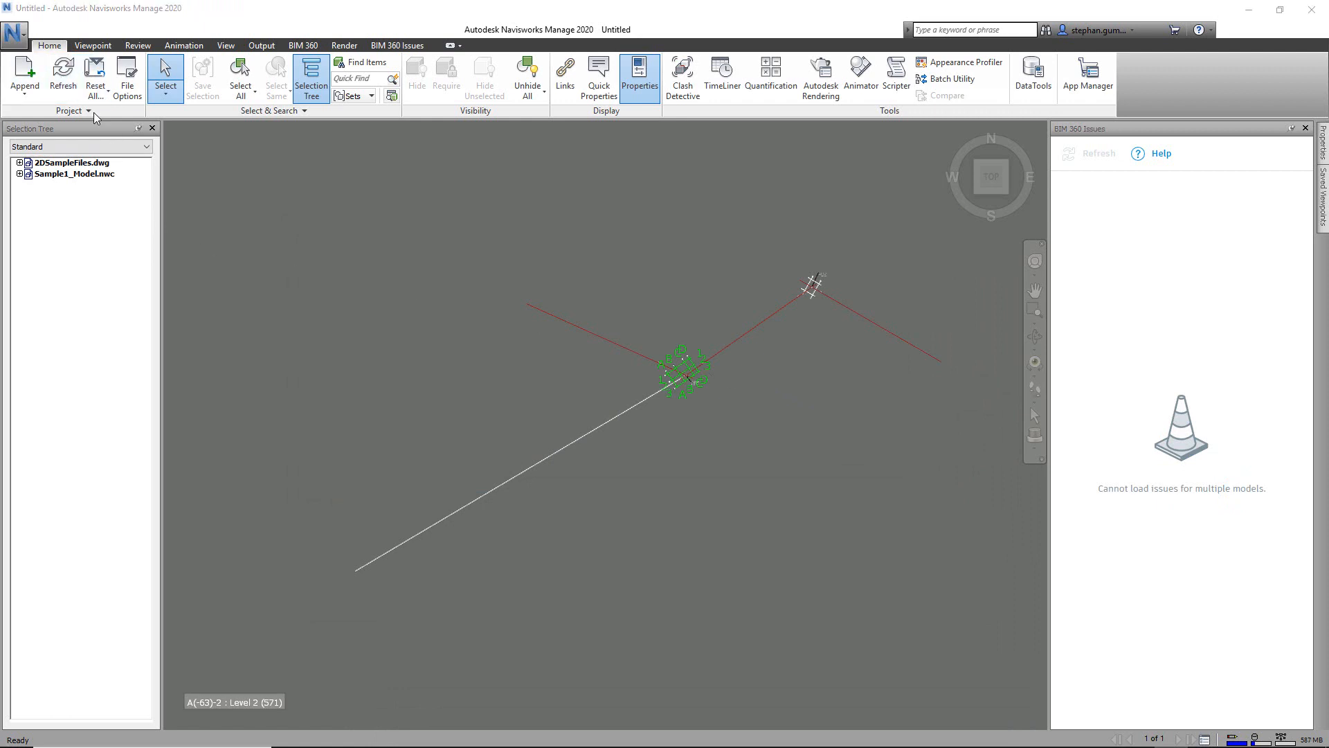
{"action": "left_click", "coordinate": [25, 74]}
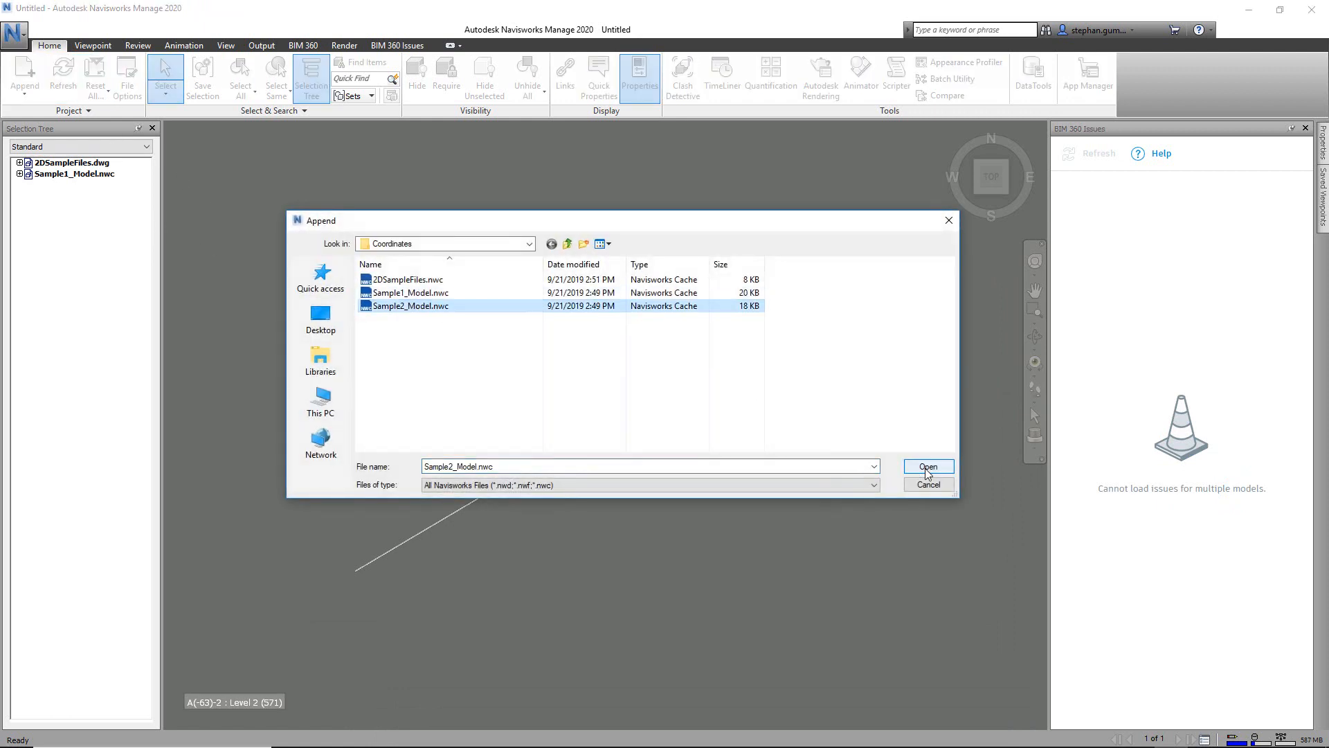
{"action": "left_click", "coordinate": [928, 466]}
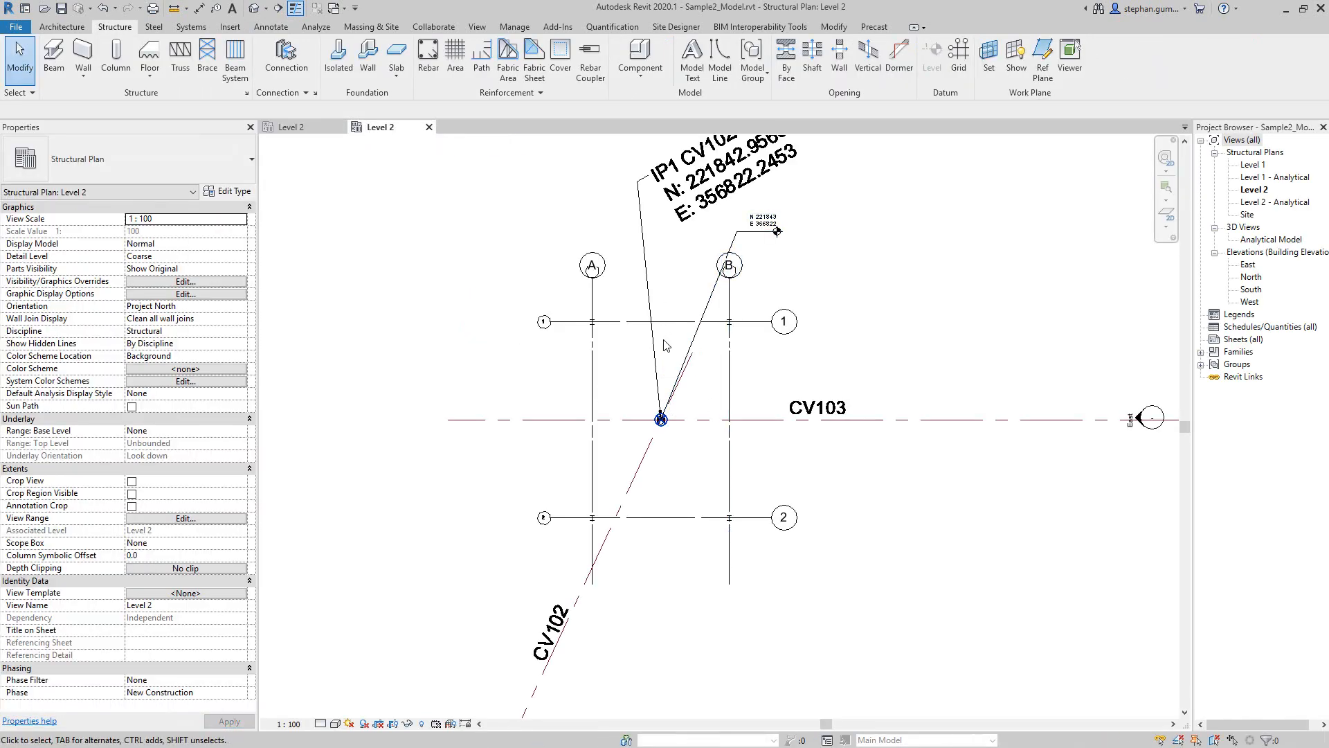
{"action": "mouse_move", "coordinate": [806, 365]}
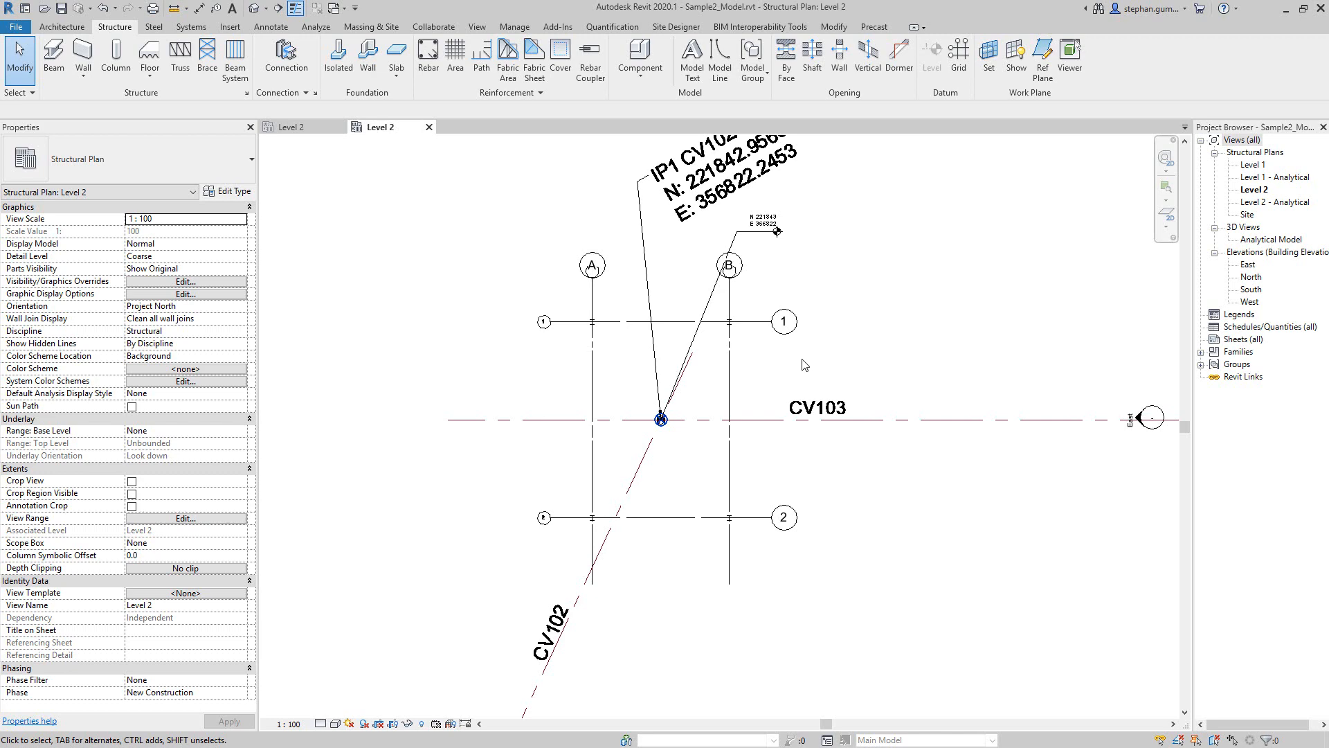
{"action": "mouse_move", "coordinate": [830, 335]}
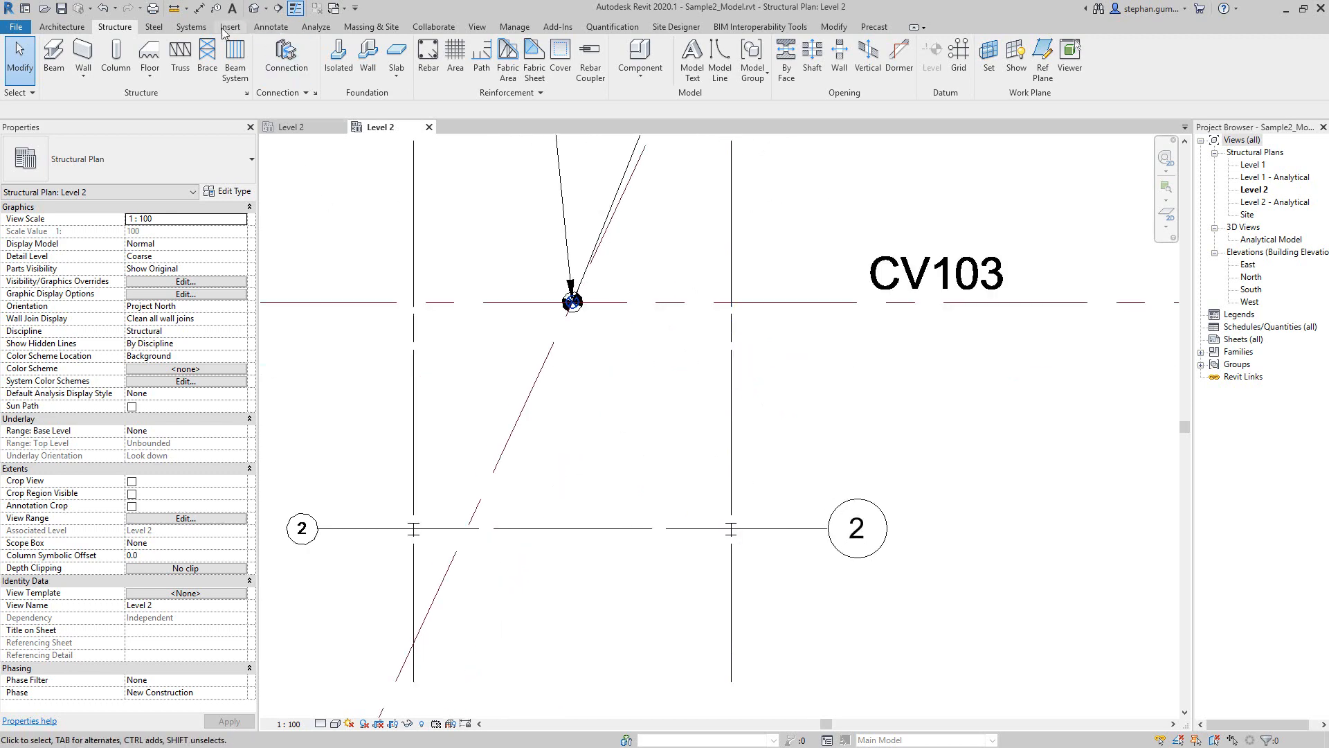
{"action": "mouse_move", "coordinate": [379, 26]}
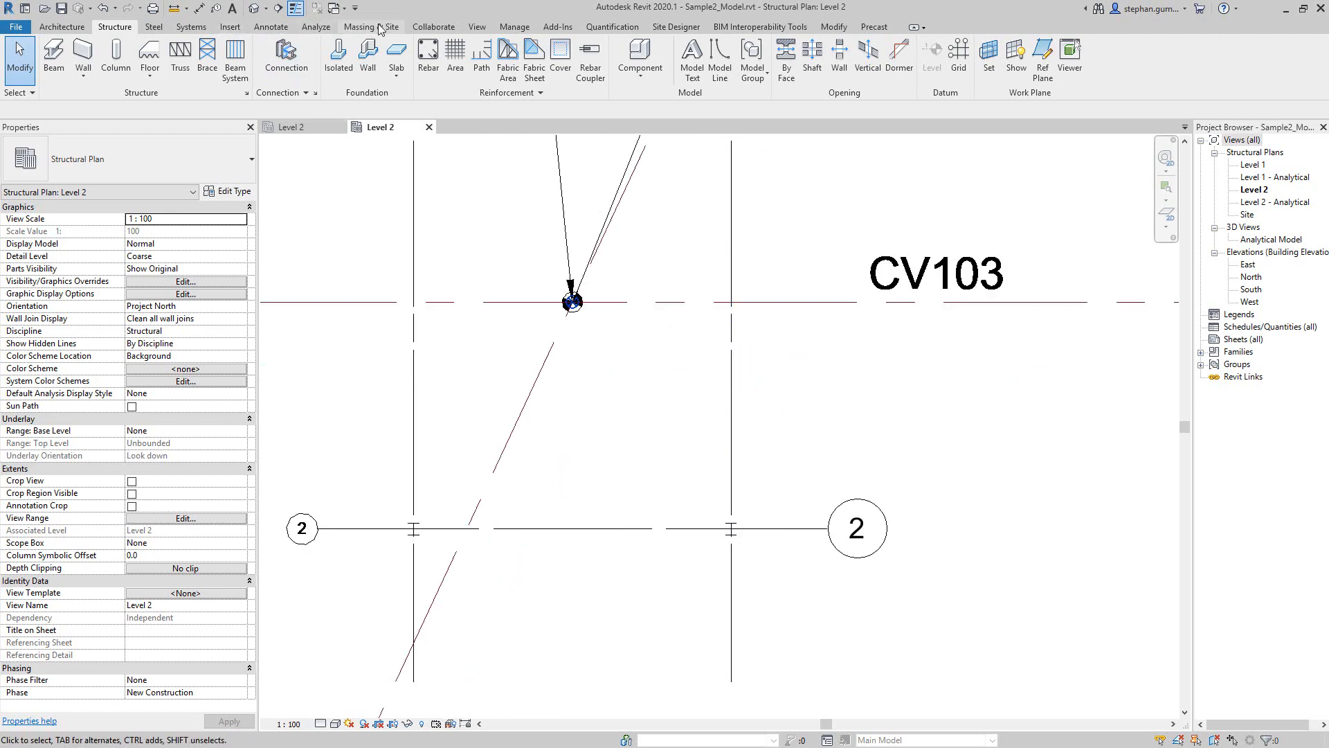
{"action": "left_click", "coordinate": [270, 26]}
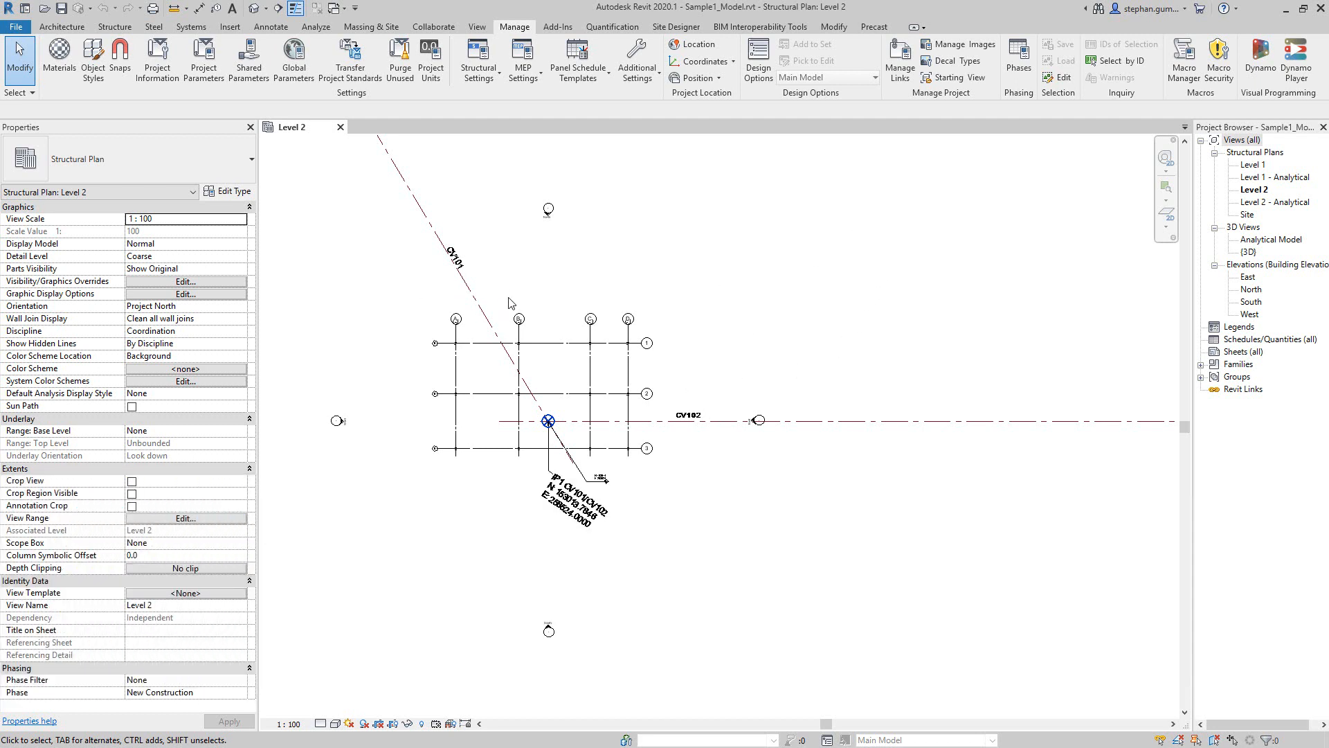
{"action": "mouse_move", "coordinate": [601, 400]}
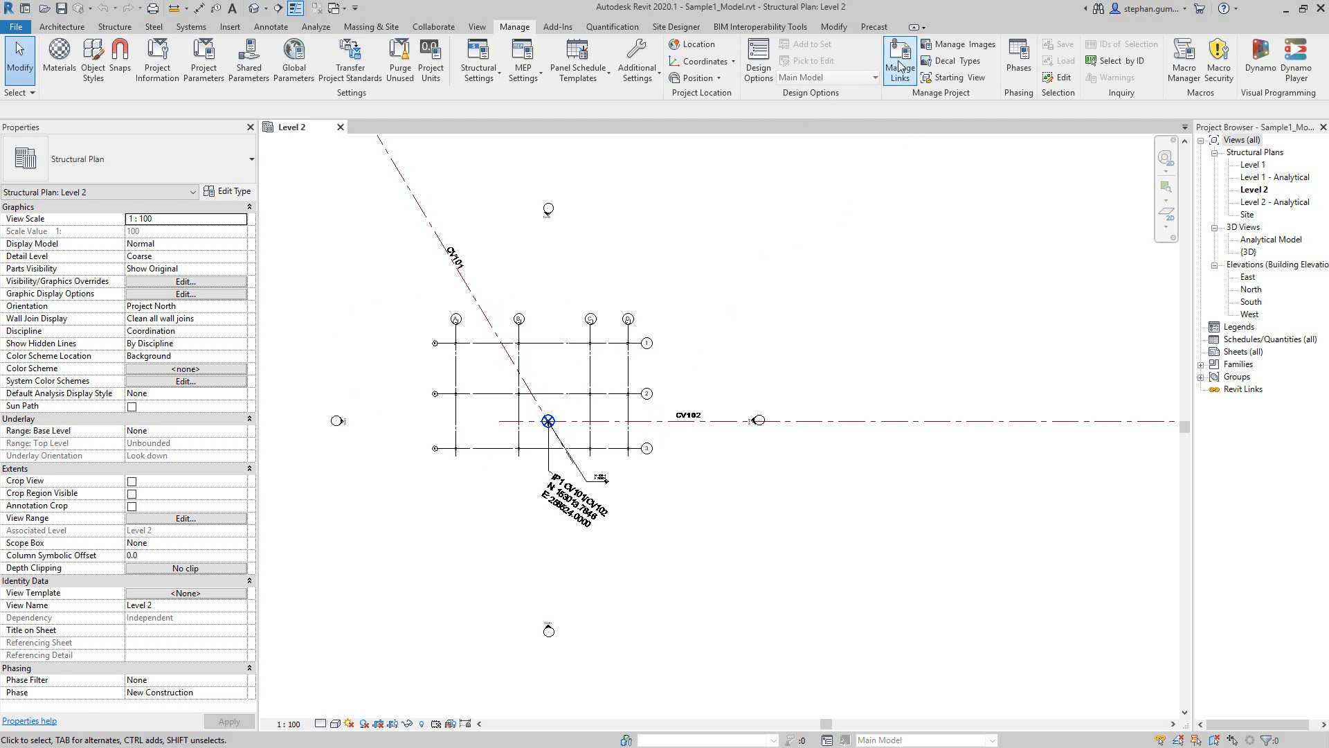
Bring up Manage Links for Sample1_Model, showing no Revit links yet.
{"action": "left_click", "coordinate": [900, 53]}
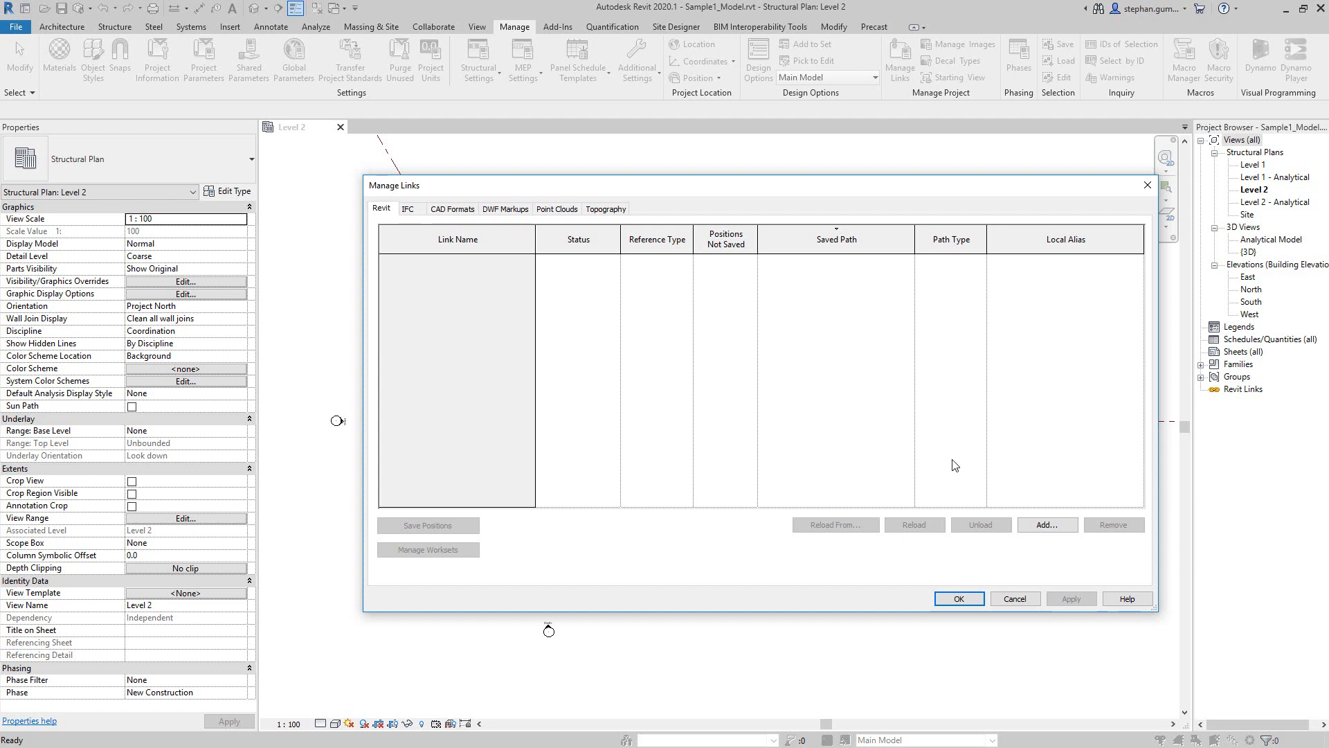
{"action": "mouse_move", "coordinate": [1039, 483]}
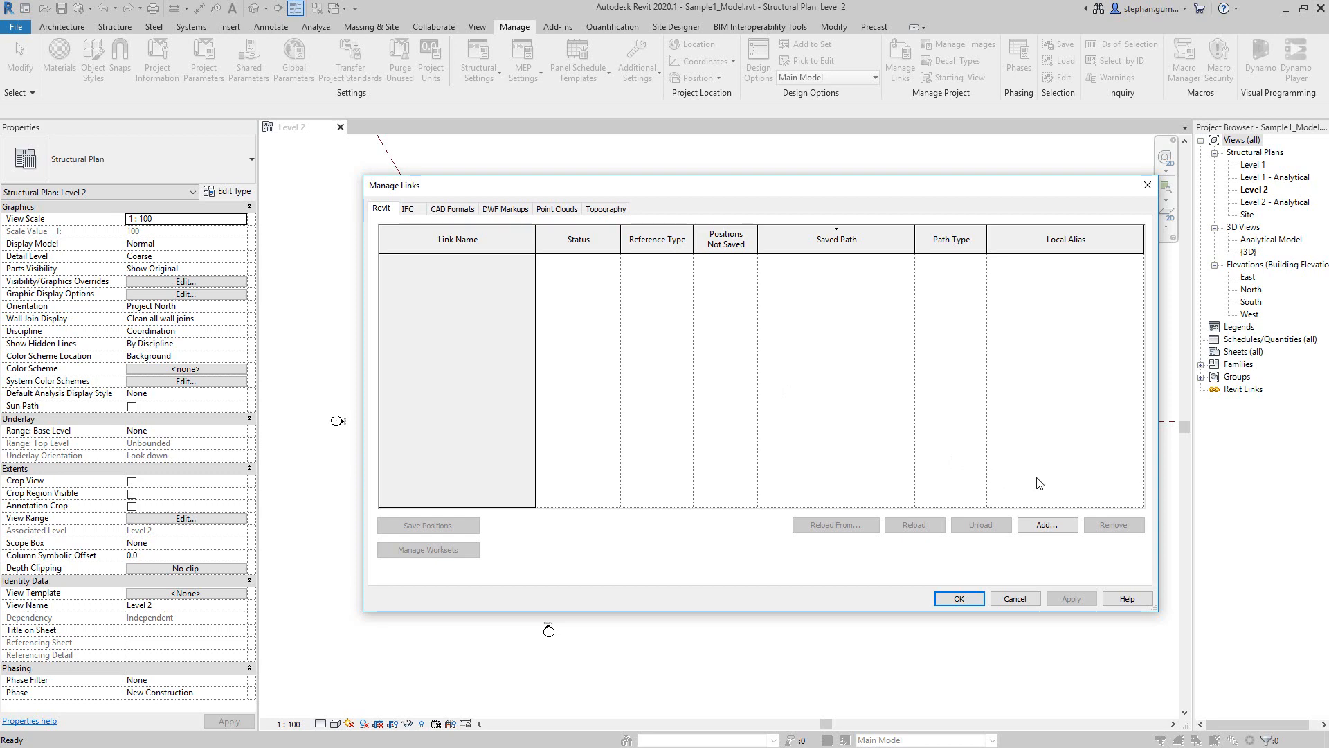
Add Sample2_Model.rvt as a link positioned Auto - By Shared Coordinates.
{"action": "left_click", "coordinate": [1047, 524]}
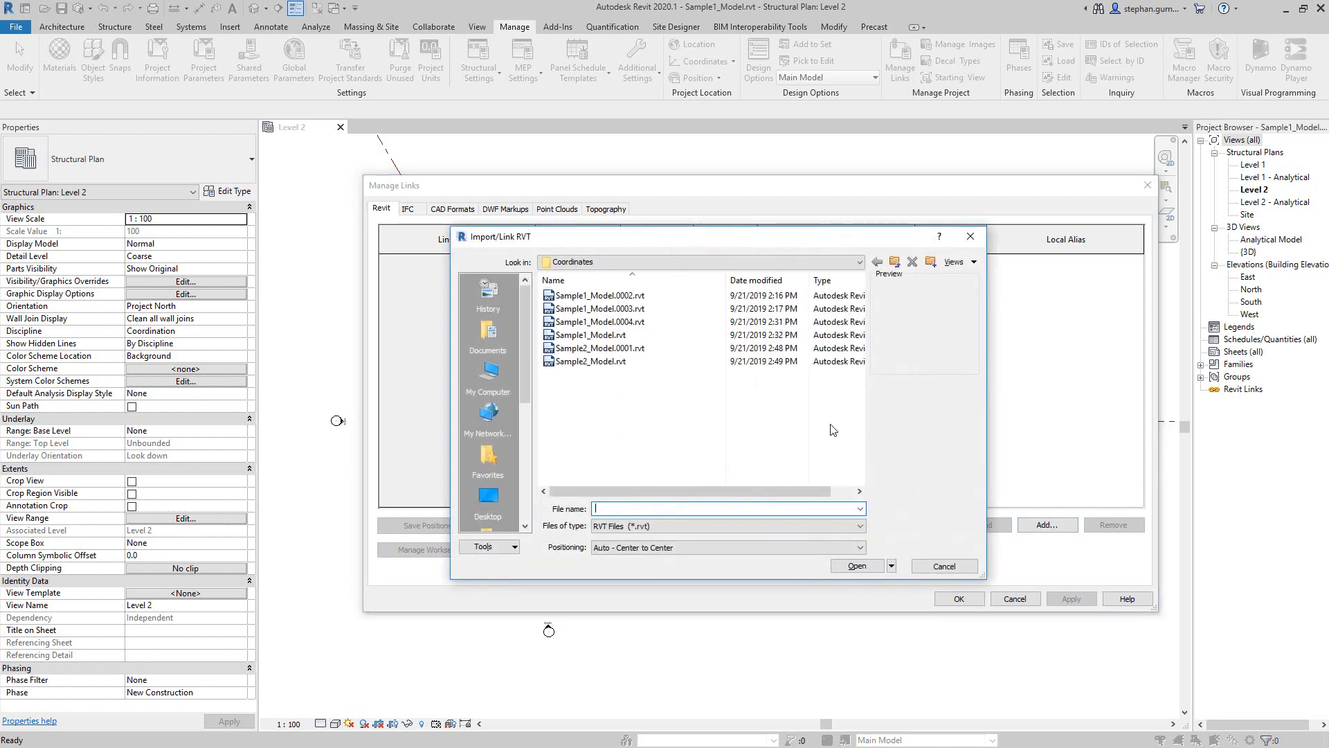
{"action": "left_click", "coordinate": [590, 360]}
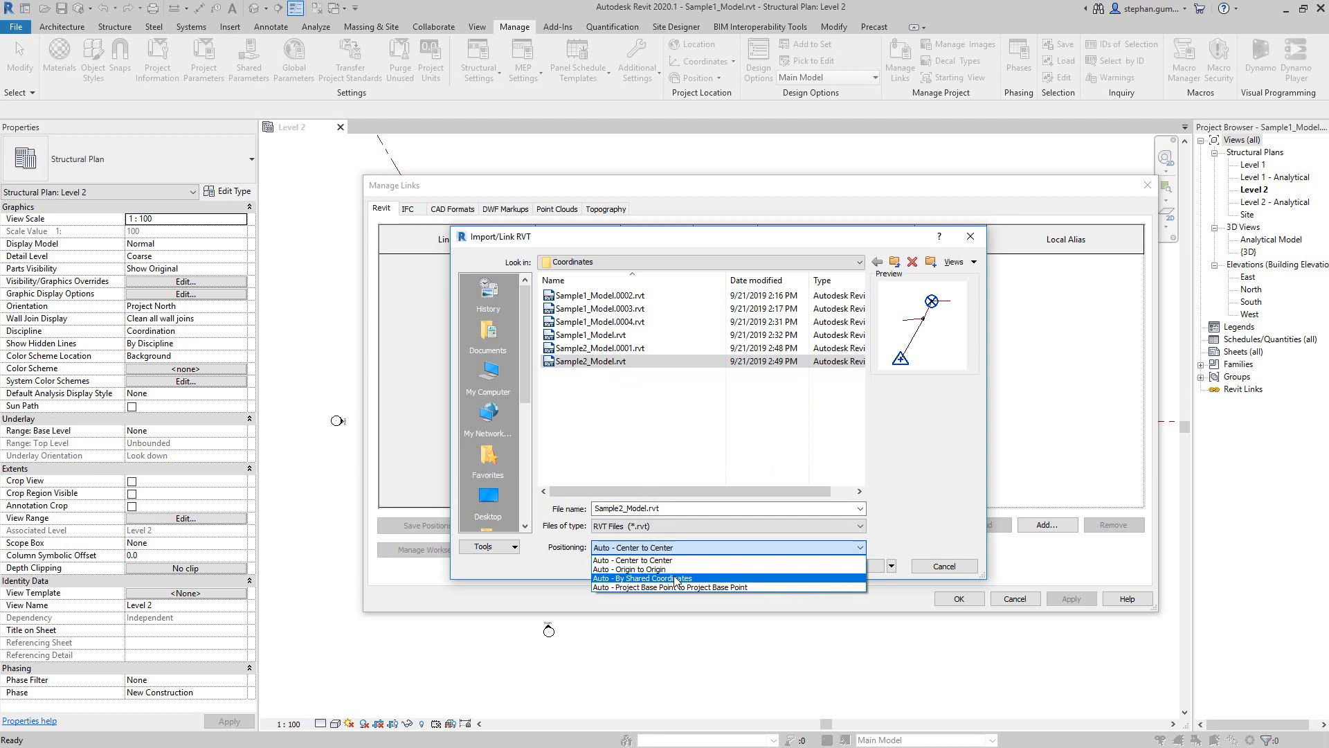
{"action": "left_click", "coordinate": [641, 578]}
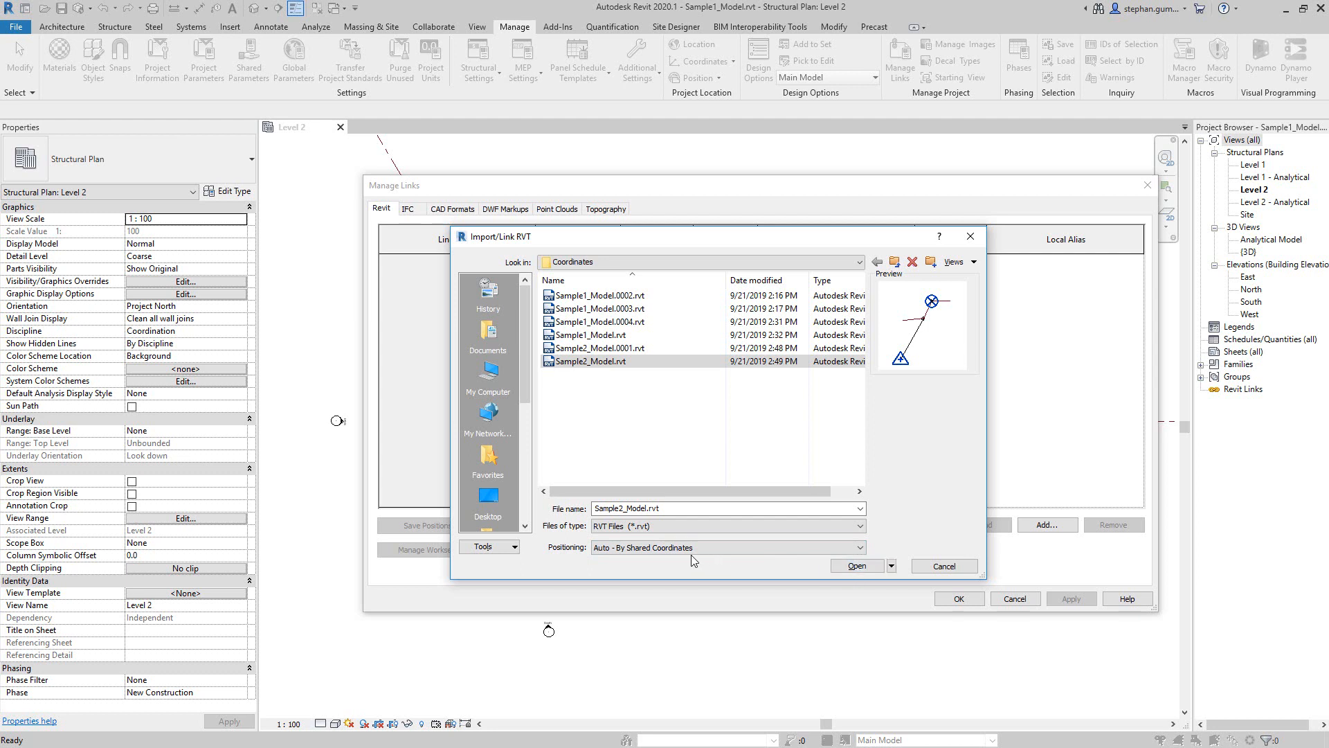
{"action": "mouse_move", "coordinate": [928, 366]}
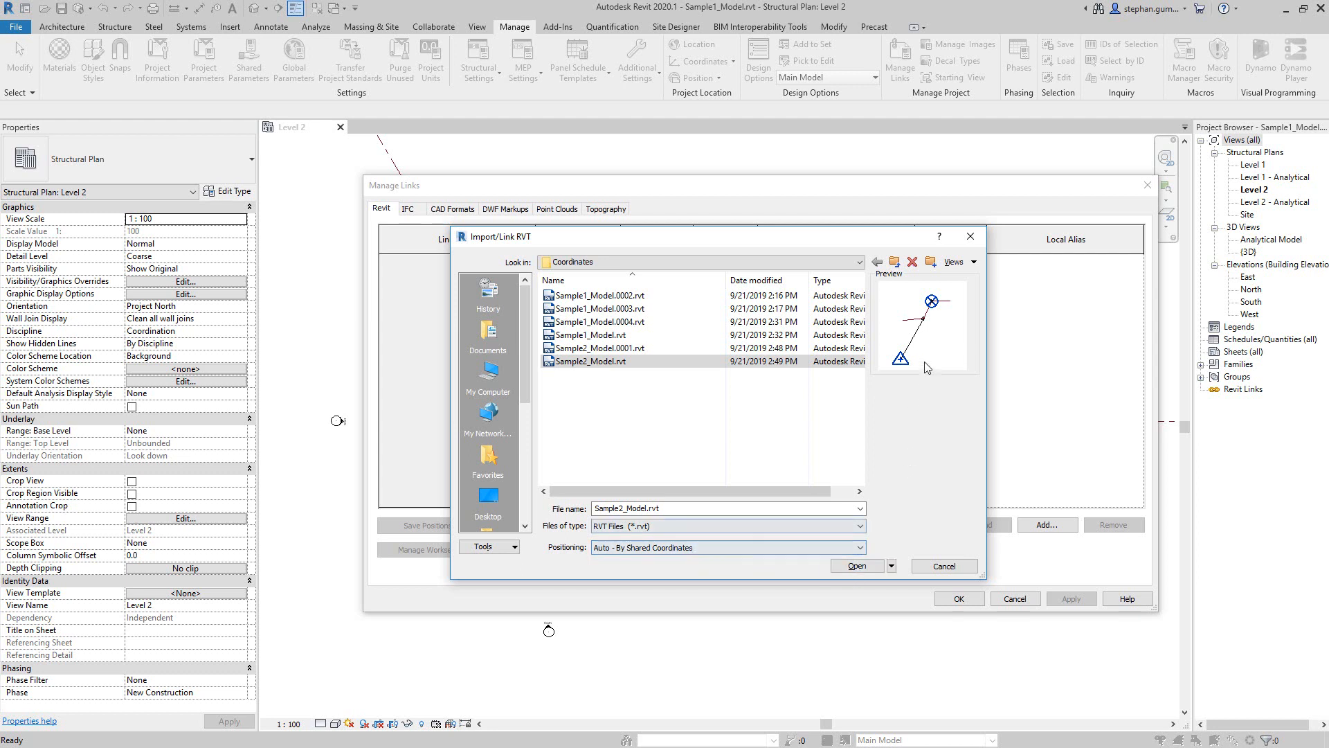
{"action": "mouse_move", "coordinate": [894, 371]}
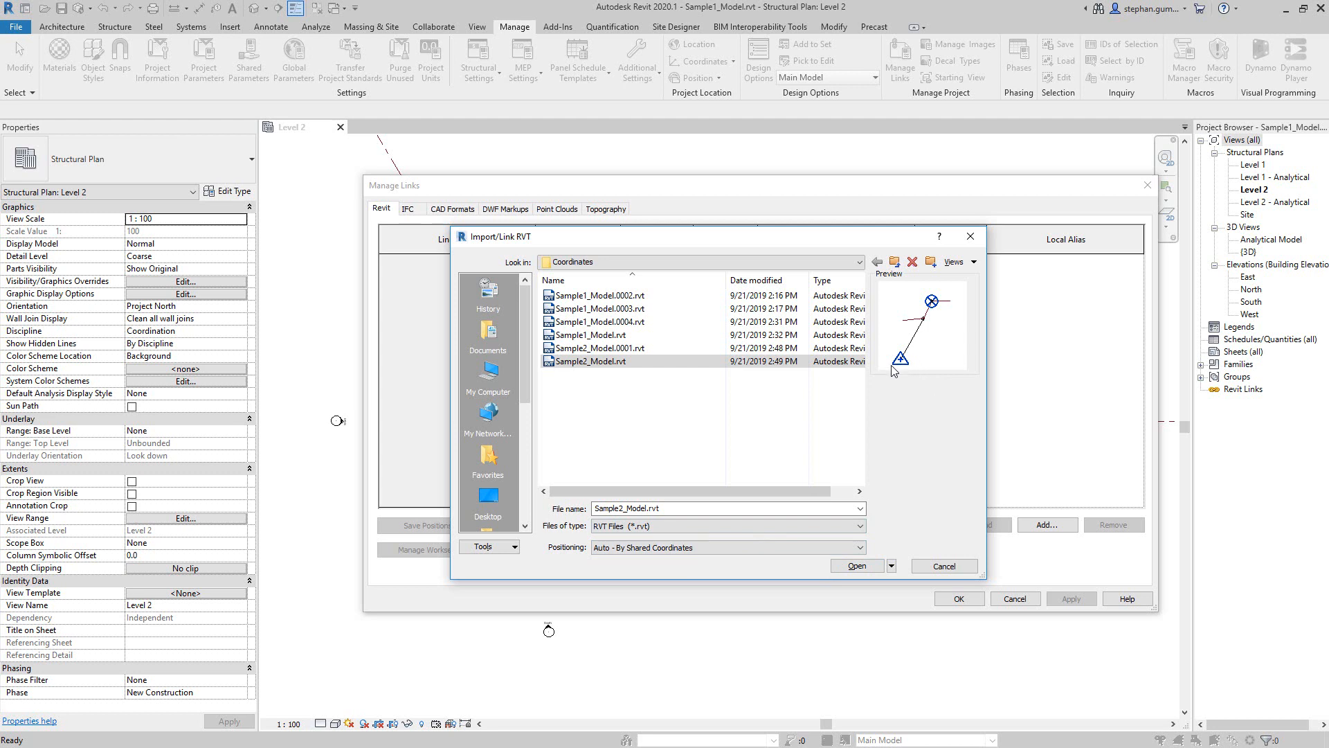
{"action": "mouse_move", "coordinate": [902, 367]}
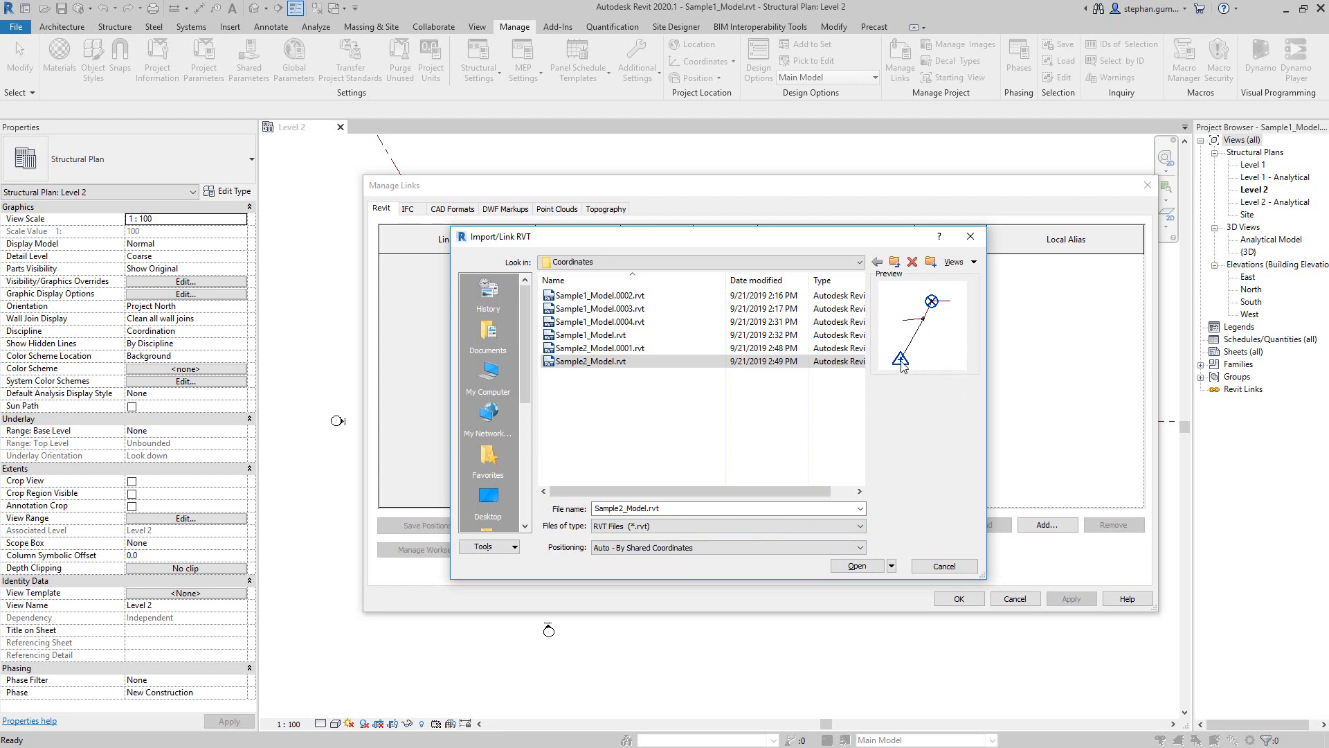
Reselect Sample2_Model.rvt, load the link and confirm the Manage Links list.
{"action": "left_click", "coordinate": [592, 334]}
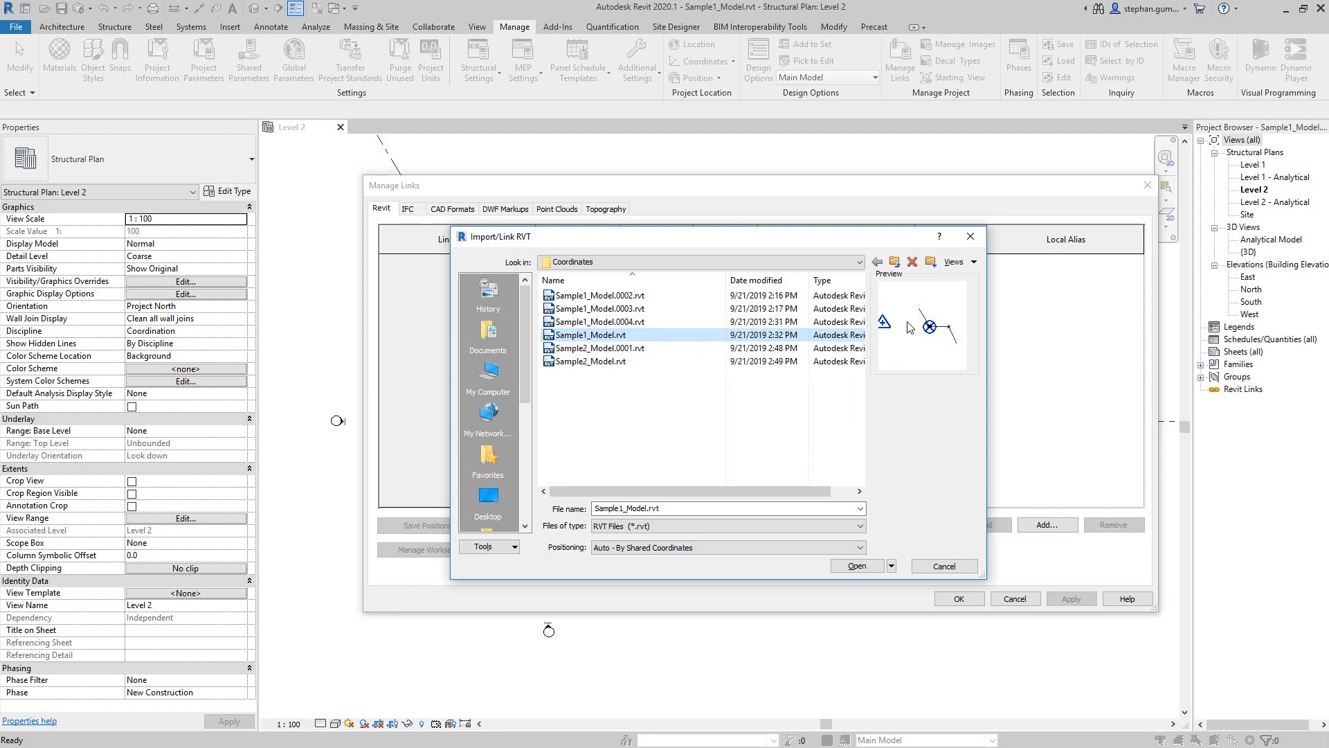
{"action": "left_click", "coordinate": [592, 360]}
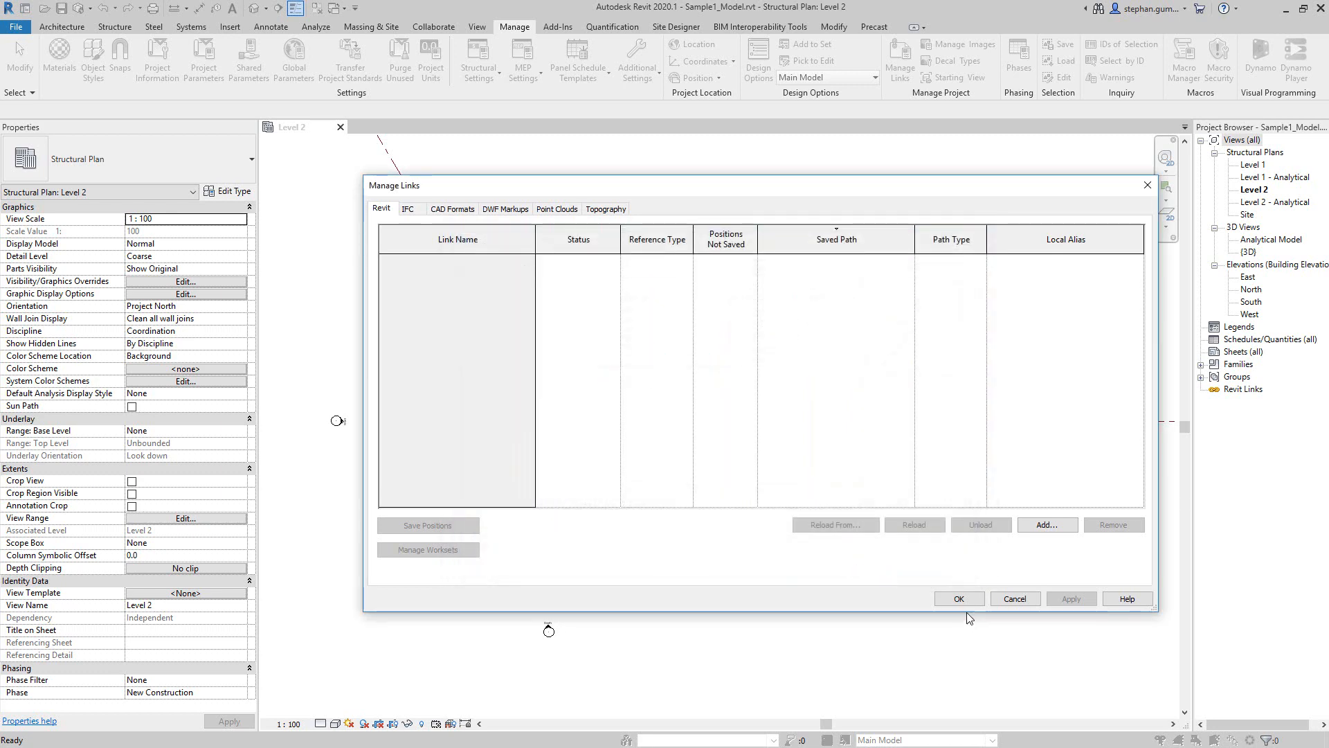
{"action": "left_click", "coordinate": [958, 598]}
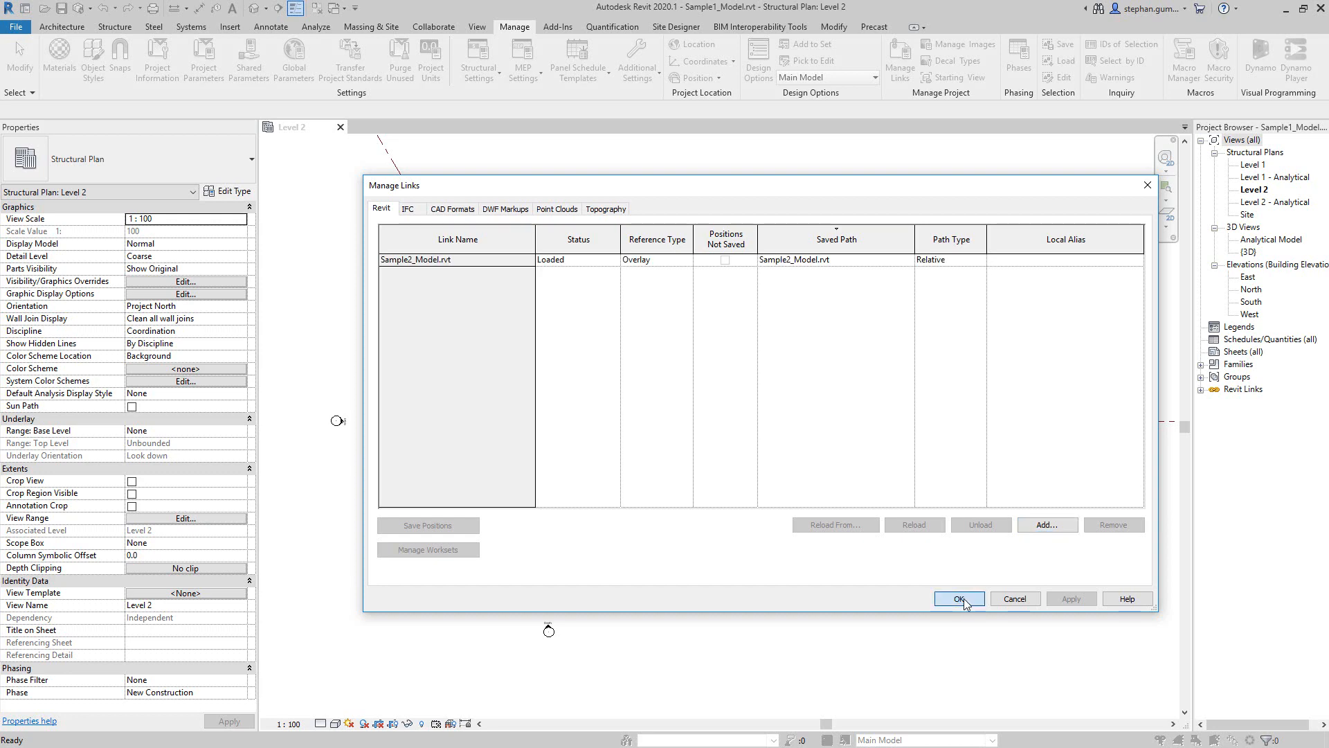
{"action": "left_click", "coordinate": [958, 598]}
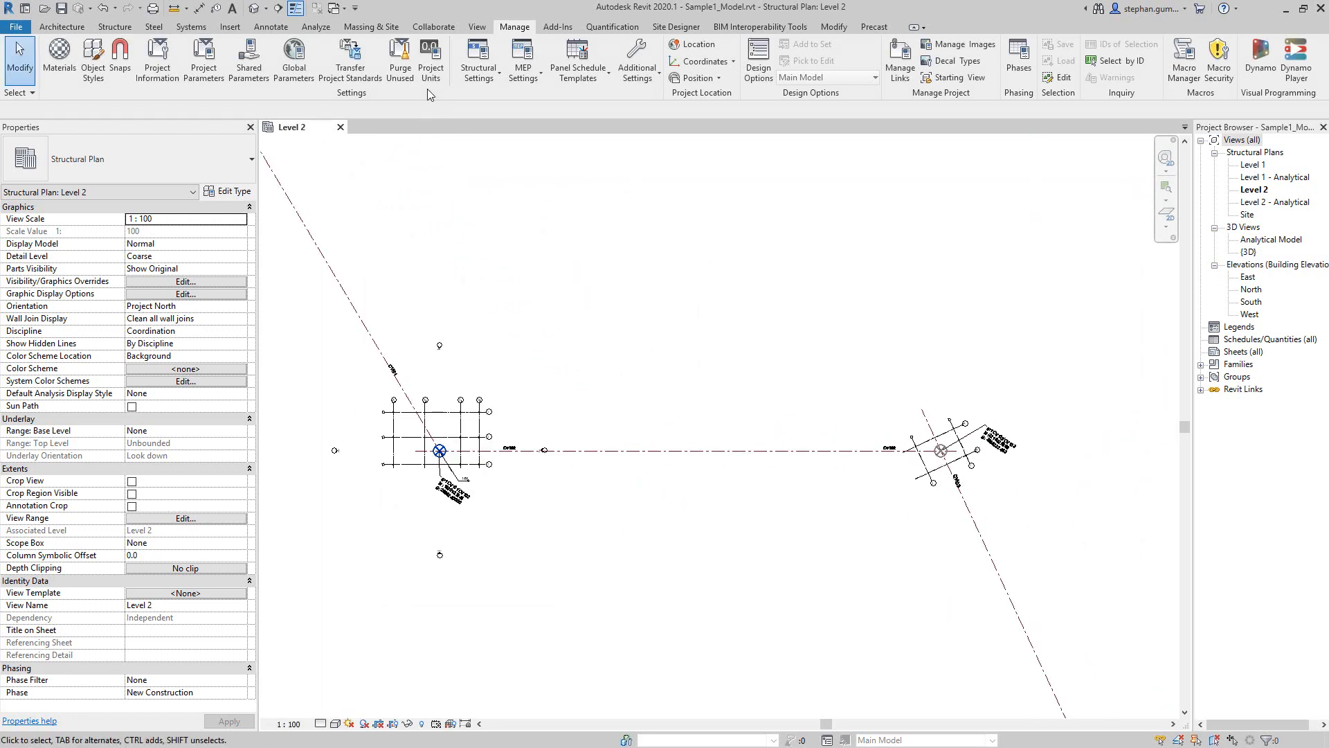
{"action": "mouse_move", "coordinate": [673, 441]}
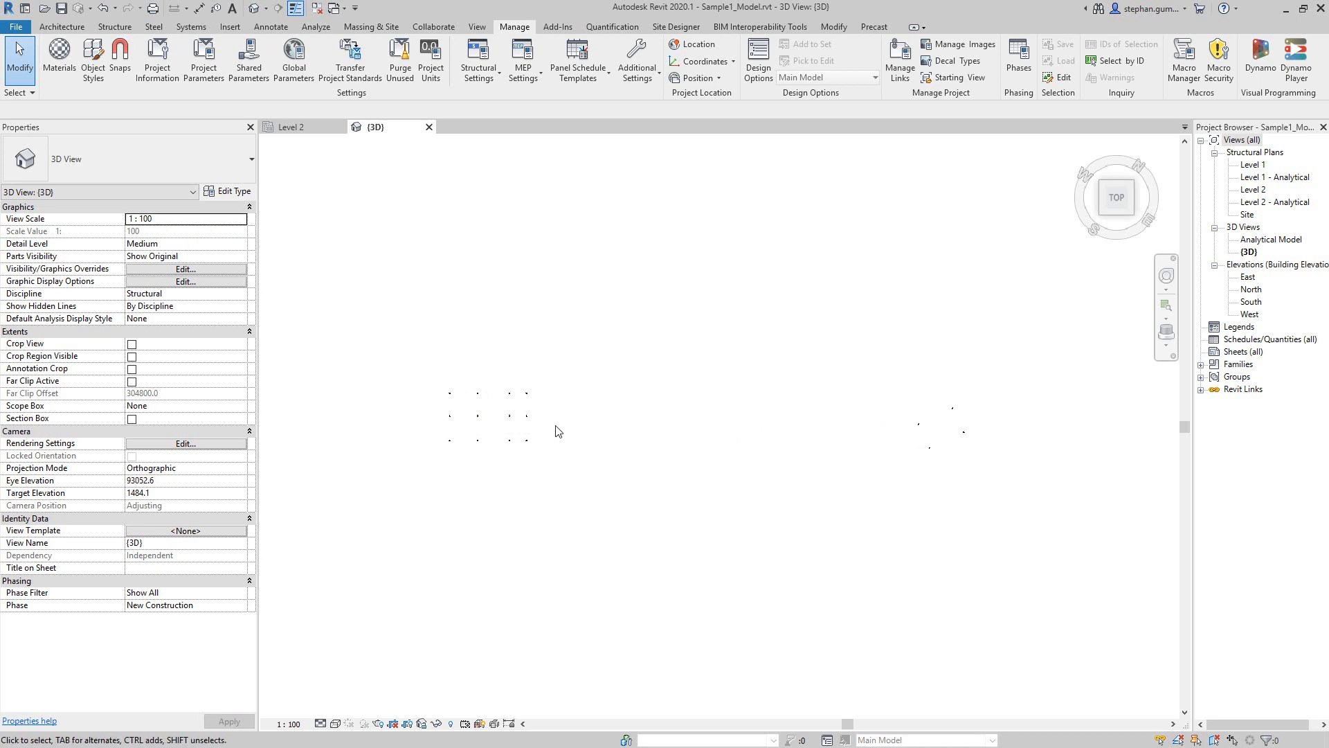
{"action": "mouse_move", "coordinate": [1003, 546]}
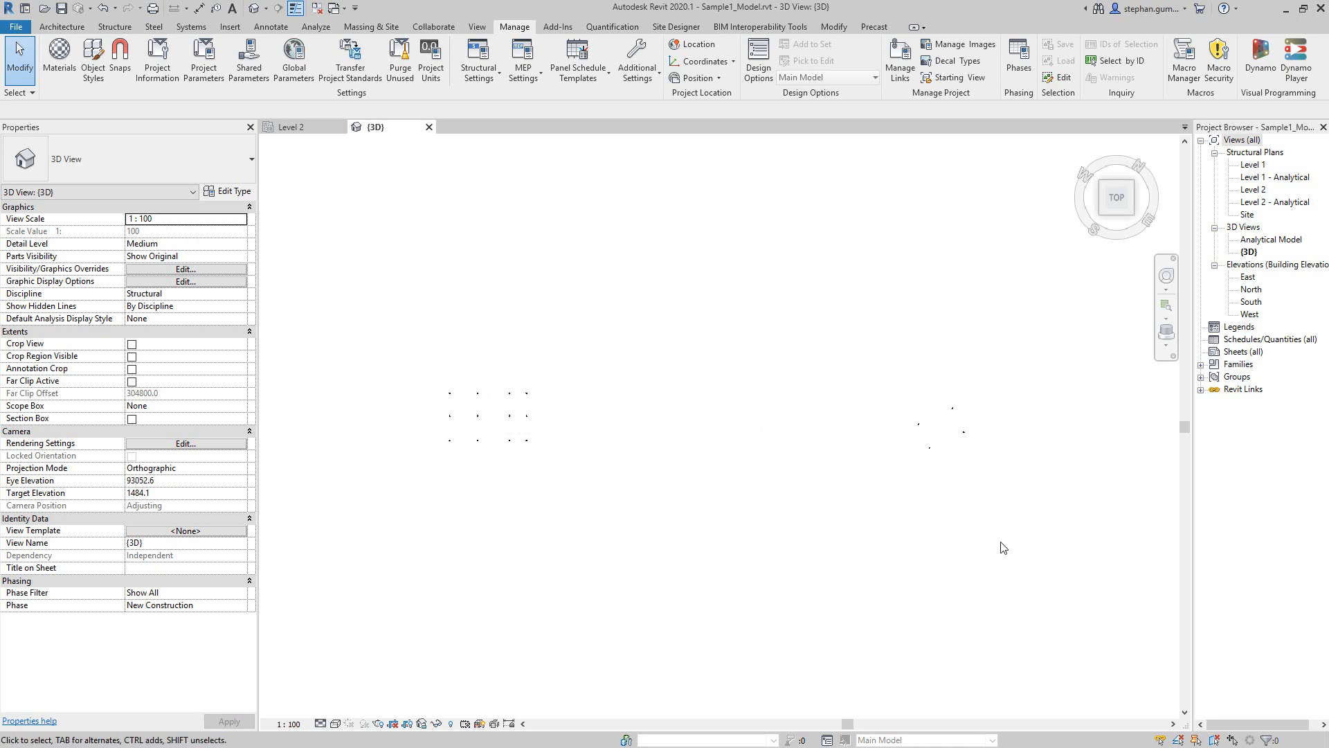
Orbit the 3D view to see Sample1_Model and the linked Sample2_Model side by side.
{"action": "left_click_drag", "start_coordinate": [1117, 196], "coordinate": [980, 260]}
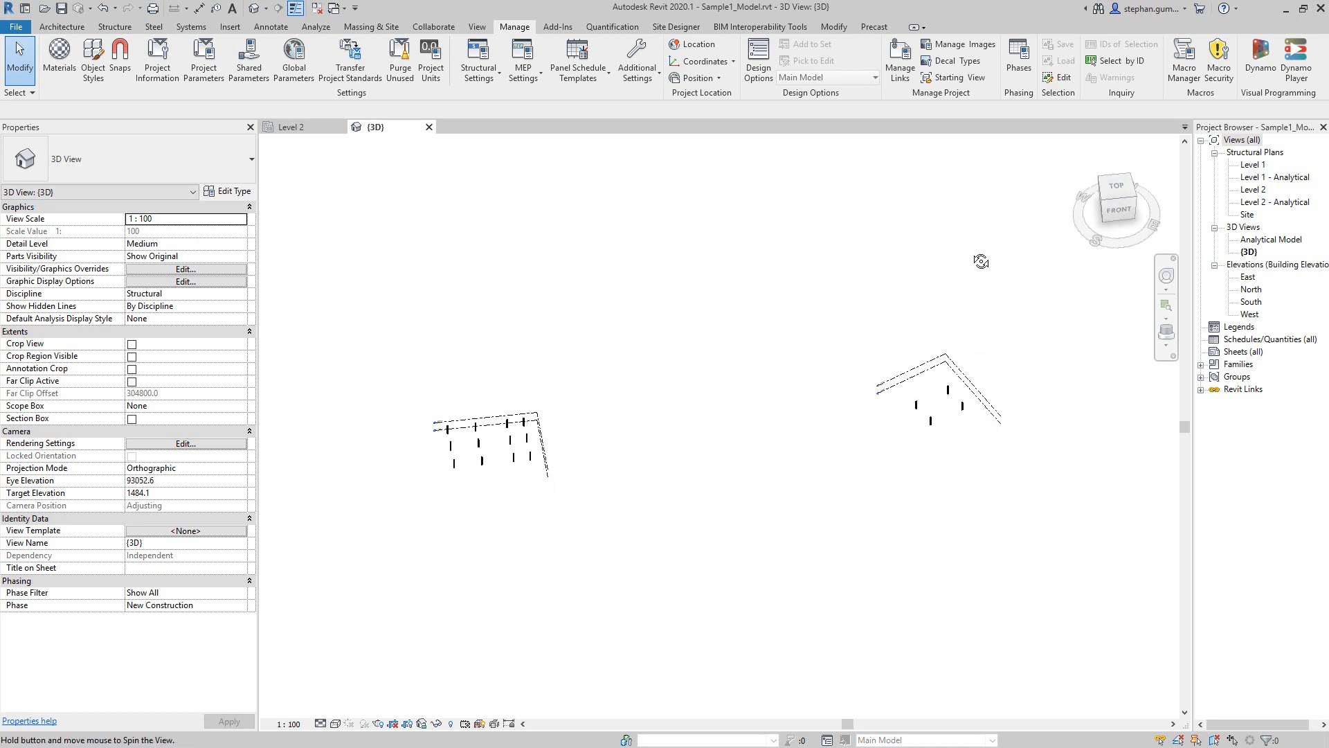